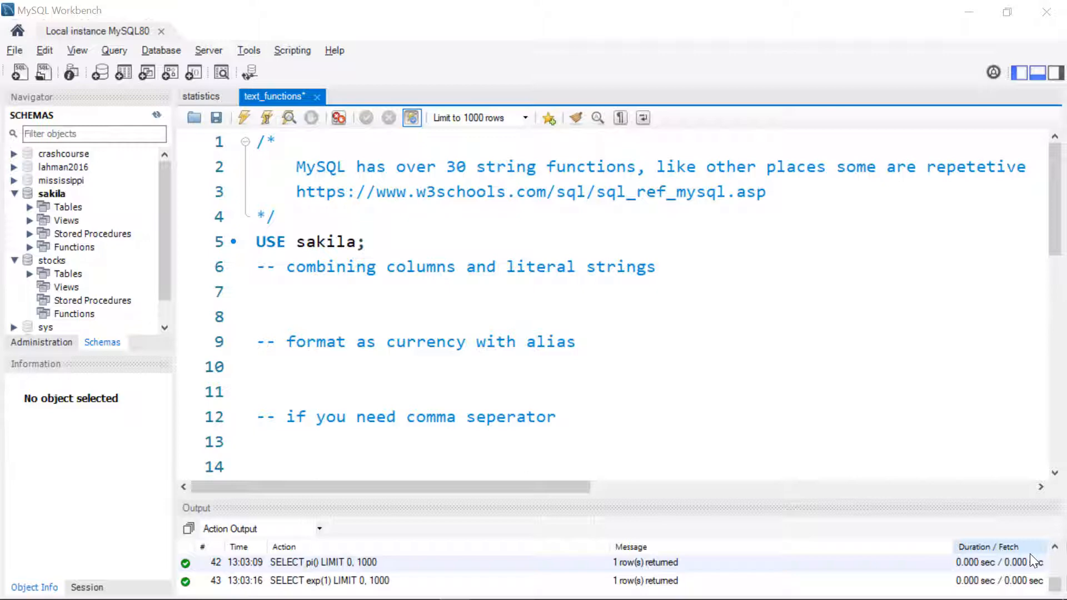
Run the USE sakila statement on line 5 to make sakila the active database
{"action": "left_click", "coordinate": [360, 241]}
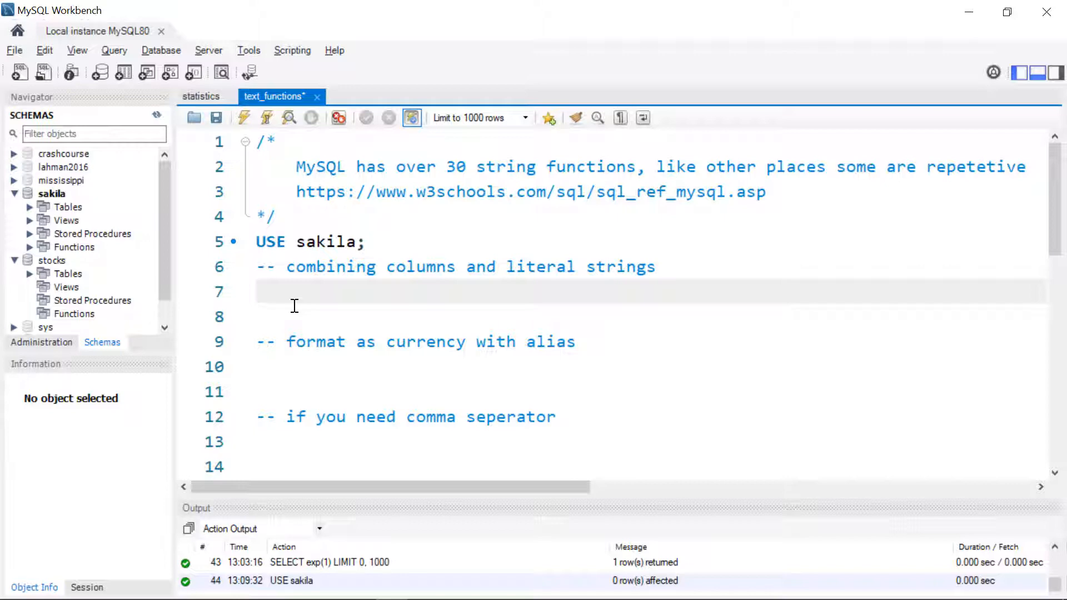
Write and run SELECT concat(title, " - ", rating) AS "title & rating" FROM film, returning 1000 rows
{"action": "type", "text": "SELECT conca"}
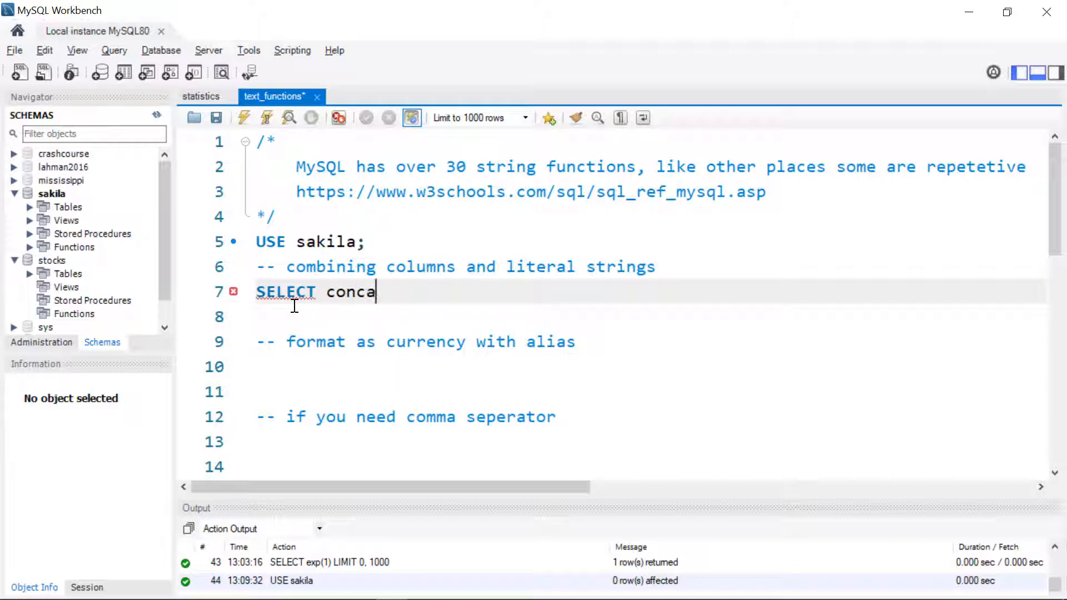
{"action": "type", "text": "t("}
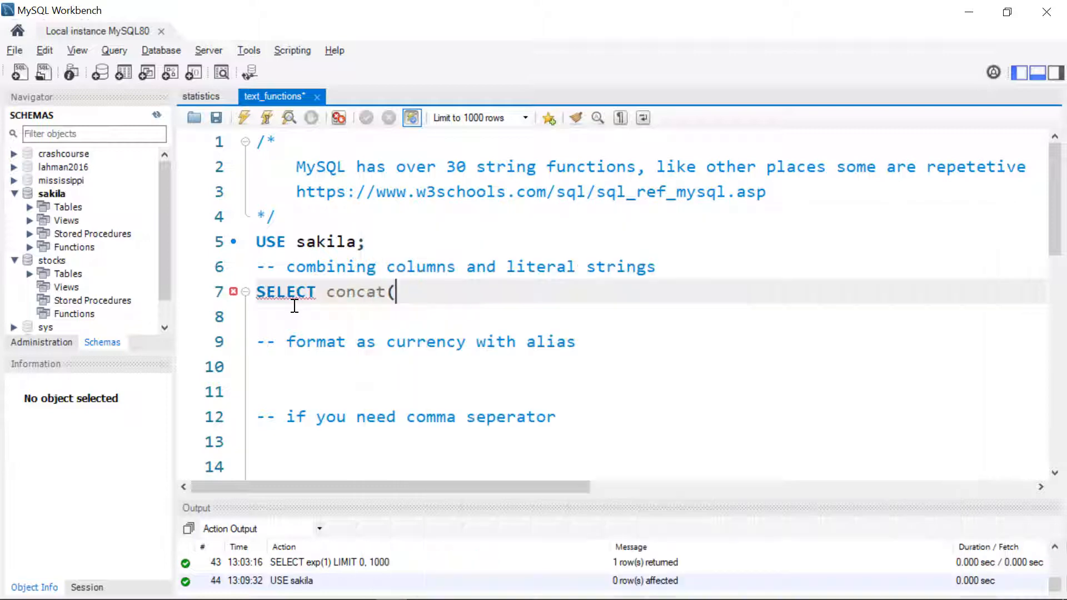
{"action": "type", "text": "tit"}
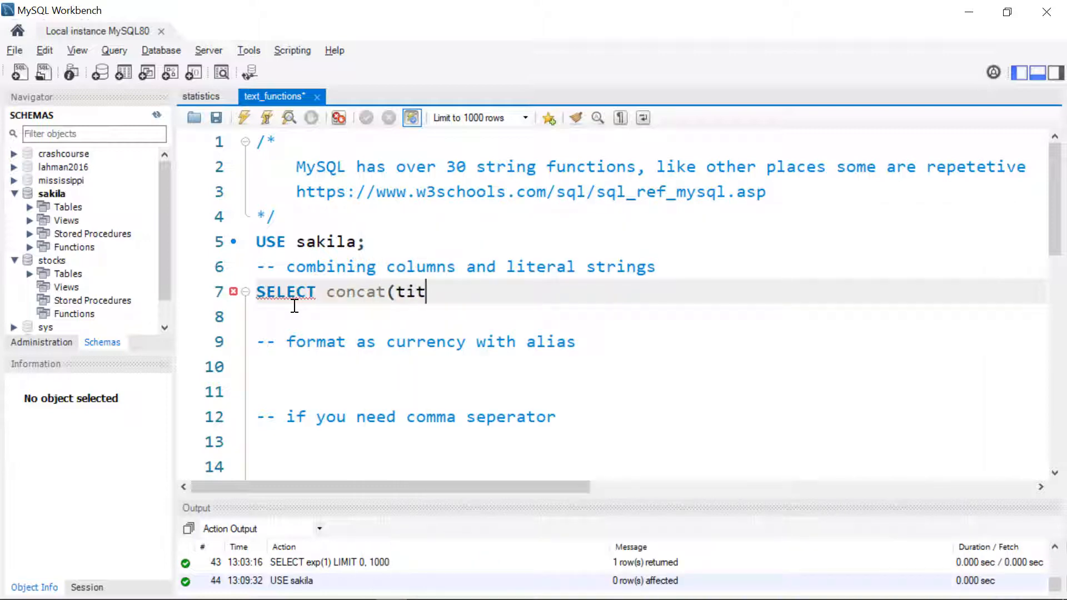
{"action": "type", "text": "le,"}
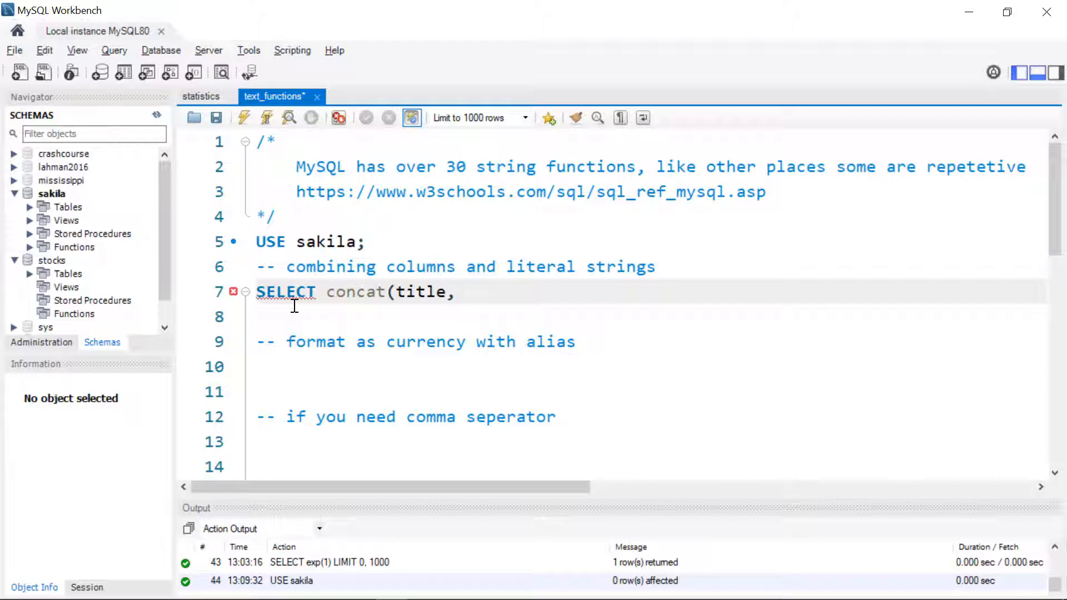
{"action": "type", "text": "\""}
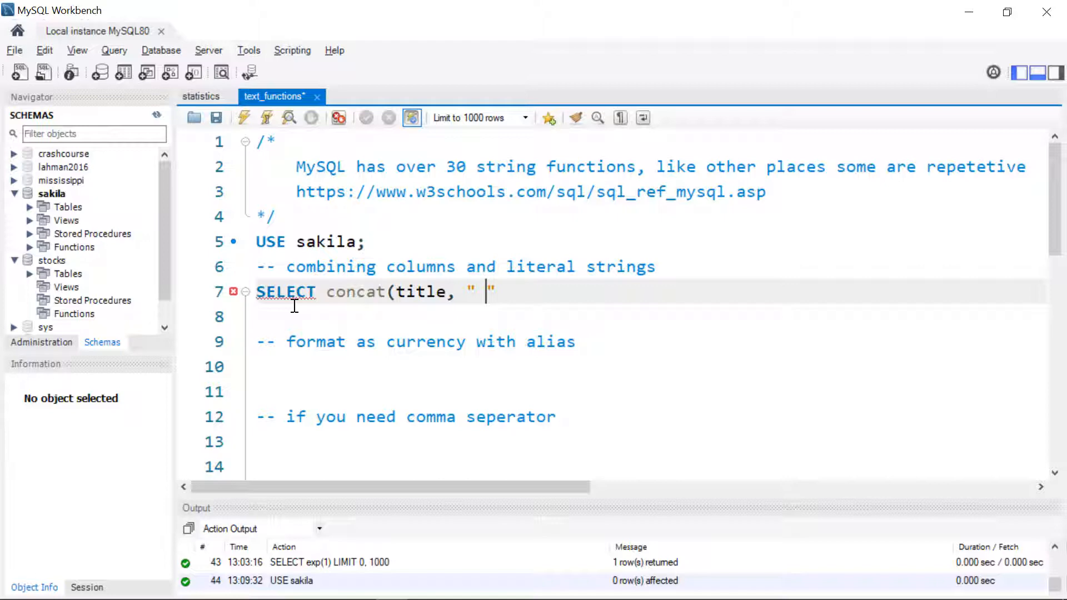
{"action": "type", "text": "-"}
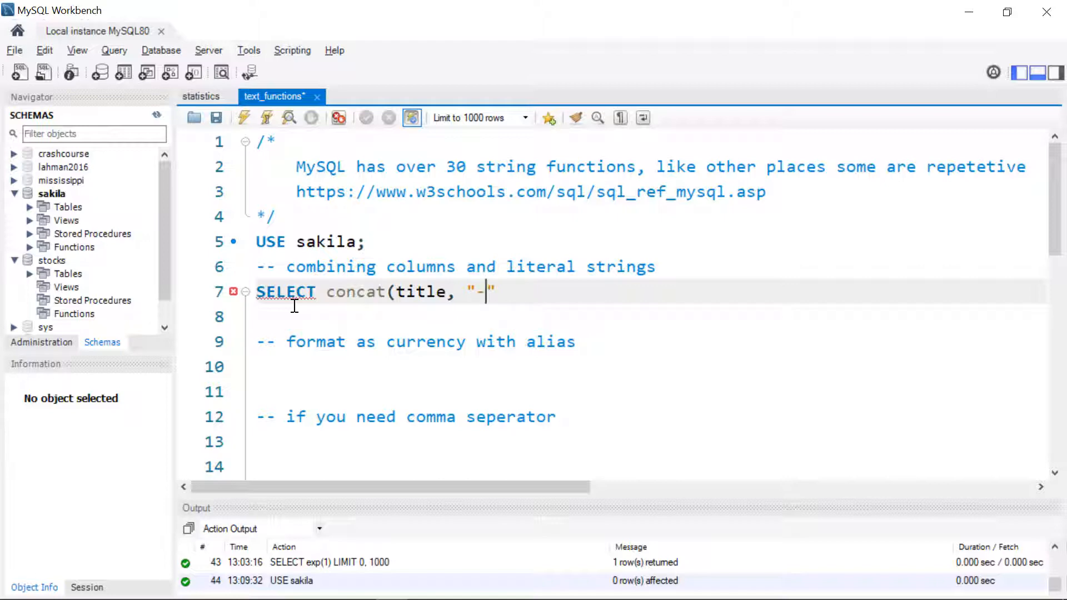
{"action": "type", "text": "\","}
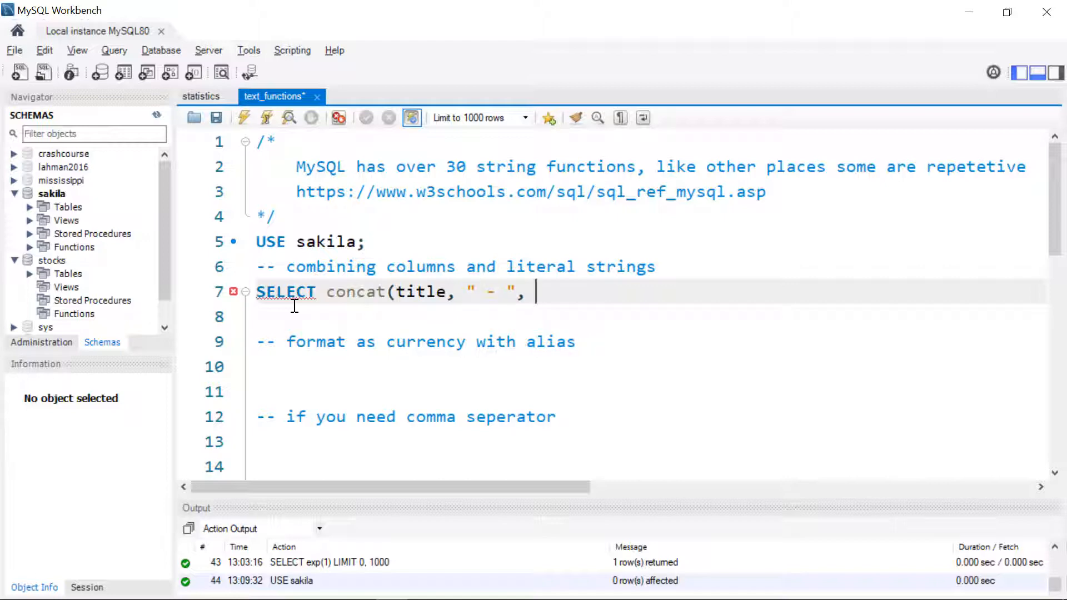
{"action": "type", "text": "rating) FROM film;"}
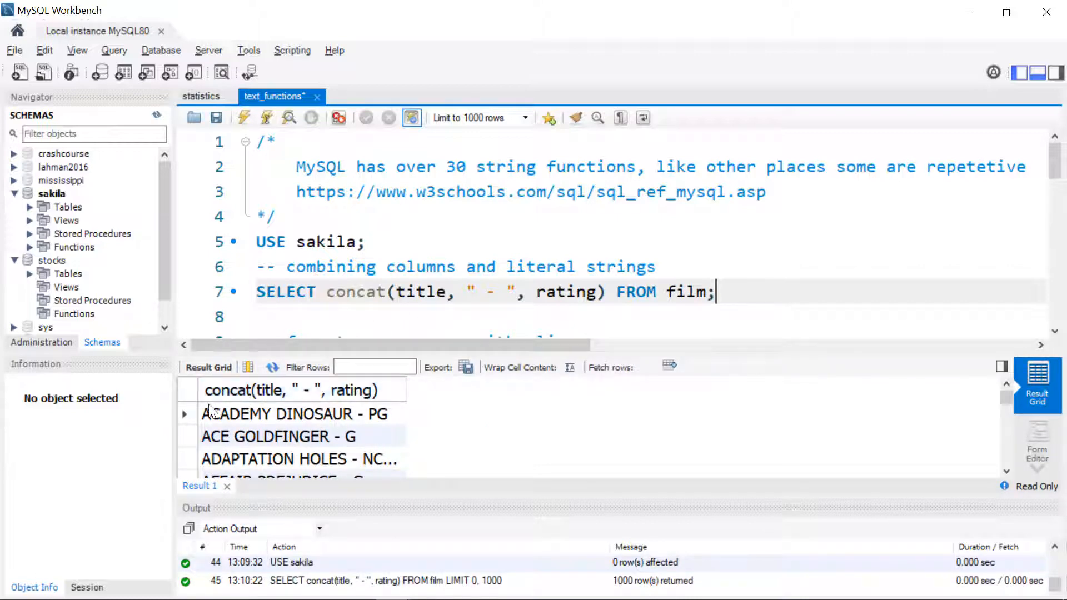
{"action": "mouse_move", "coordinate": [404, 411]}
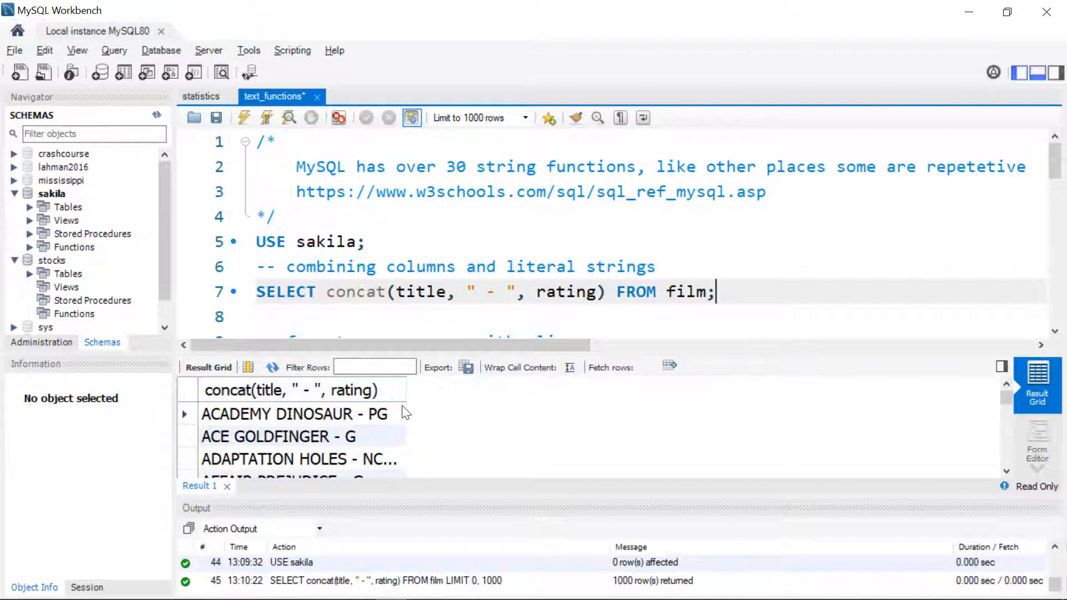
{"action": "mouse_move", "coordinate": [603, 366]}
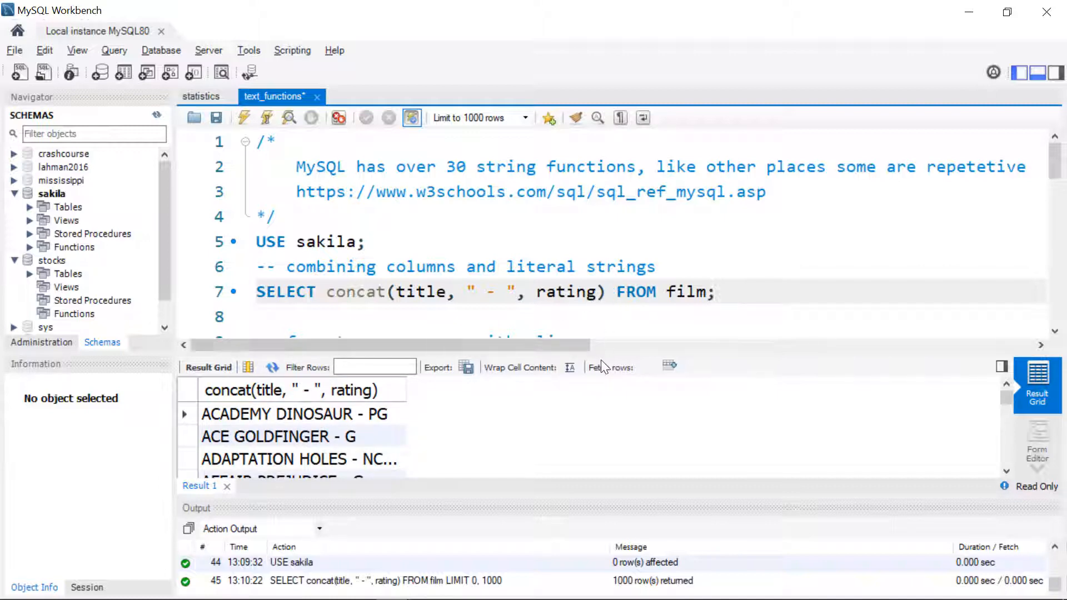
{"action": "type", "text": "AS \""}
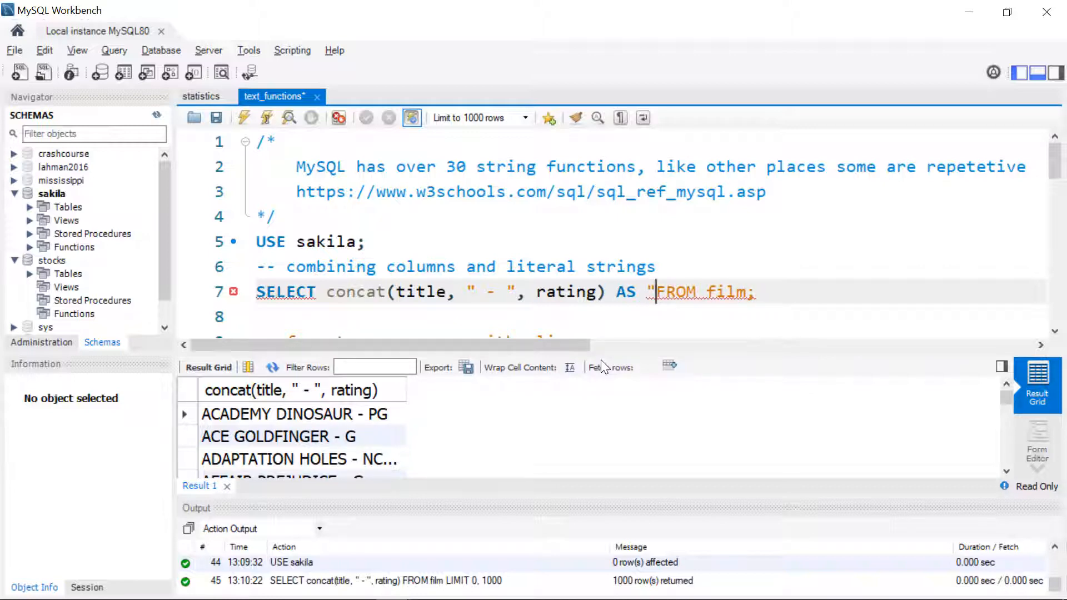
{"action": "type", "text": "title & n"}
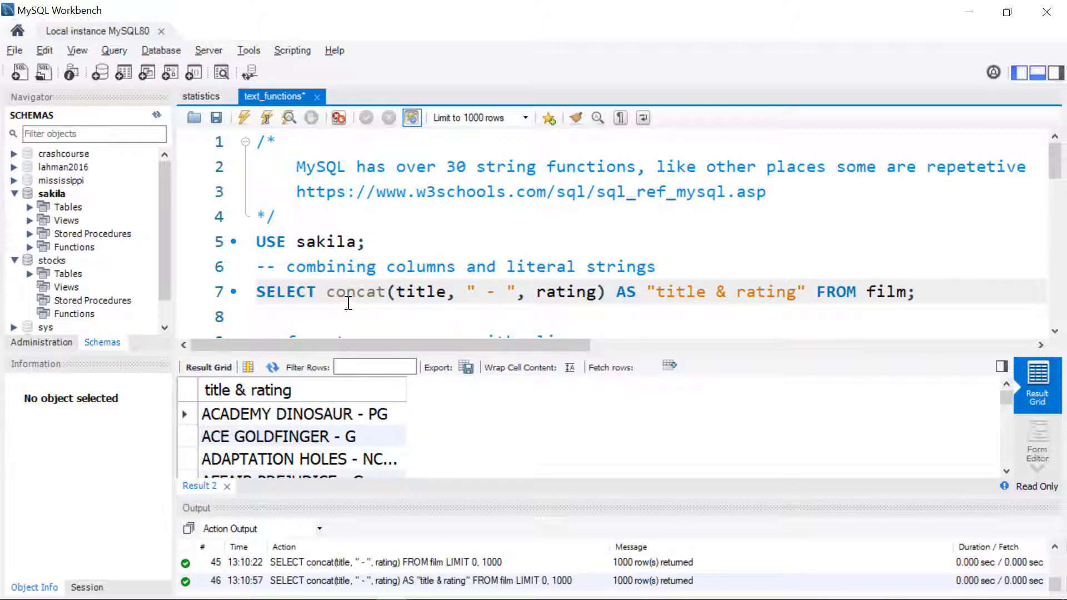
{"action": "mouse_move", "coordinate": [882, 339]}
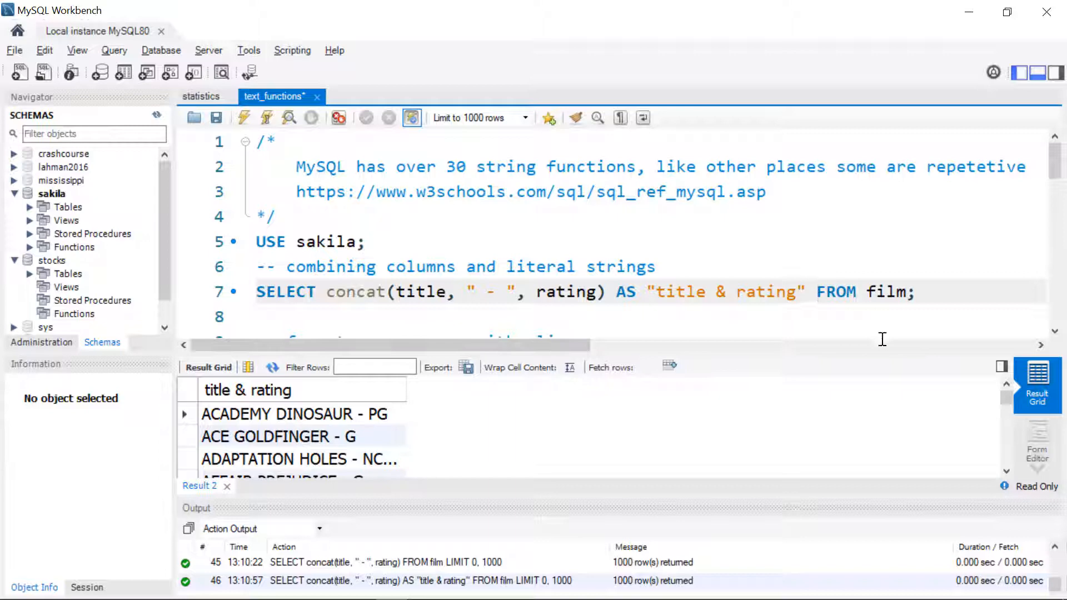
Under the currency comment write SELECT concat("$ ", rental_rate) FROM film
{"action": "scroll", "scroll_direction": "down", "scroll_amount": 3}
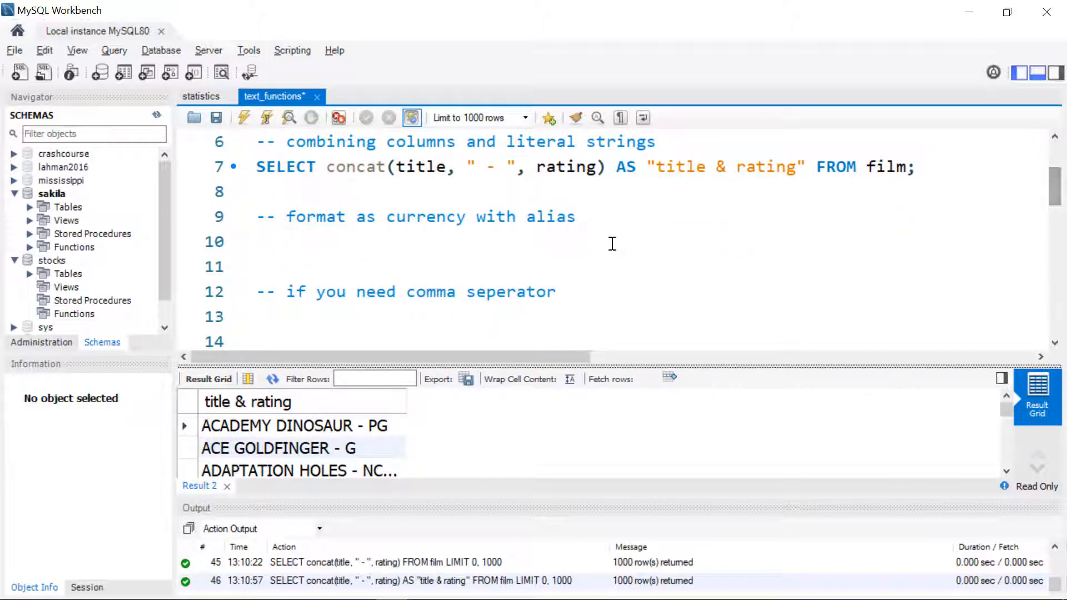
{"action": "left_click", "coordinate": [575, 217]}
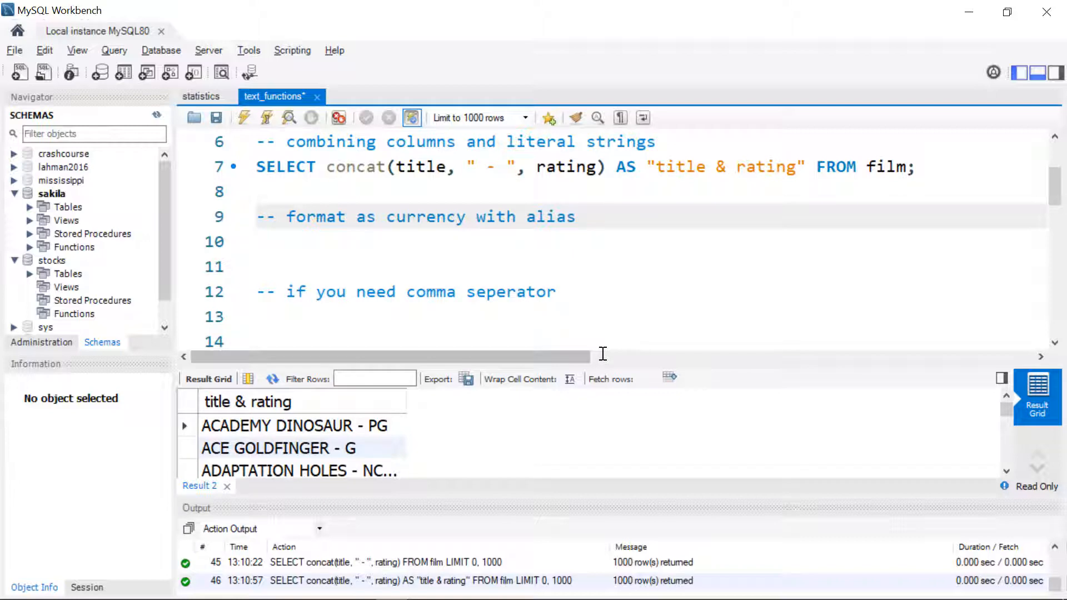
{"action": "type", "text": "SEL"}
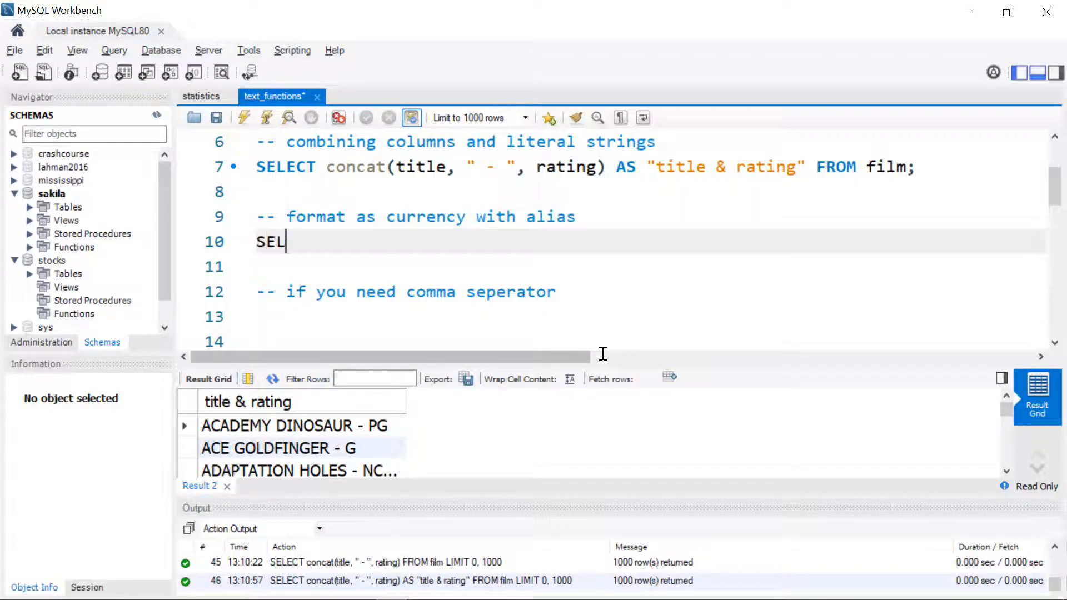
{"action": "type", "text": "ECT co"}
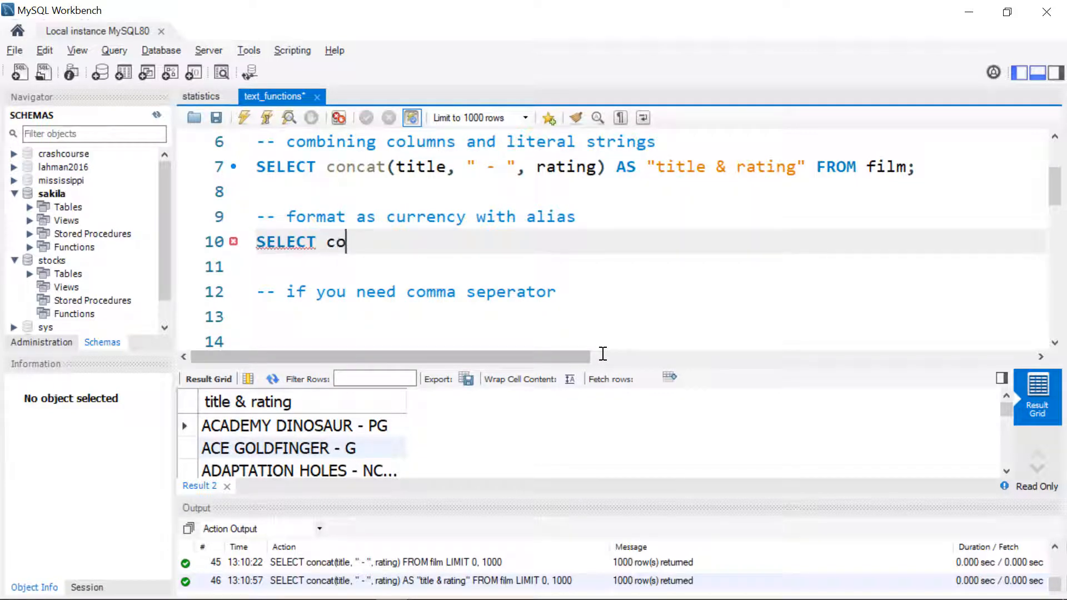
{"action": "type", "text": "ncat("}
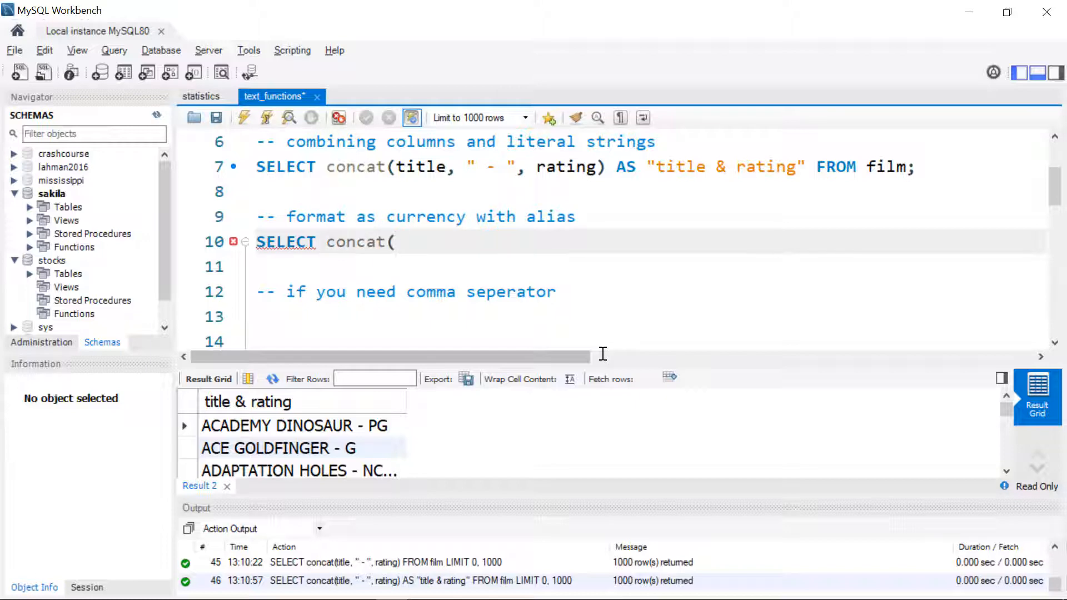
{"action": "type", "text": "\"$\""}
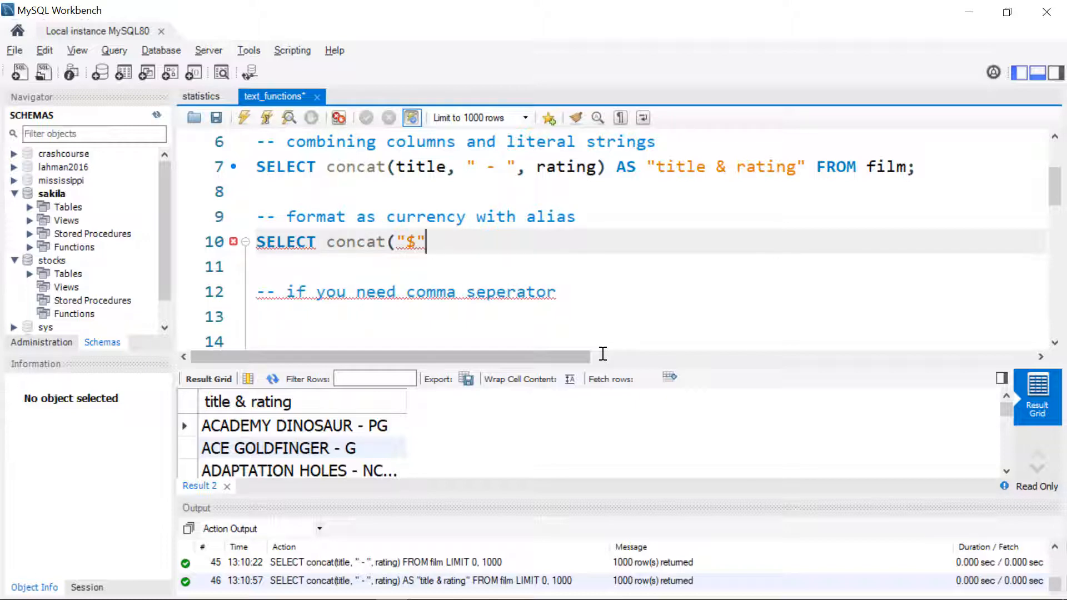
{"action": "type", "text": ","}
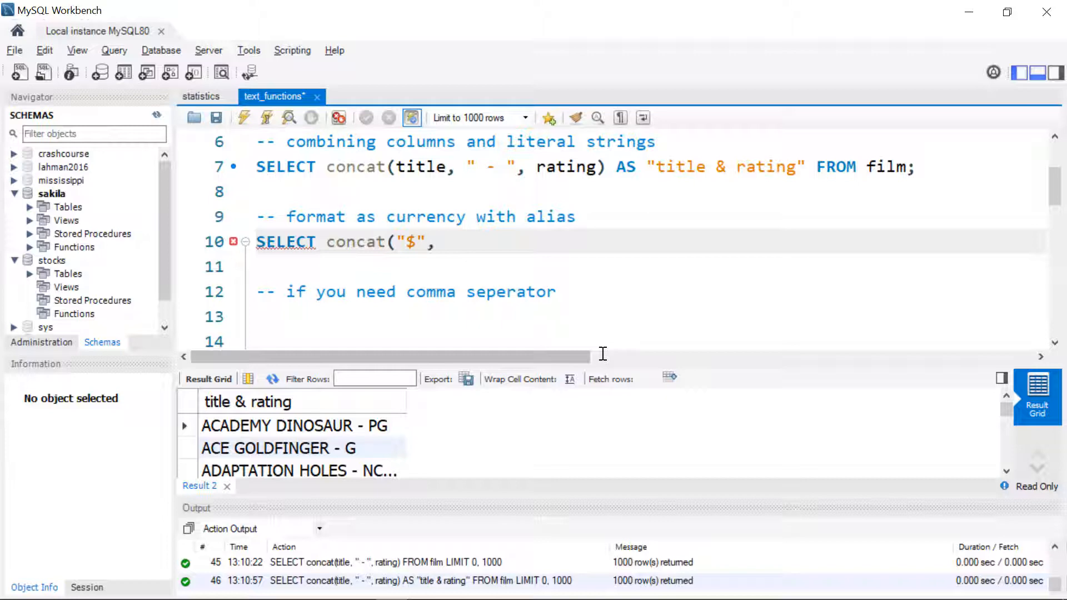
{"action": "type", "text": "re"}
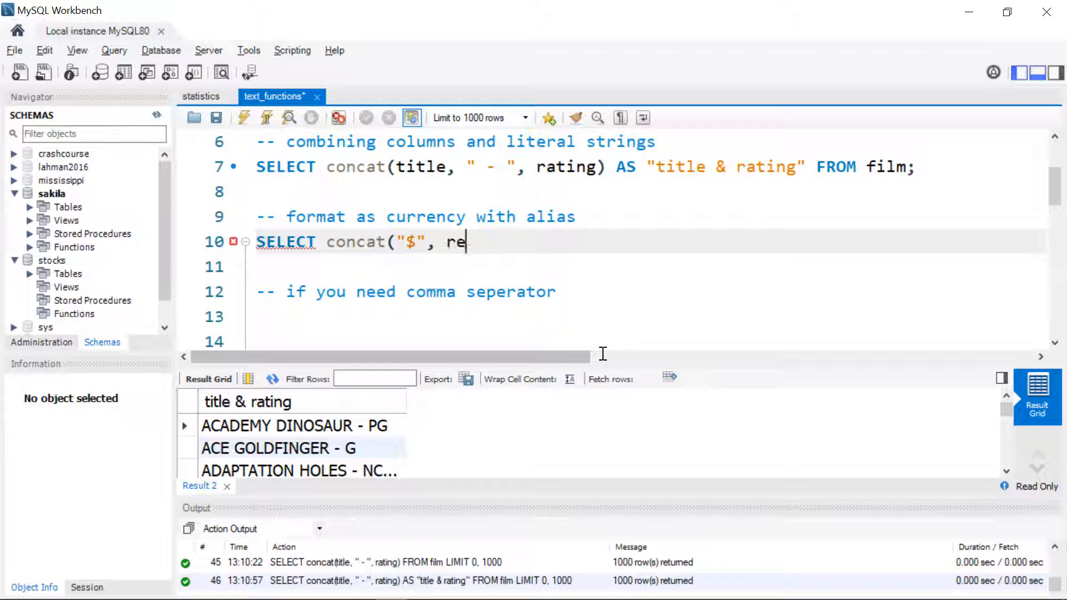
{"action": "type", "text": "ntal_rate)"}
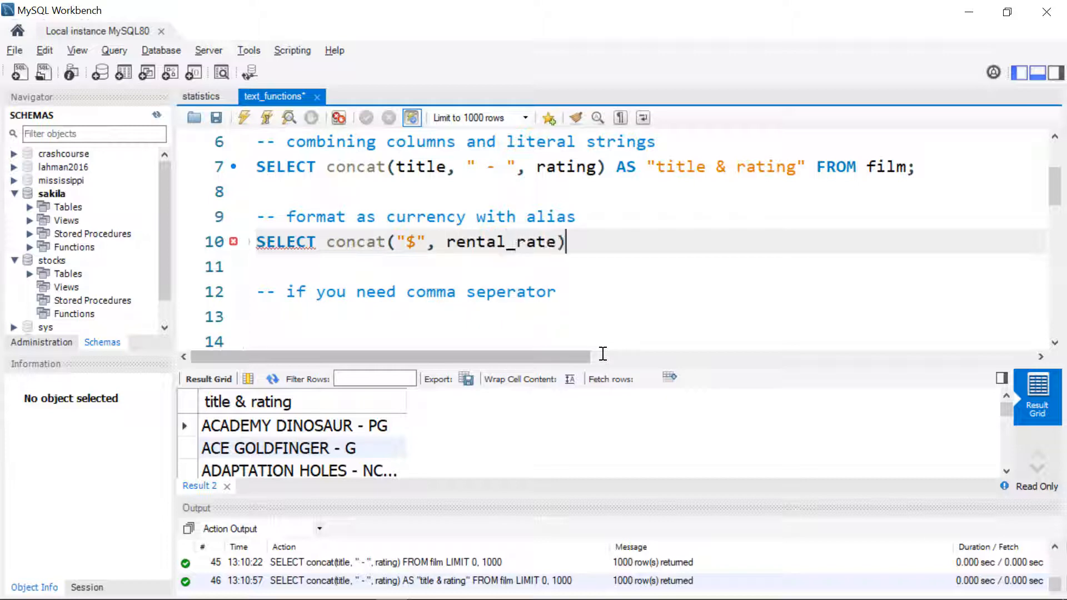
Add title and the alias rate so titles list with "$ " rental rates, then run it
{"action": "type", "text": "t"}
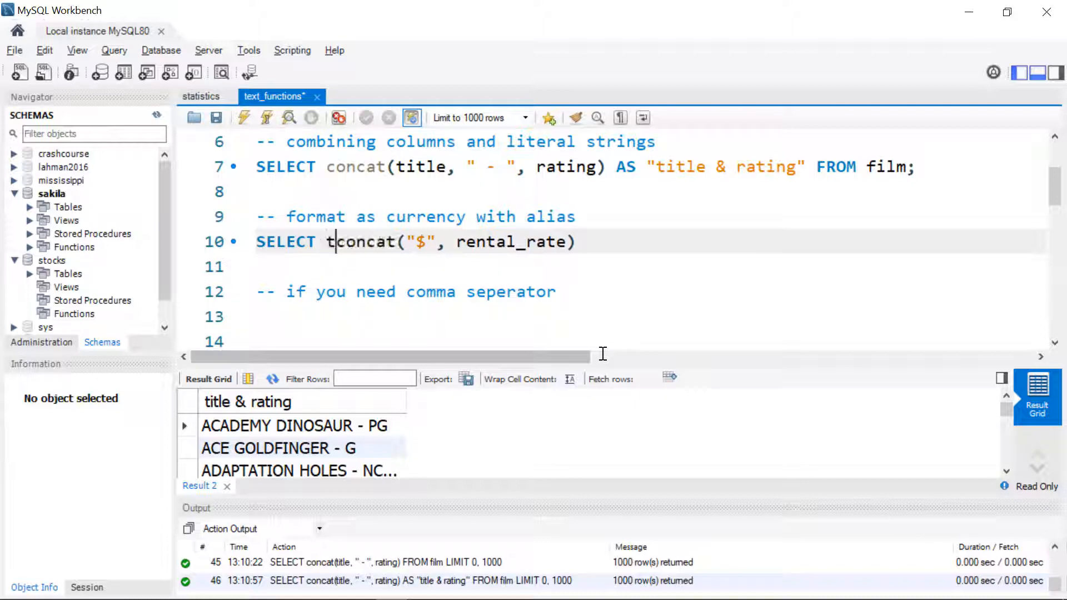
{"action": "type", "text": "itle, concat(\"$\", rental_rate) as rat"}
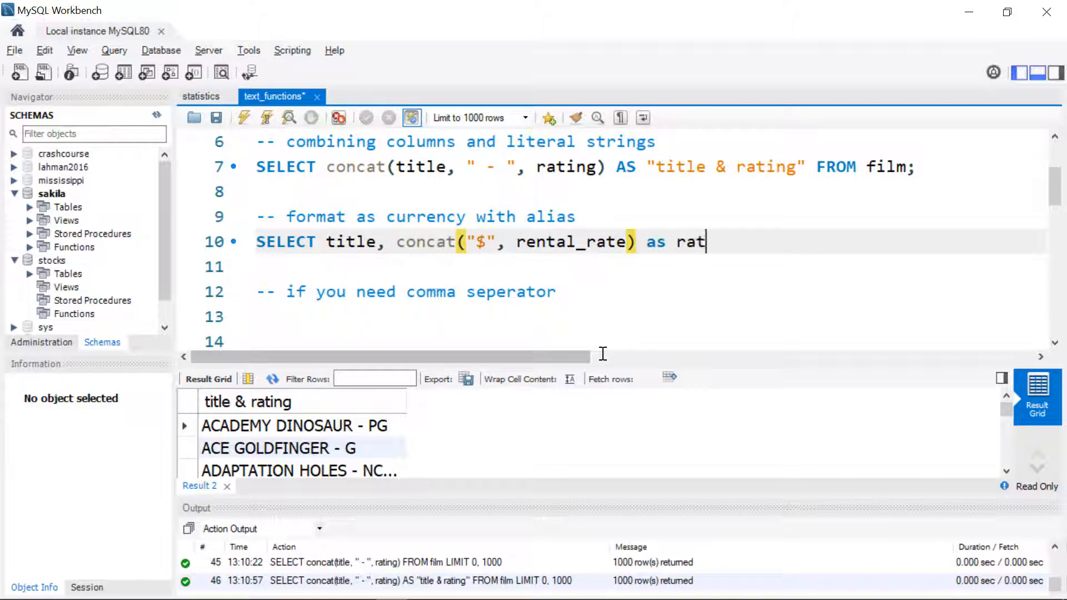
{"action": "type", "text": "e FROM film;"}
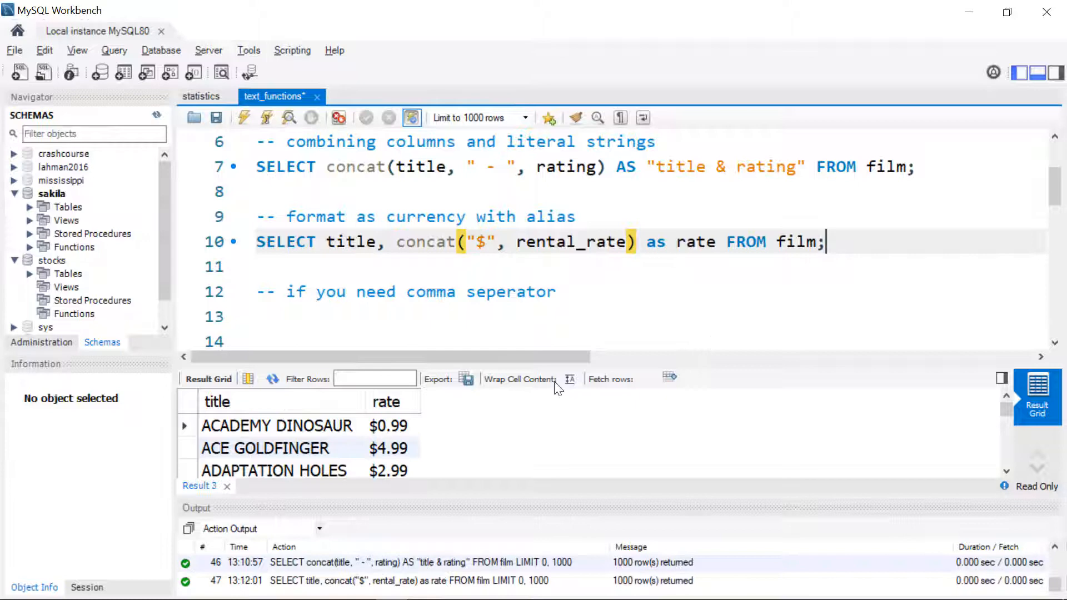
{"action": "scroll", "scroll_direction": "down", "scroll_amount": 3}
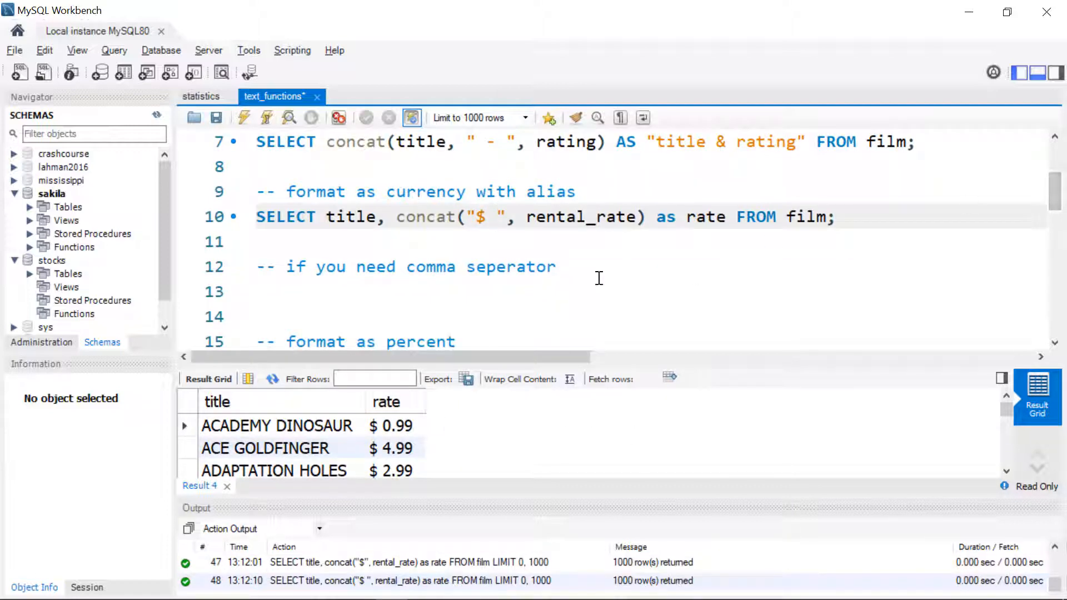
{"action": "left_click", "coordinate": [558, 267]}
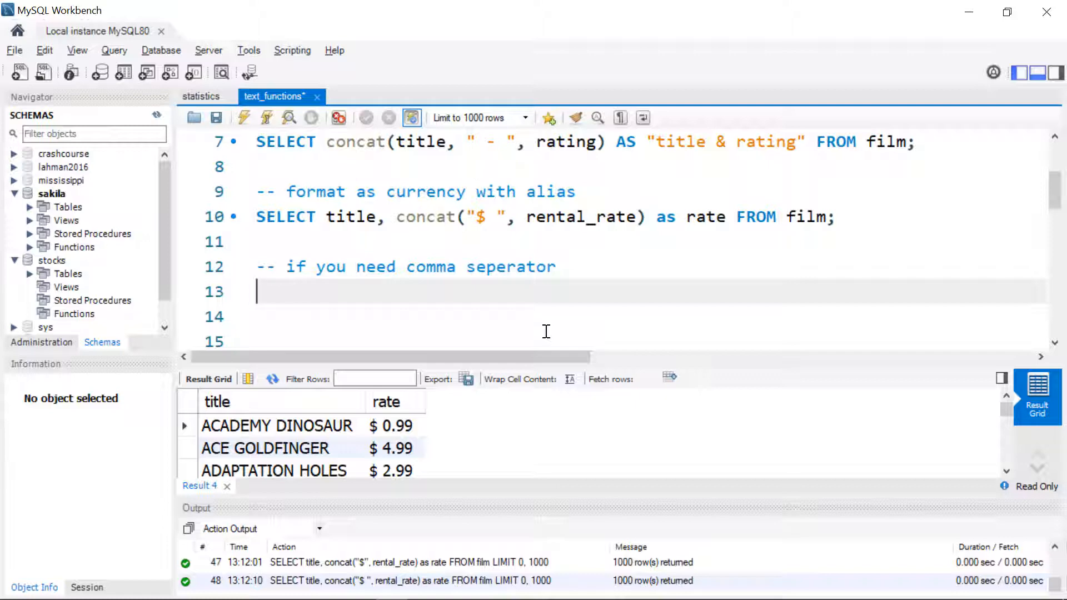
Write and run SELECT concat("$ ",format(12345677,0)) AS "nest egg", showing $ 12,345,677
{"action": "type", "text": "SELECT"}
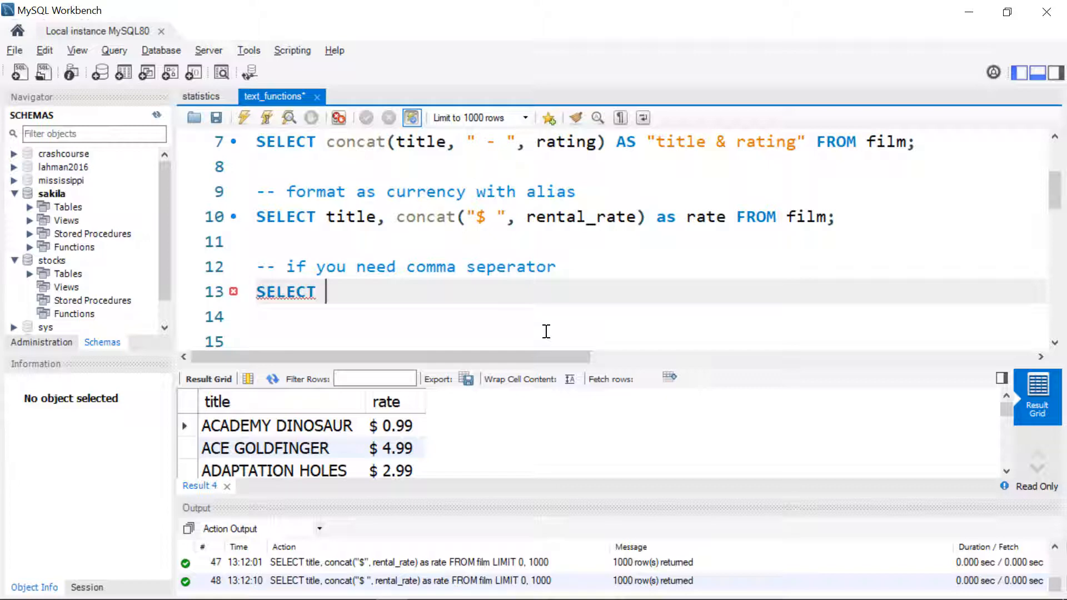
{"action": "type", "text": "format"}
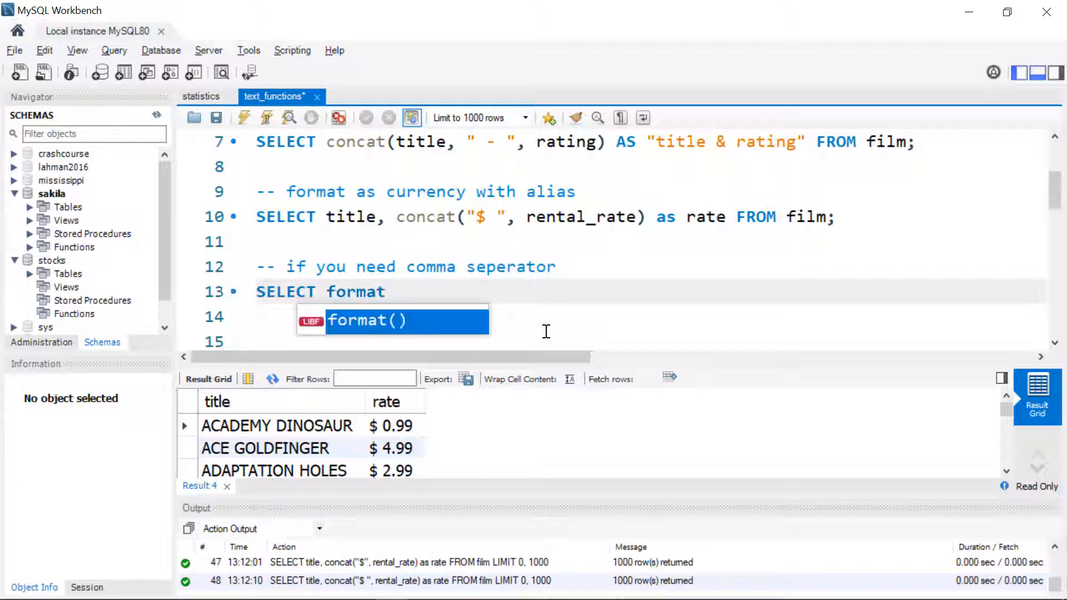
{"action": "type", "text": "("}
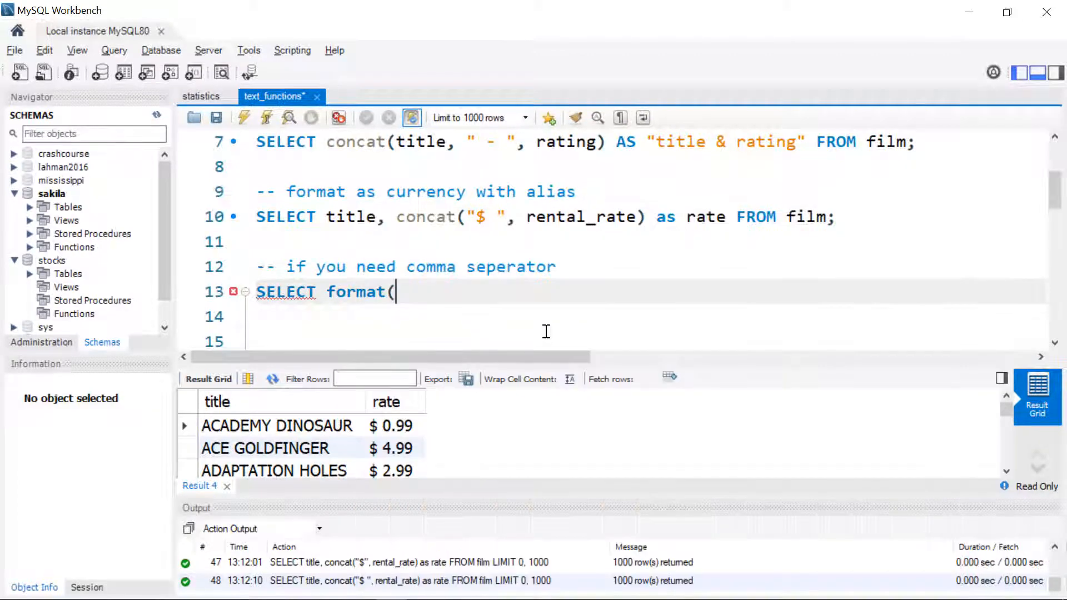
{"action": "type", "text": "12345677"}
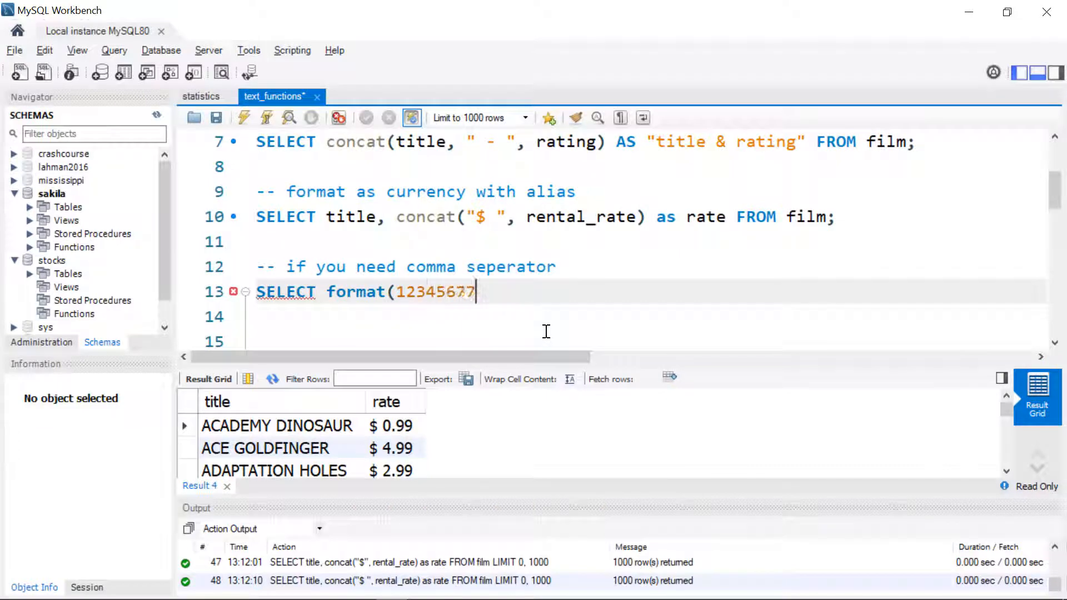
{"action": "type", "text": ","}
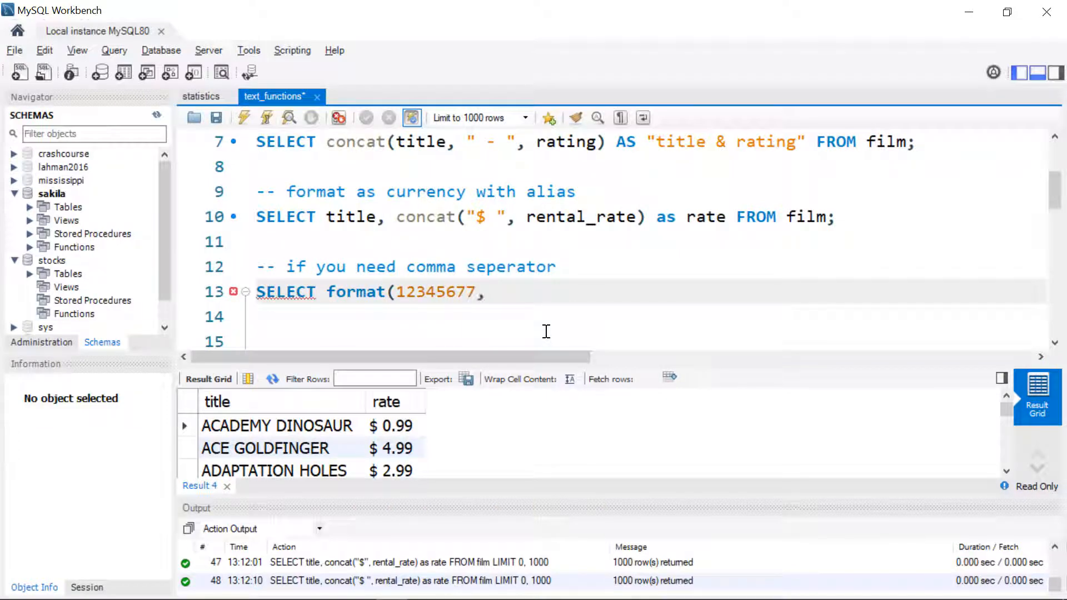
{"action": "type", "text": "0) ;"}
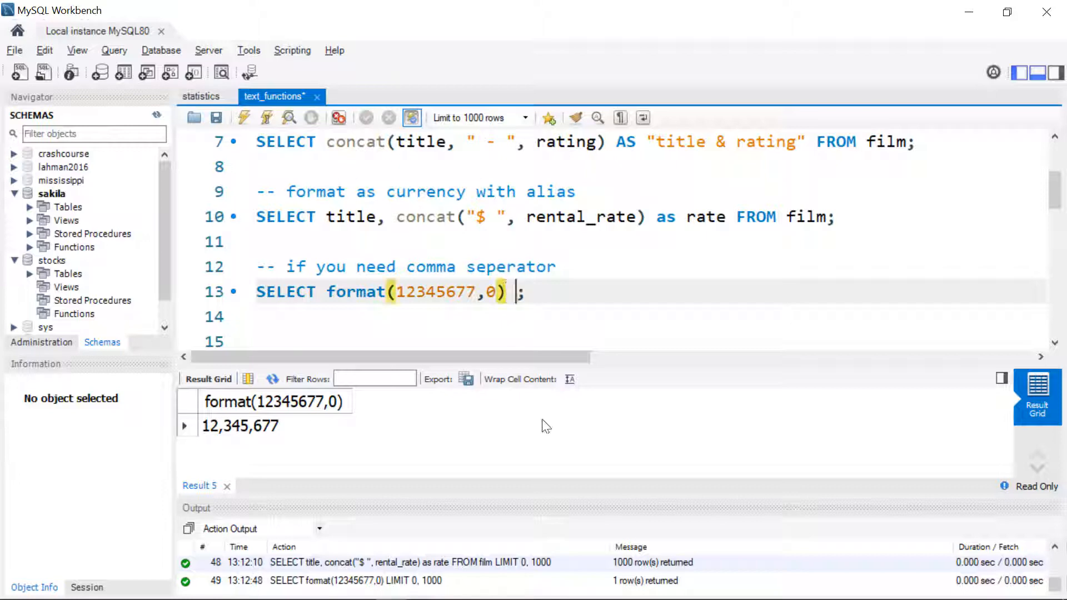
{"action": "type", "text": "AS \""}
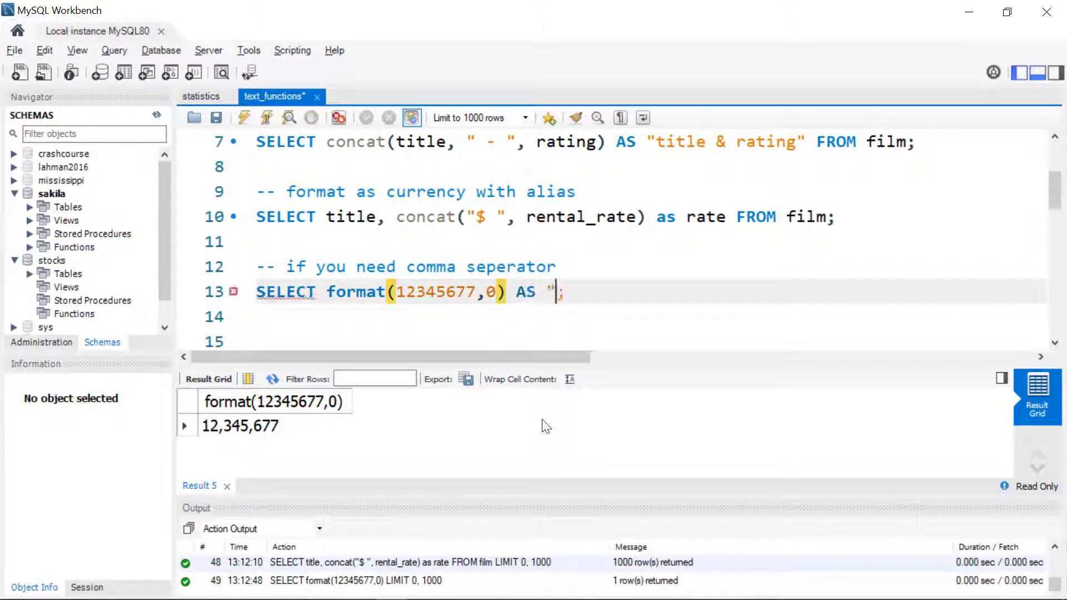
{"action": "type", "text": "nest egg"}
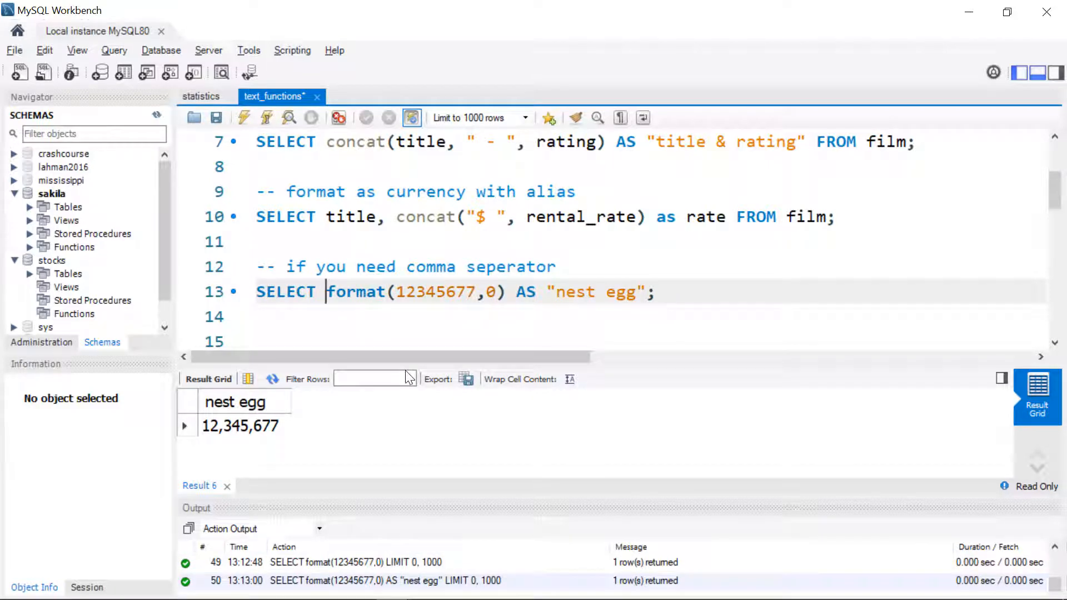
{"action": "type", "text": "concat(\"$ \","}
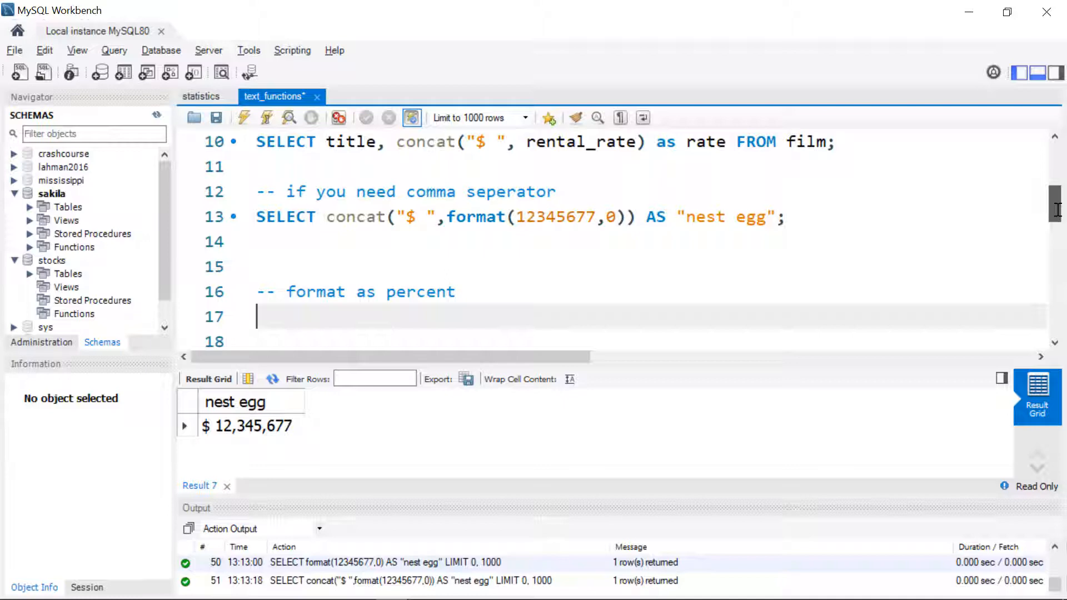
{"action": "scroll", "scroll_direction": "down", "scroll_amount": 3}
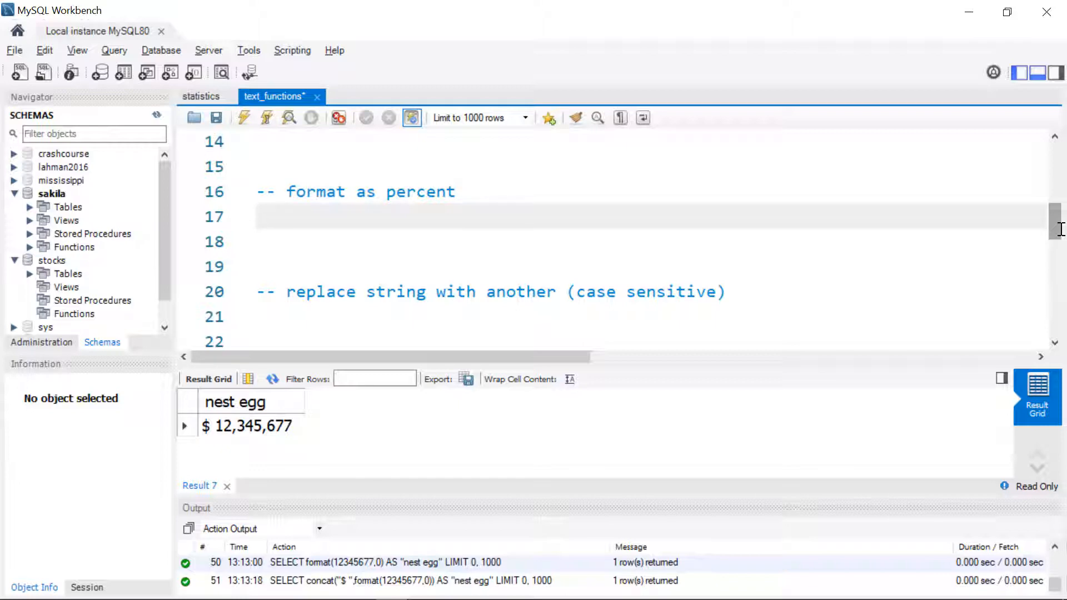
Write and run SELECT rental_rate / replacement_cost FROM film as the base ratio
{"action": "type", "text": "SELE"}
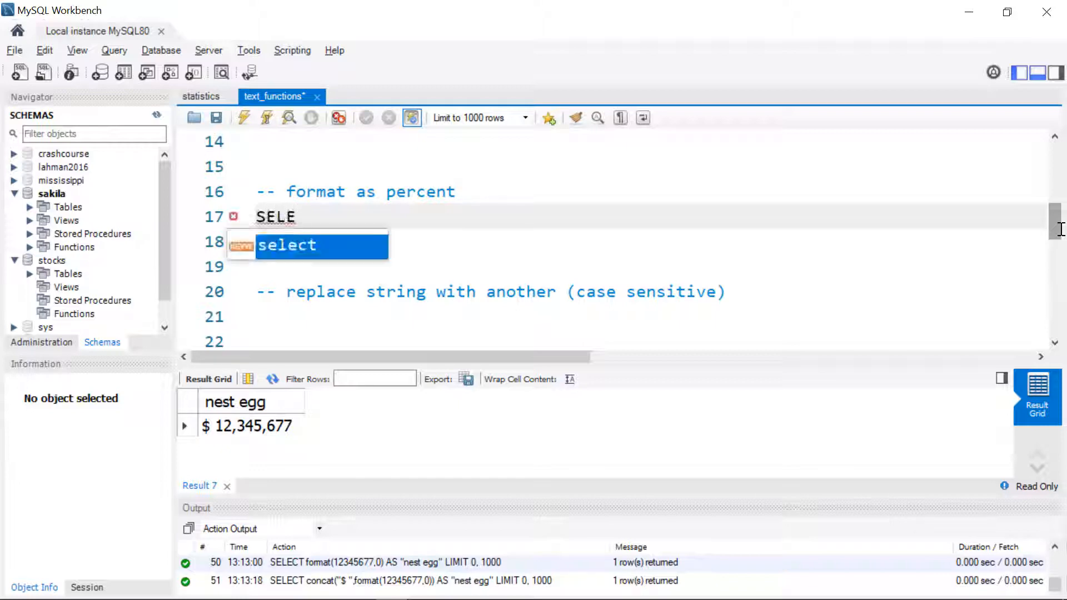
{"action": "key", "text": "Tab"}
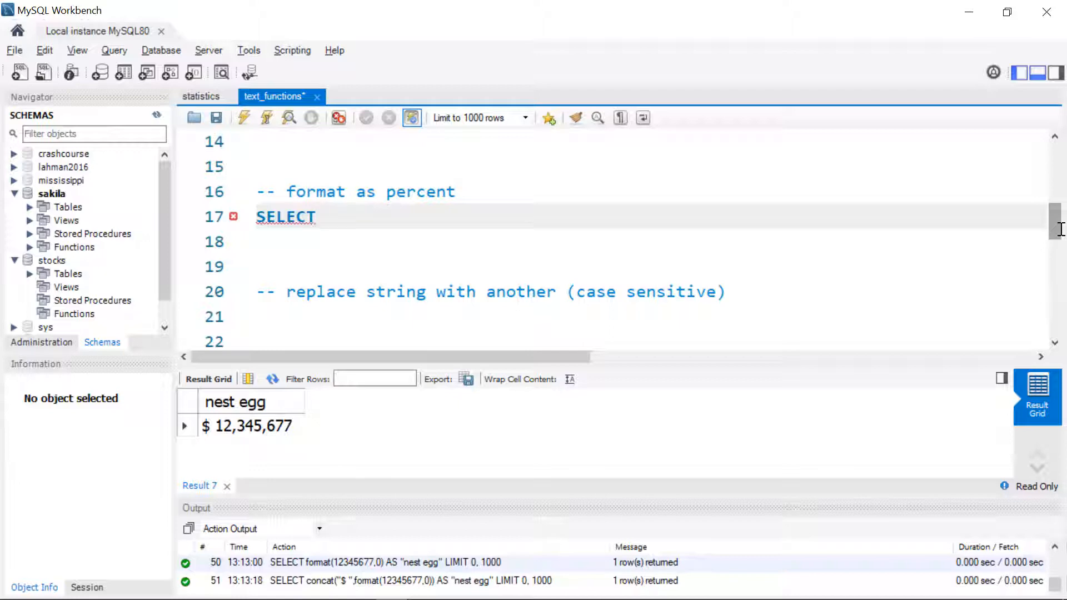
{"action": "type", "text": "rent_rate /"}
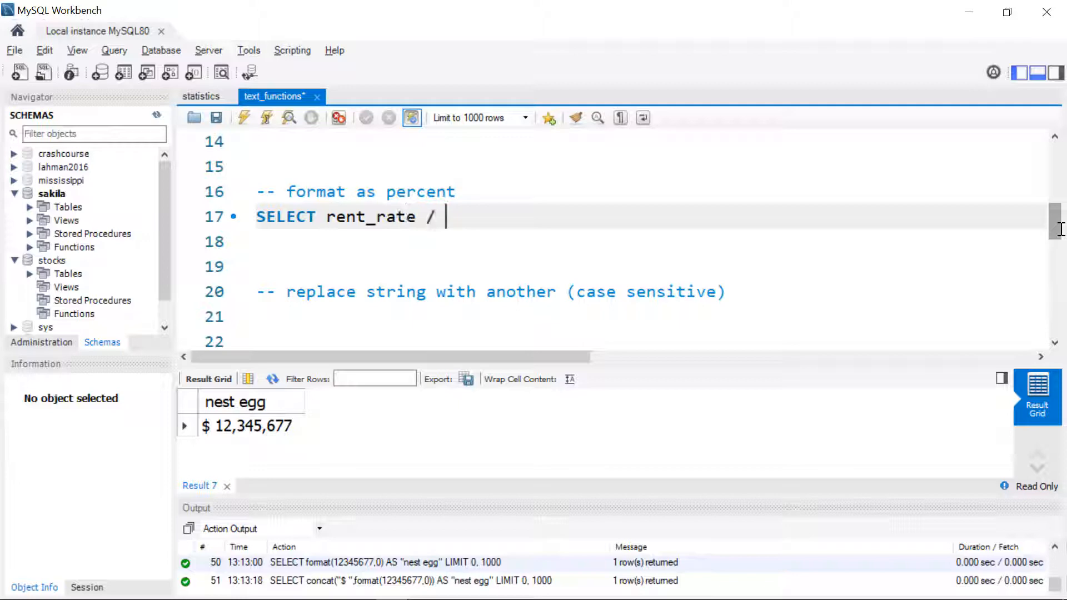
{"action": "type", "text": "replacement_cost"}
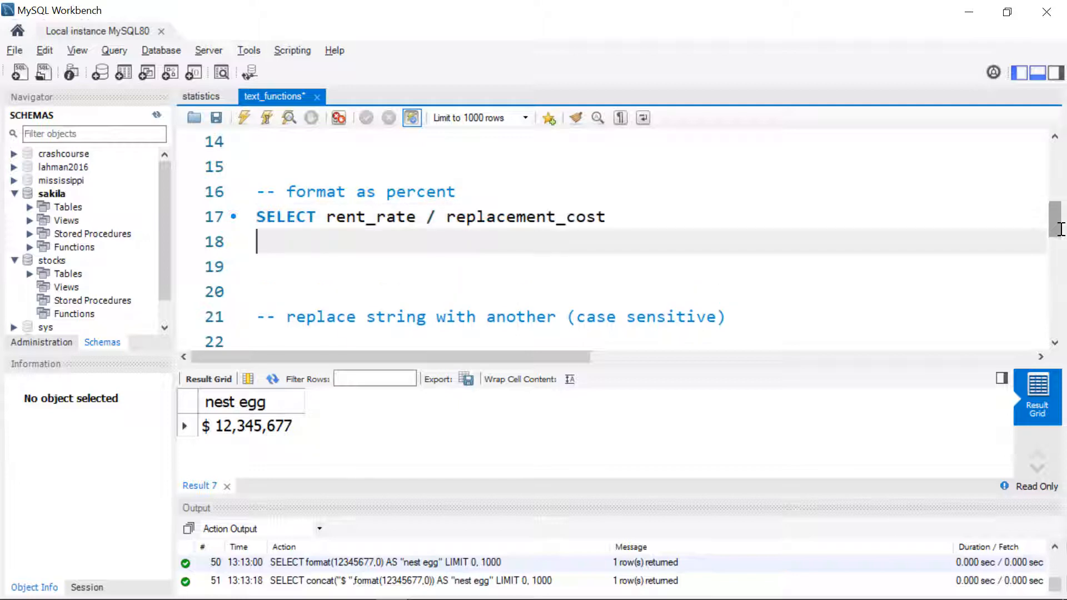
{"action": "type", "text": "FROM"}
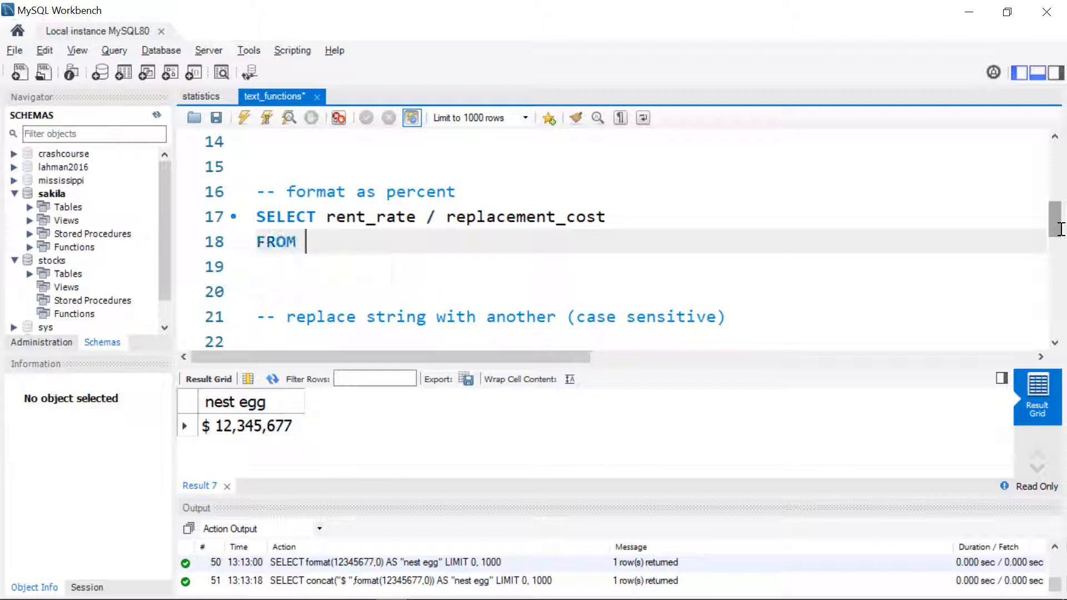
{"action": "type", "text": "film;"}
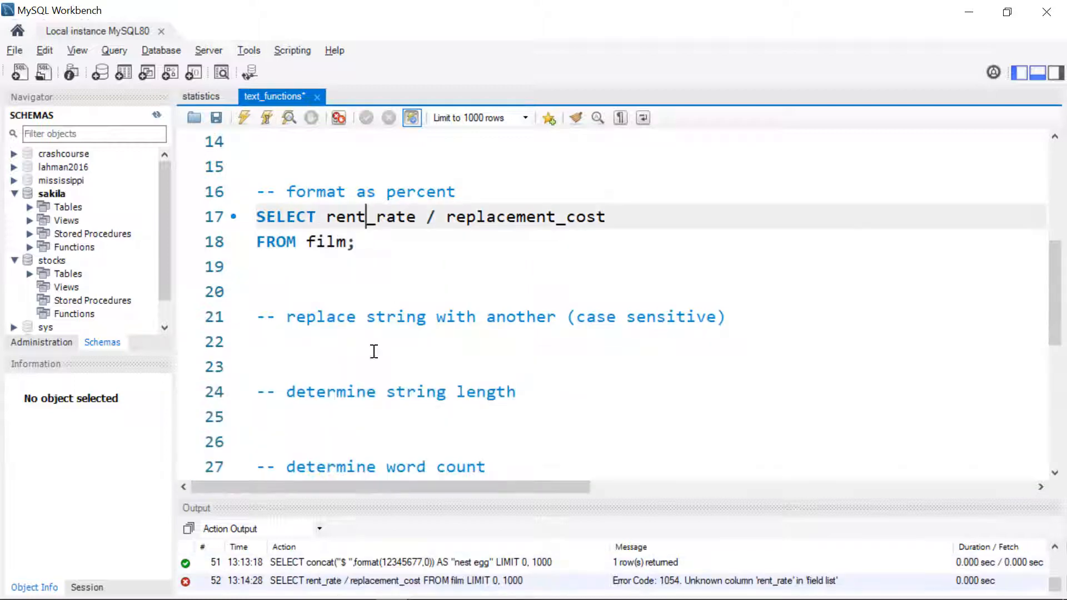
{"action": "type", "text": "al"}
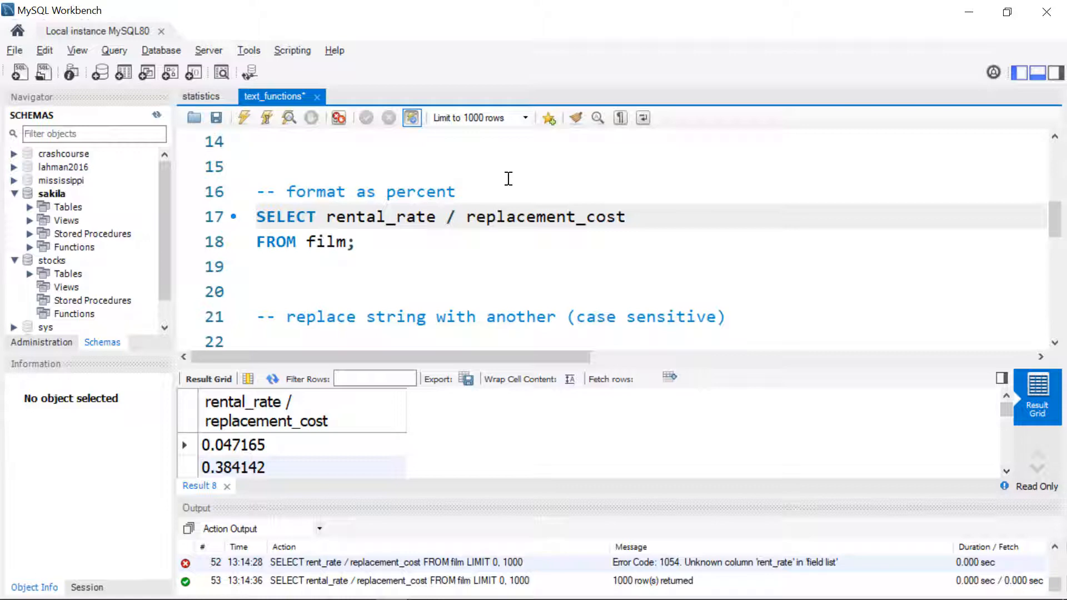
Refine it to concat(round(ratio *100,1),"%") AS percent and run the final query
{"action": "left_click", "coordinate": [384, 217]}
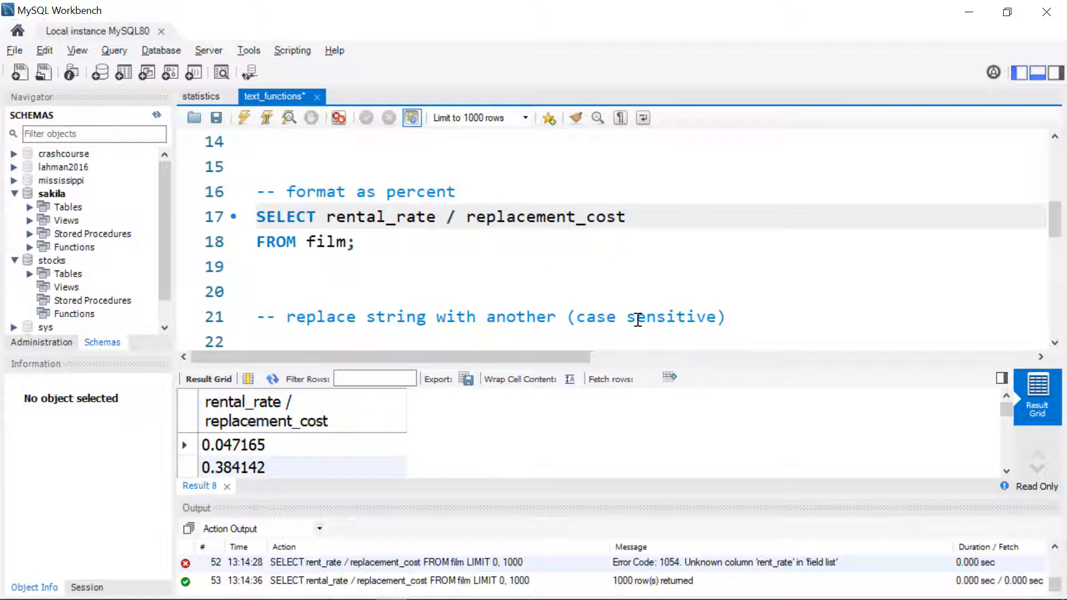
{"action": "type", "text": "*100"}
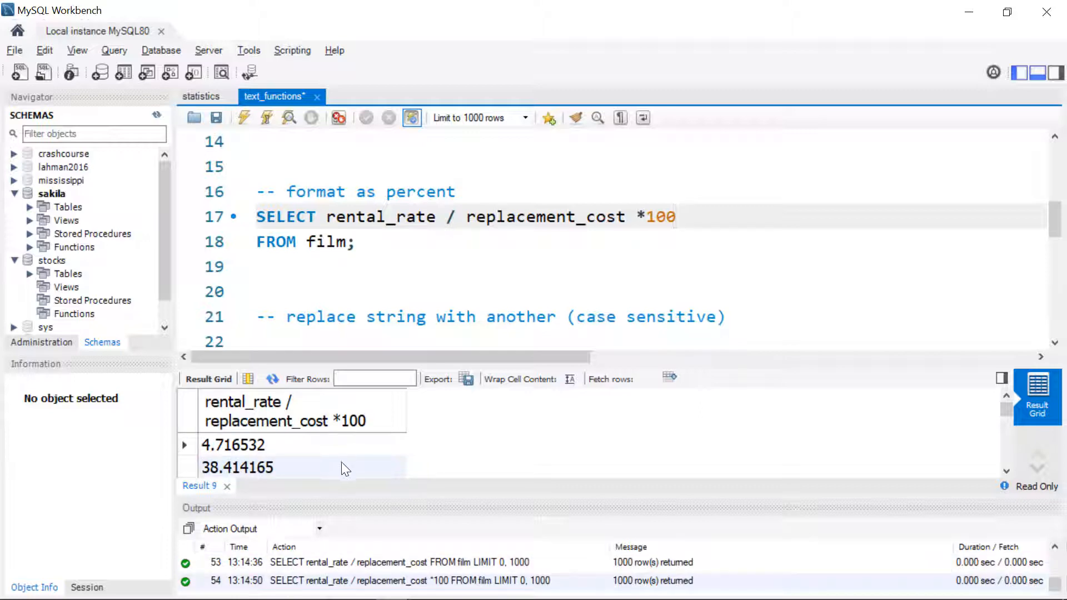
{"action": "left_click", "coordinate": [678, 215]}
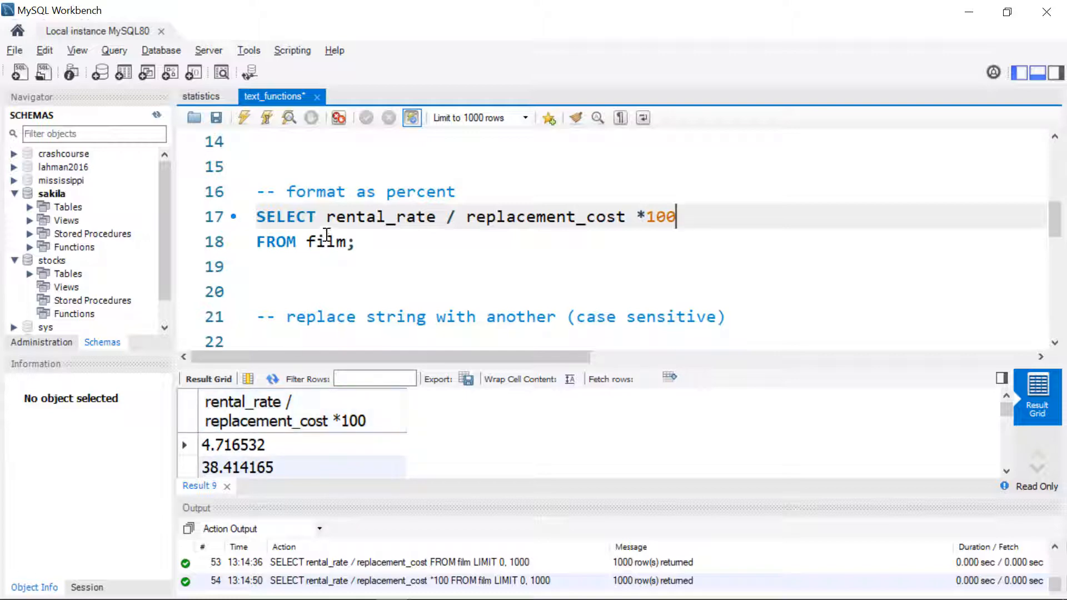
{"action": "type", "text": "round("}
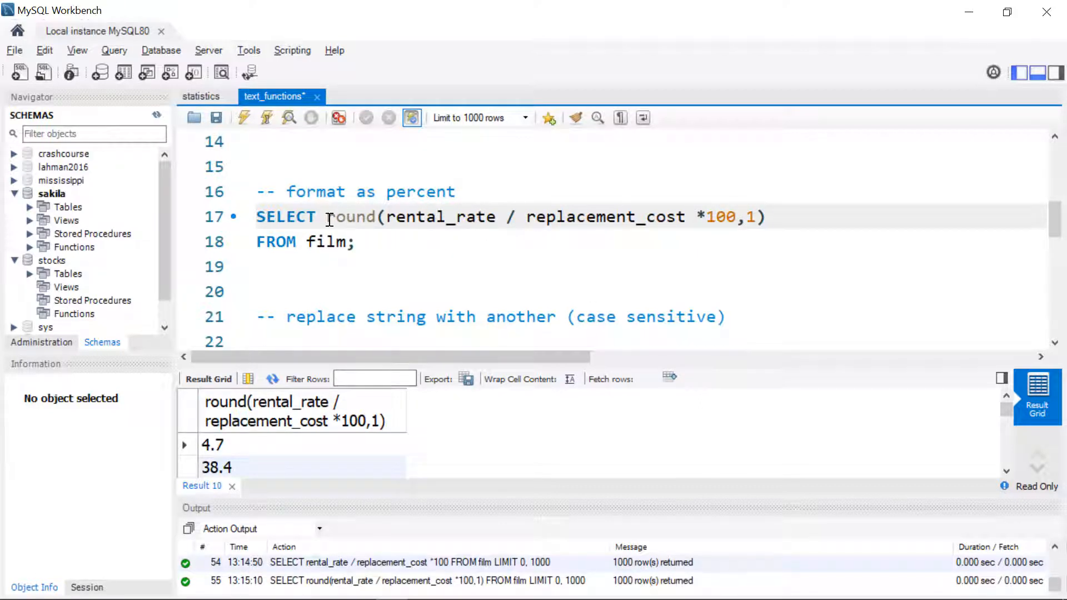
{"action": "type", "text": "concat("}
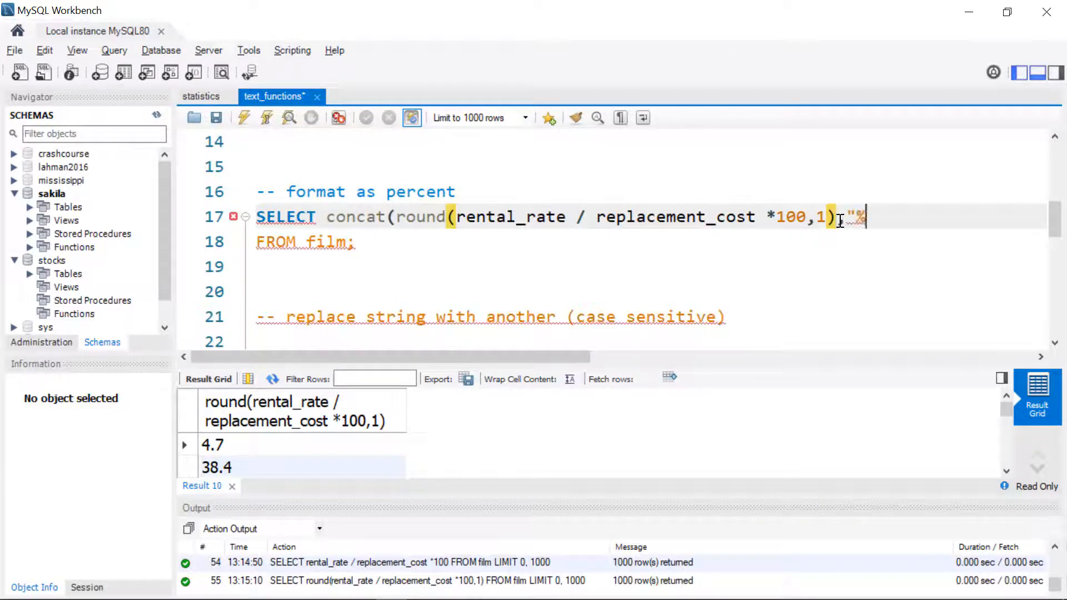
{"action": "type", "text": ") AS"}
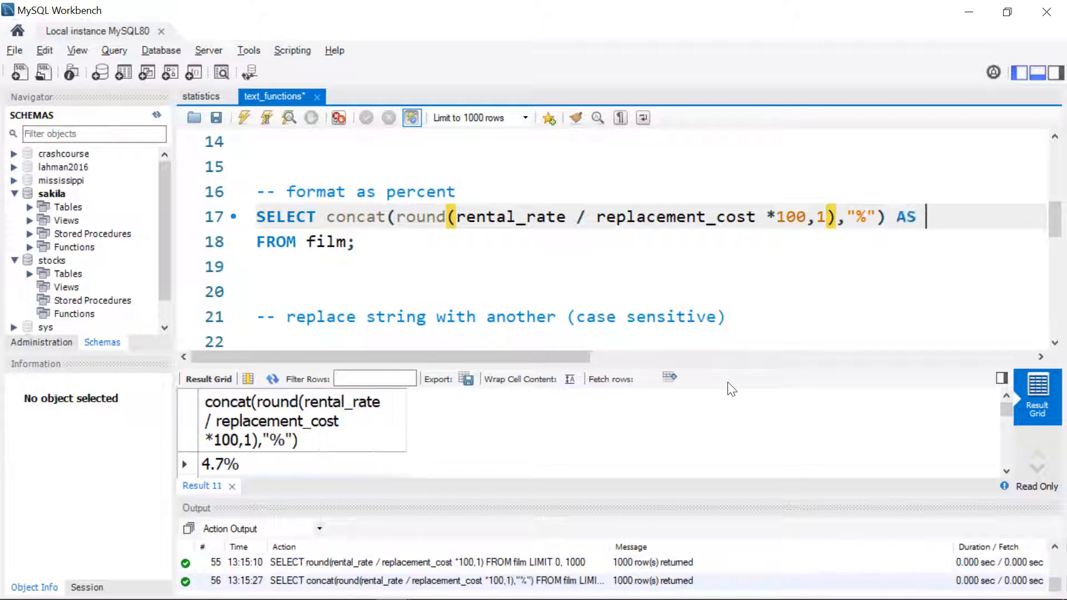
{"action": "type", "text": "percent"}
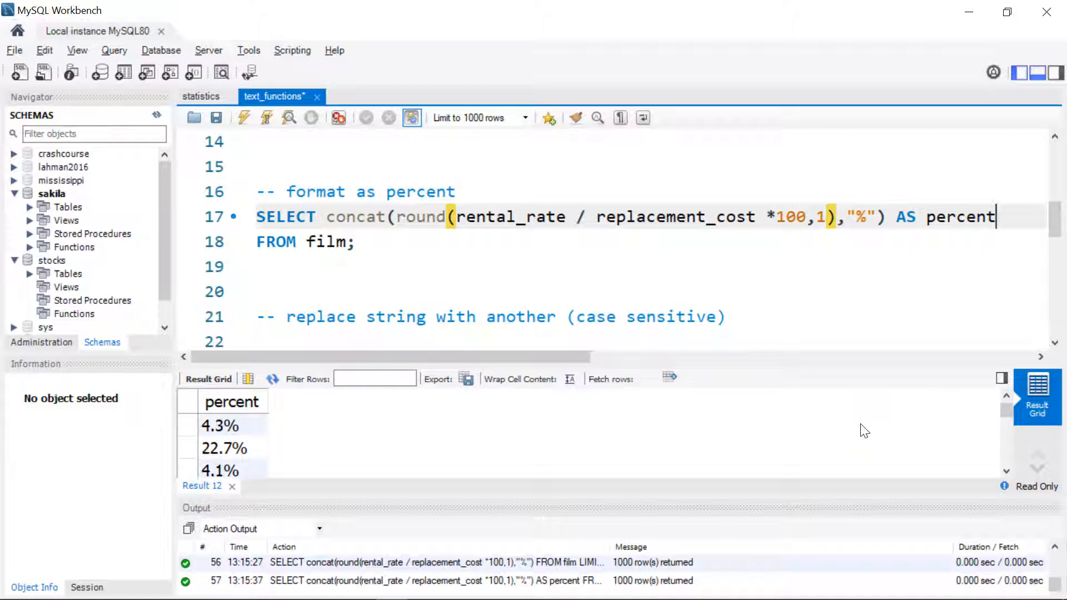
{"action": "scroll", "scroll_direction": "down", "scroll_amount": 3}
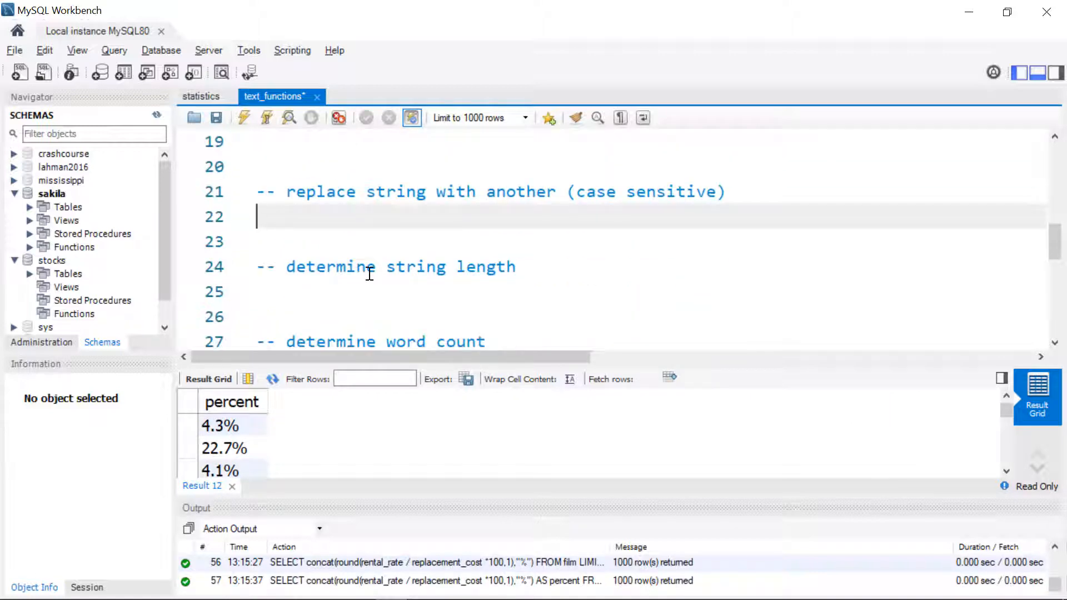
Write and run SELECT replace(description, "And", "or") FROM film, returning 1000 rows
{"action": "type", "text": "SEL"}
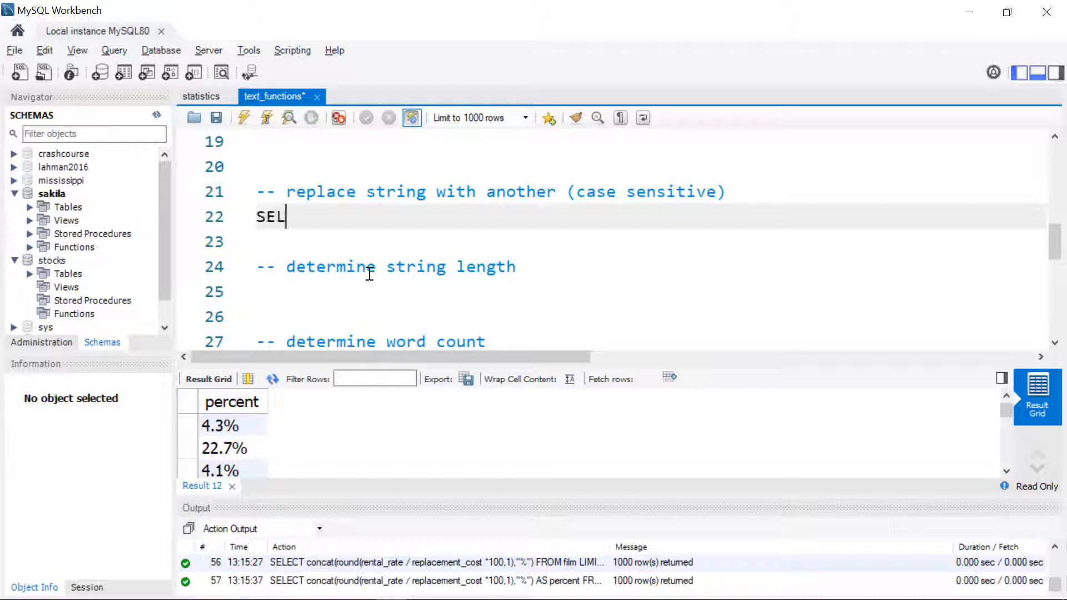
{"action": "type", "text": "ECT"}
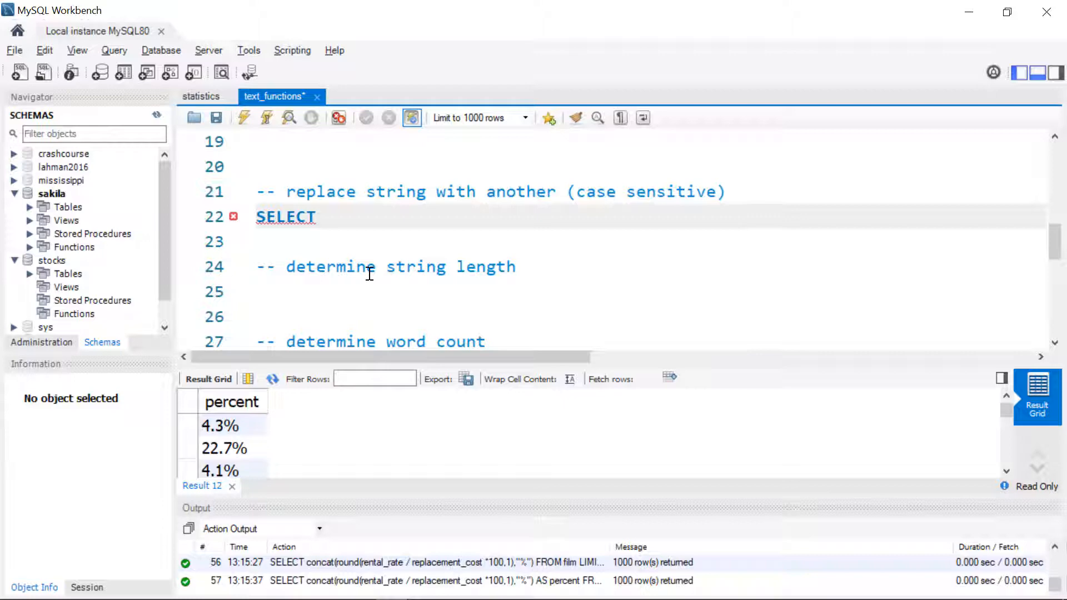
{"action": "type", "text": "description"}
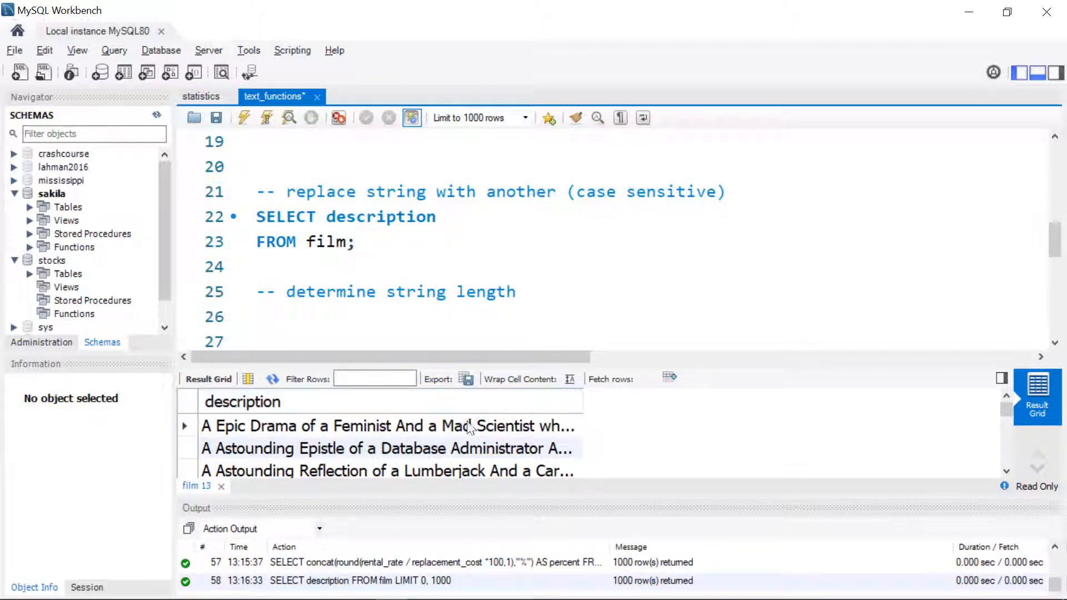
{"action": "mouse_move", "coordinate": [241, 435]}
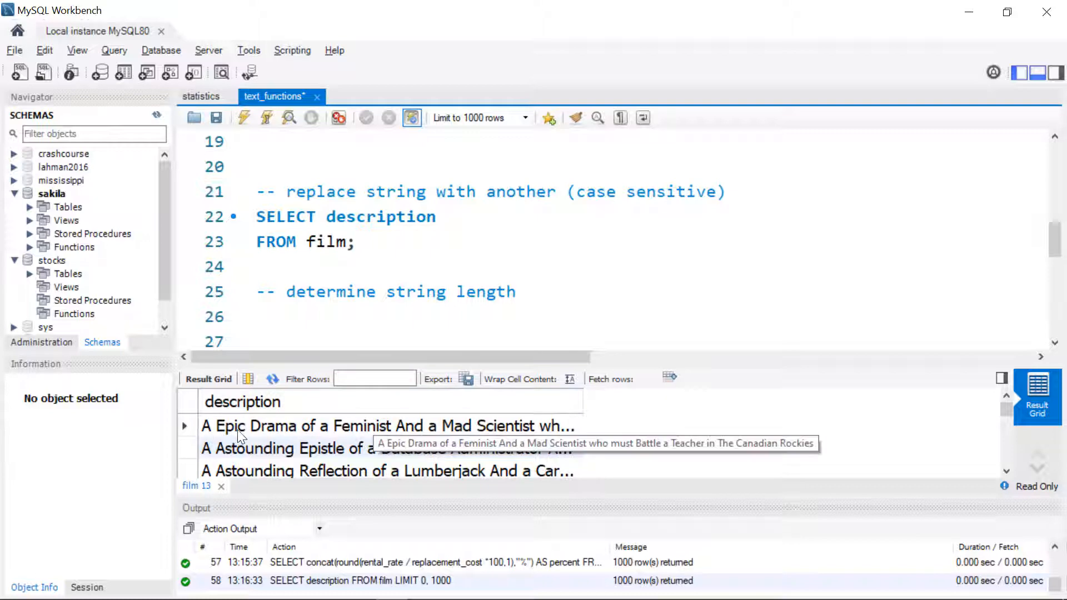
{"action": "mouse_move", "coordinate": [370, 441]}
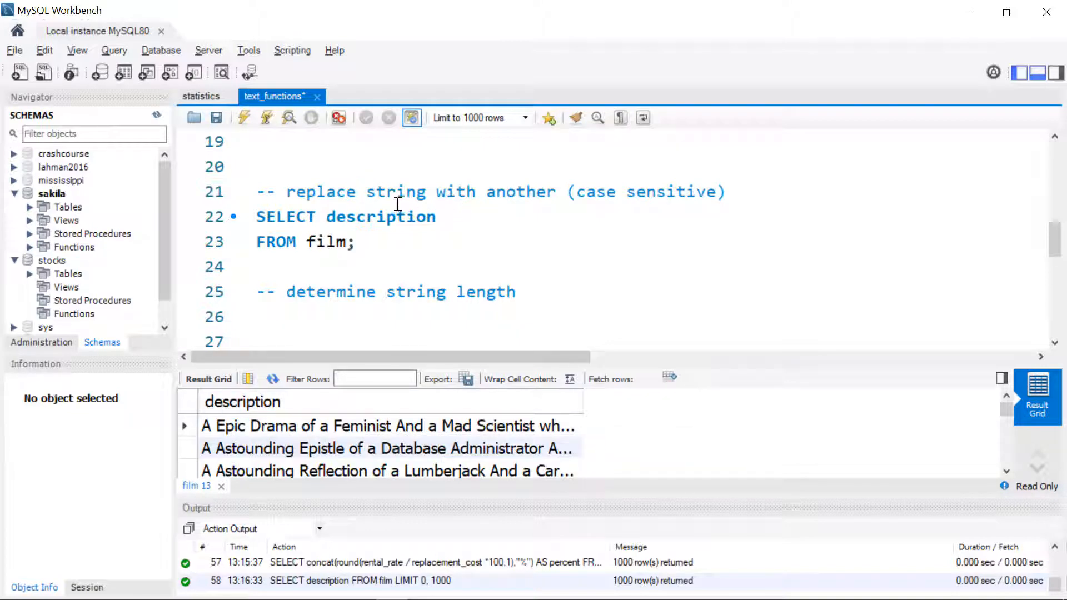
{"action": "mouse_move", "coordinate": [464, 384]}
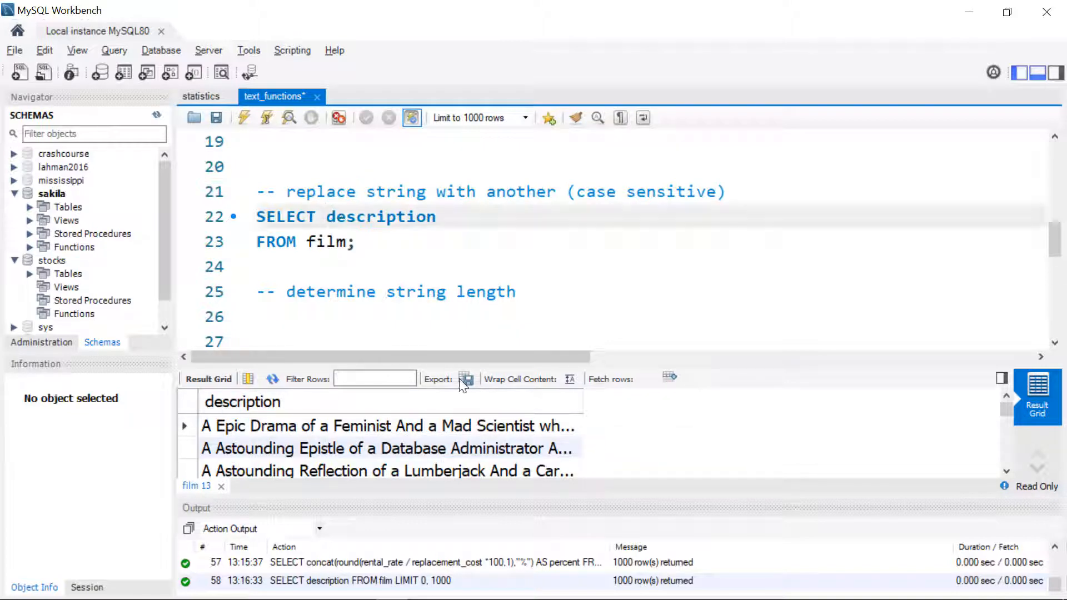
{"action": "type", "text": "replace("}
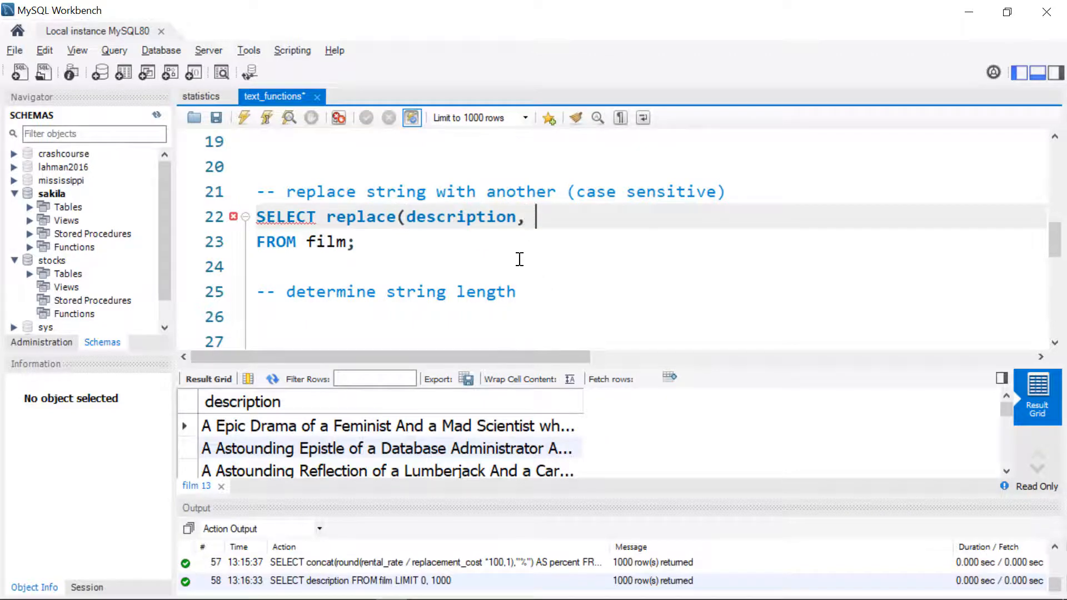
{"action": "type", "text": "\"And"}
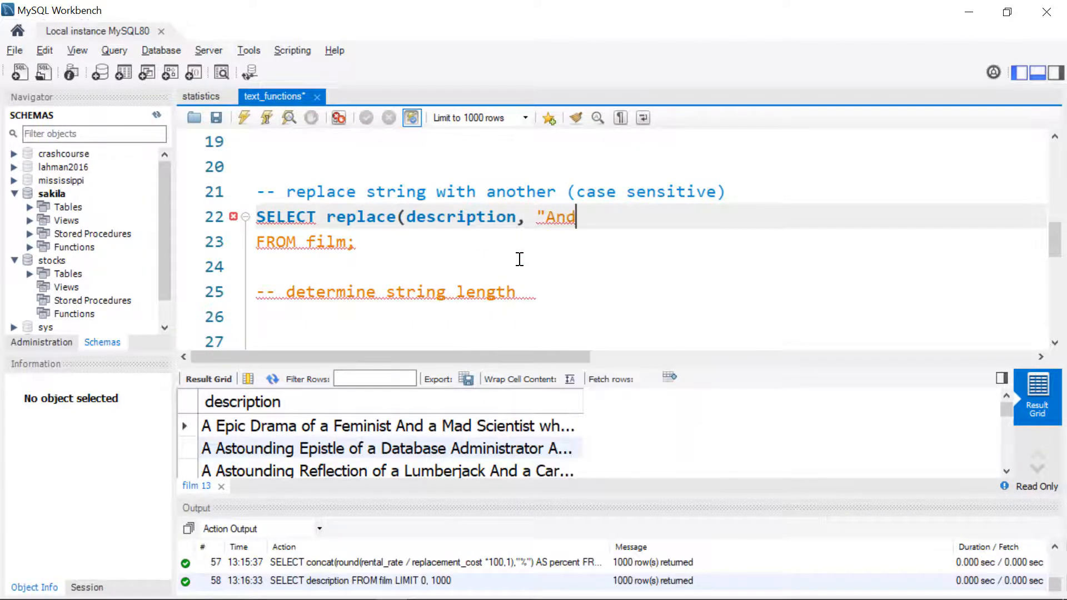
{"action": "type", "text": "\""}
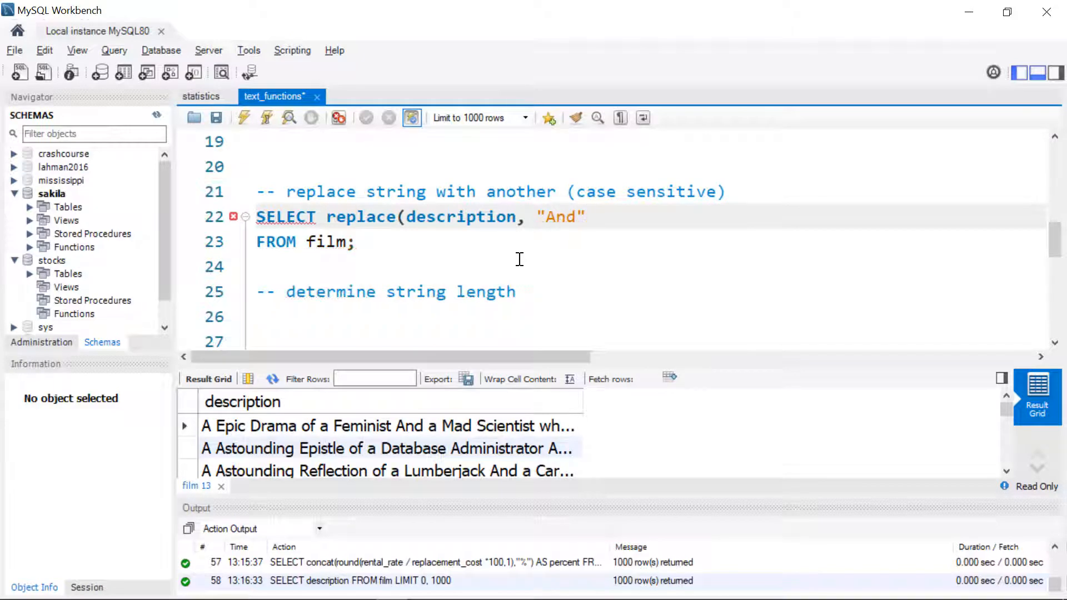
{"action": "mouse_move", "coordinate": [396, 431]}
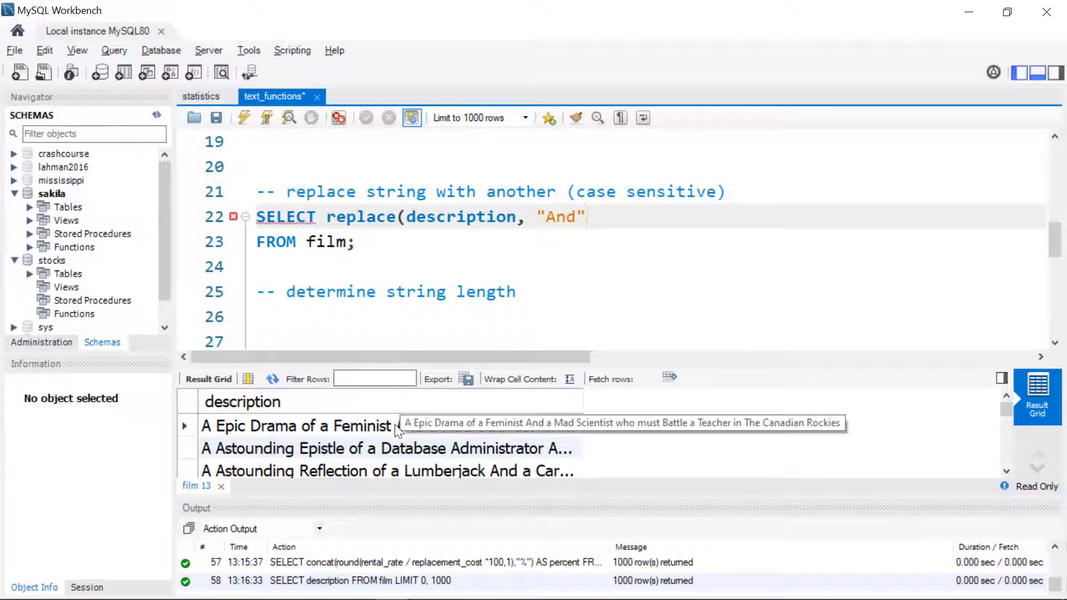
{"action": "type", "text": ","}
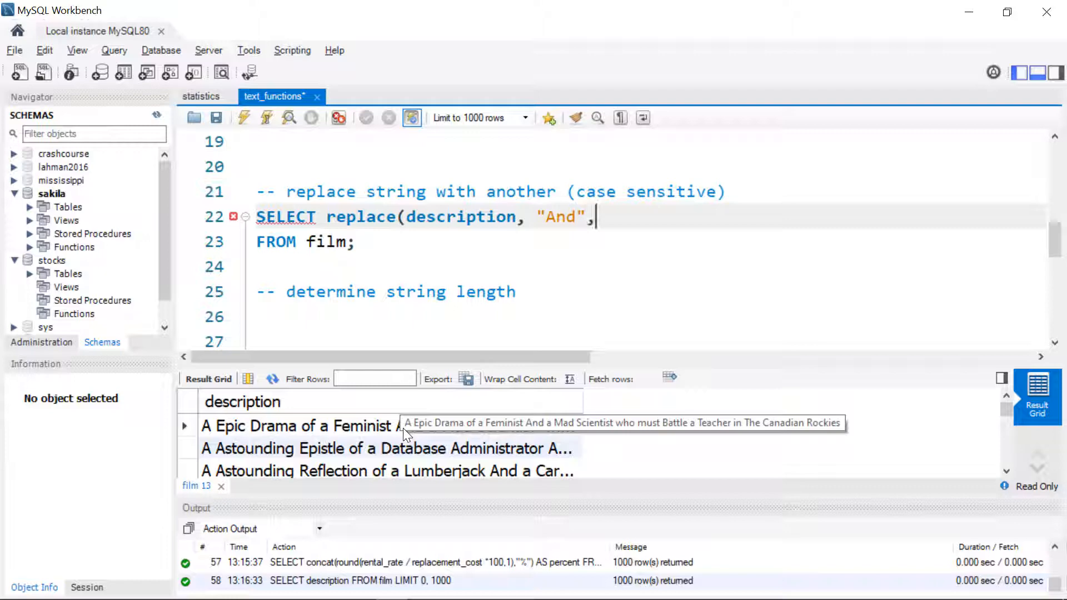
{"action": "type", "text": "\"or\")"}
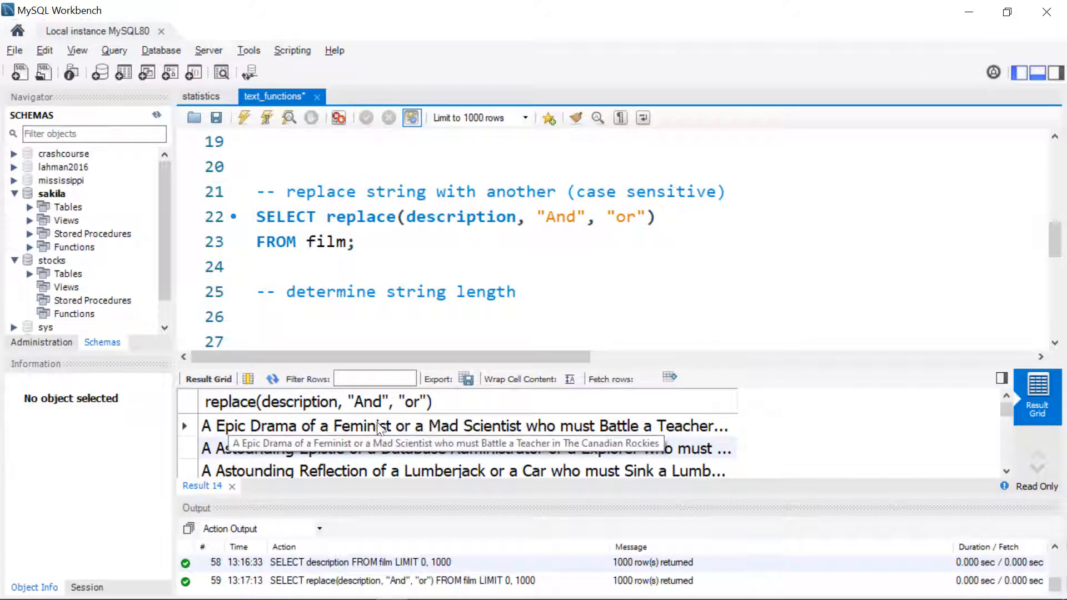
{"action": "mouse_move", "coordinate": [549, 457]}
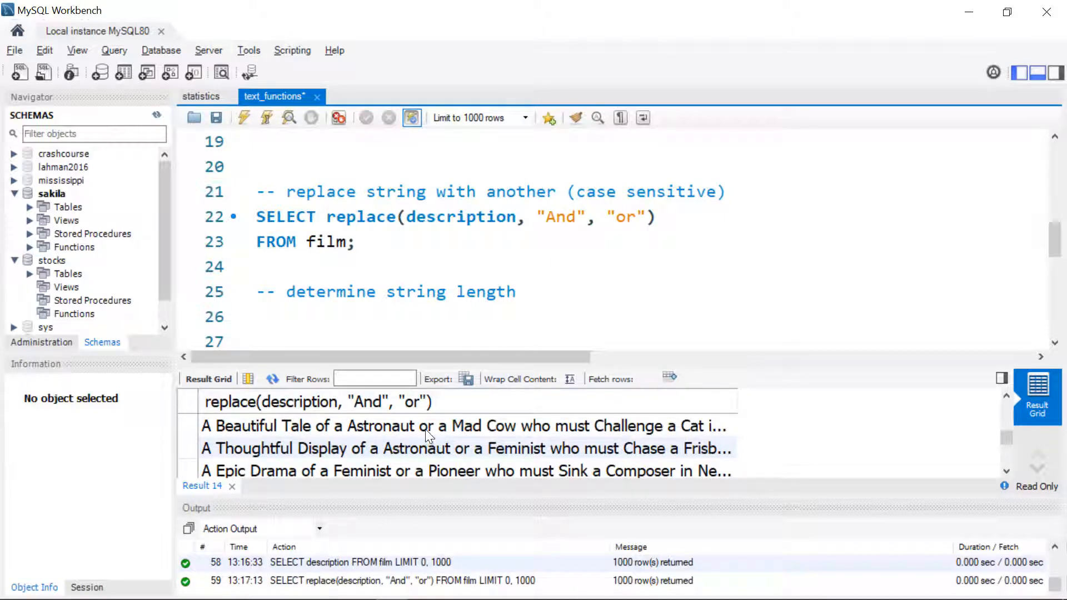
{"action": "scroll", "scroll_direction": "down", "scroll_amount": 3}
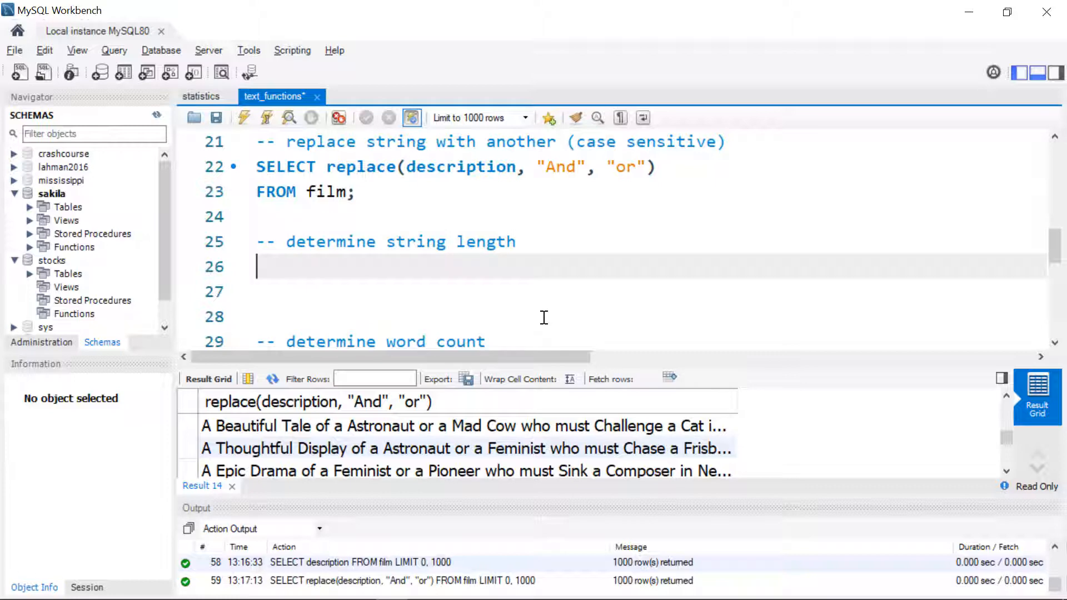
Write and run SELECT length(description) FROM film, returning character counts like 96 and 100
{"action": "type", "text": "SEEL"}
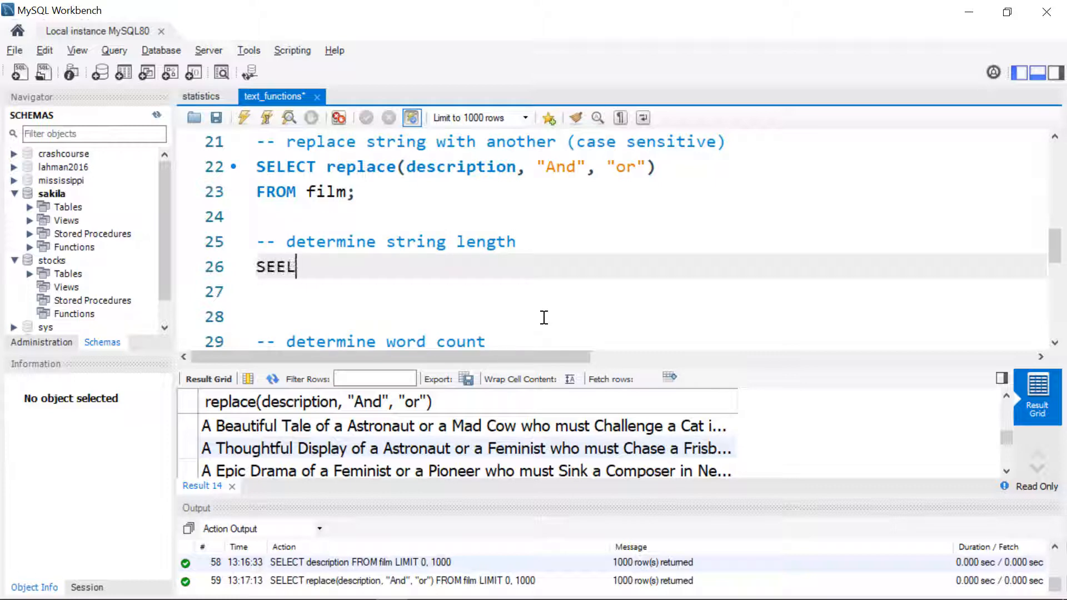
{"action": "type", "text": "SELECT"}
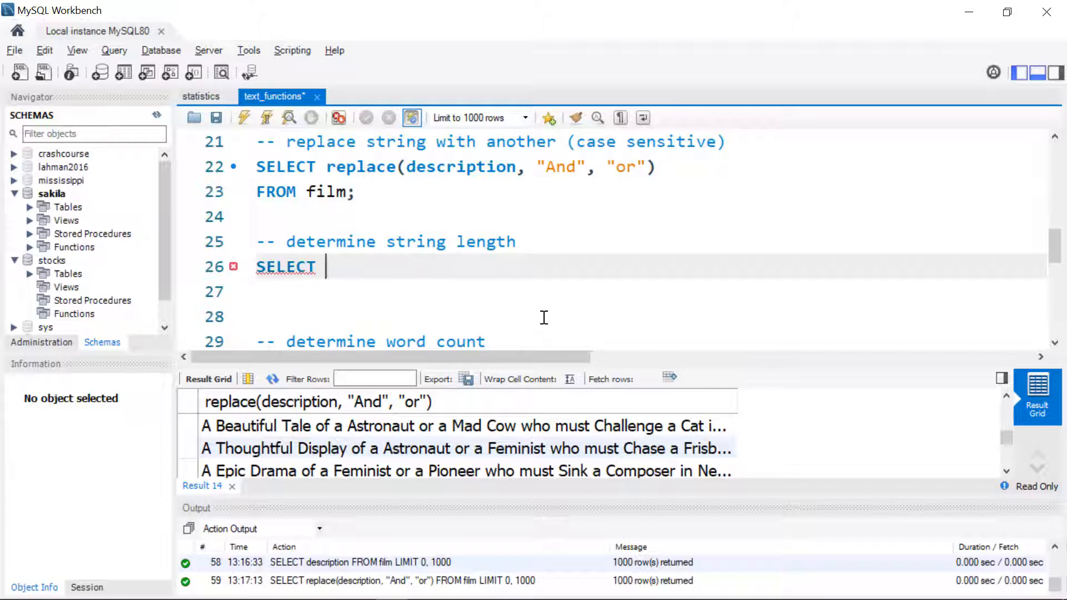
{"action": "type", "text": "length"}
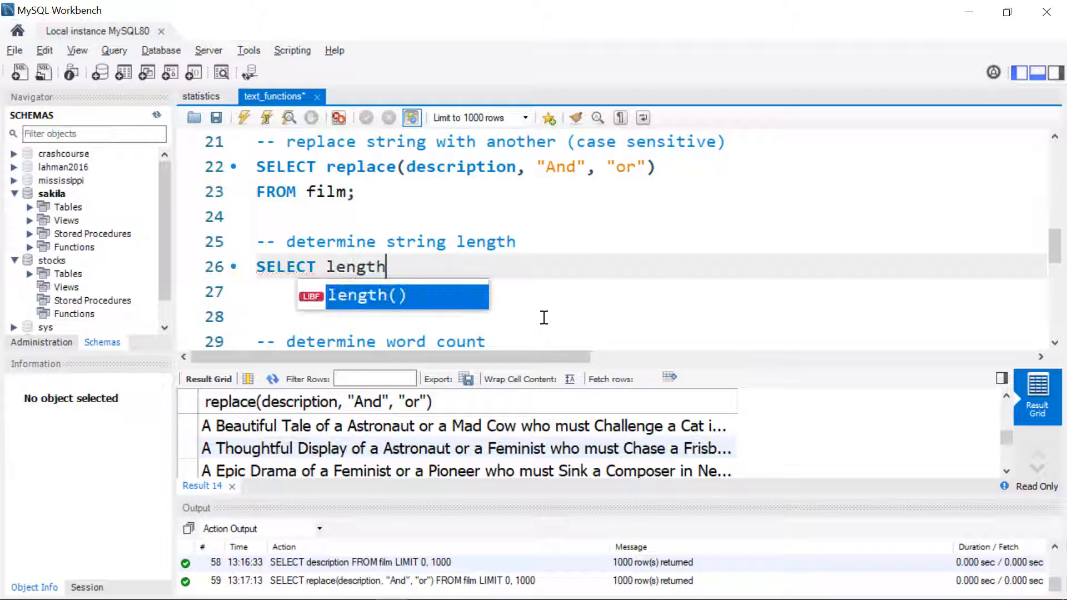
{"action": "type", "text": "(desc"}
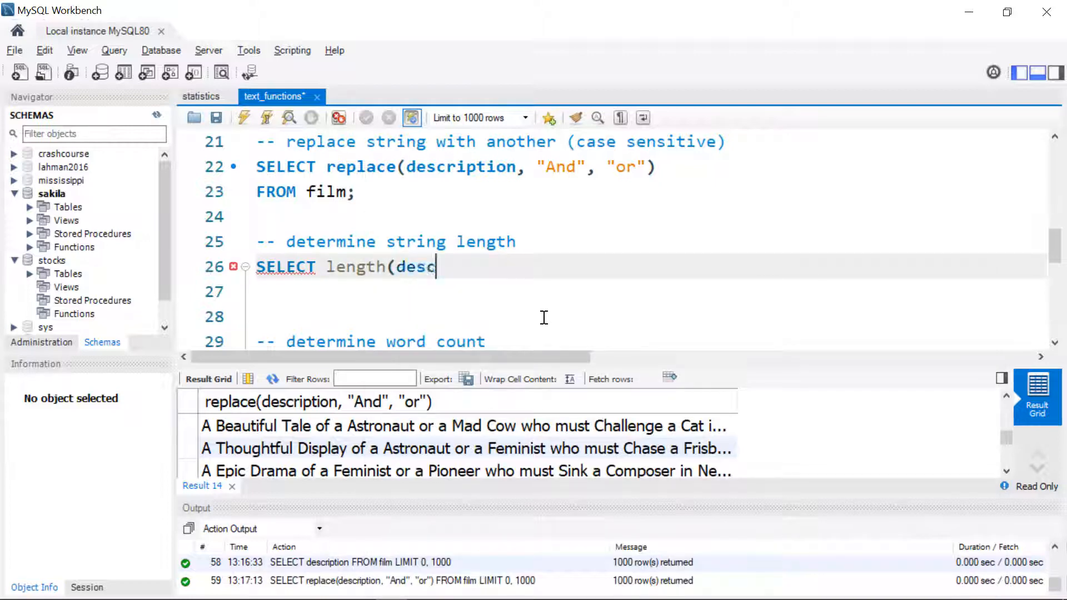
{"action": "type", "text": "ription)"}
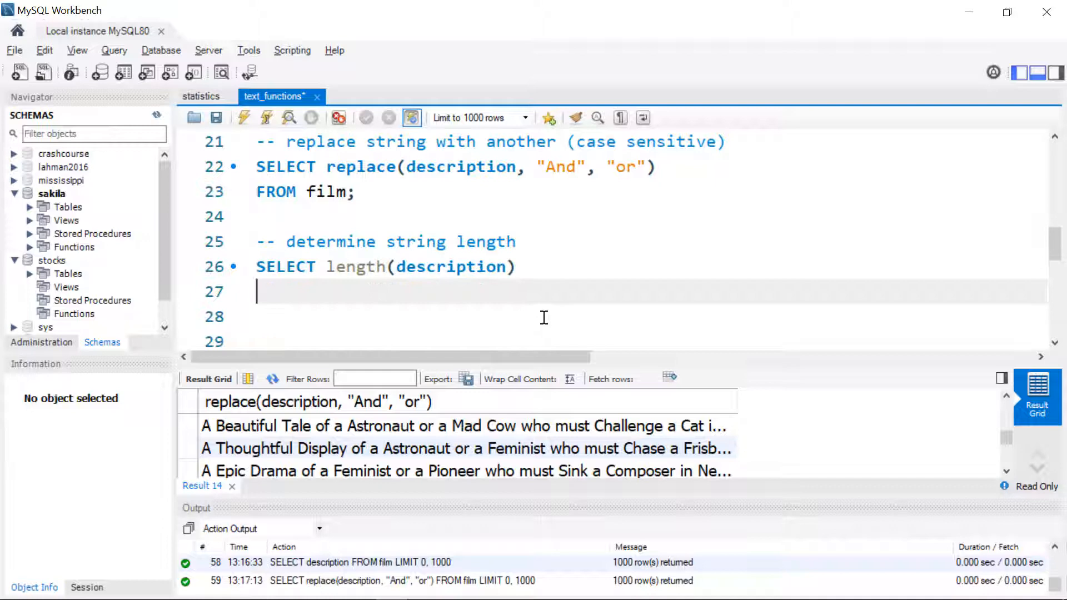
{"action": "type", "text": "FROM film;"}
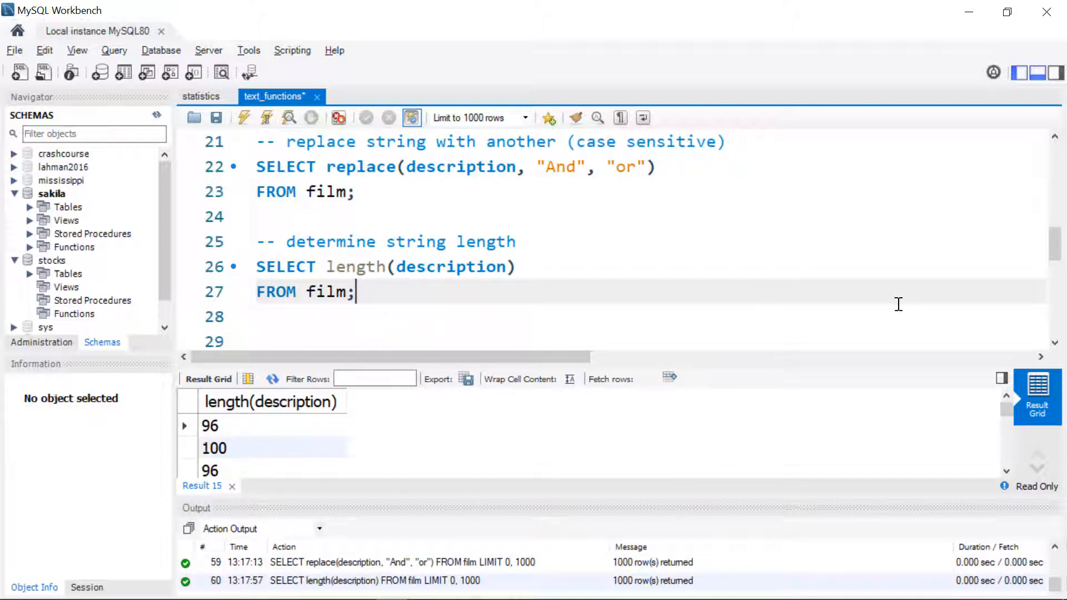
{"action": "mouse_move", "coordinate": [823, 303]}
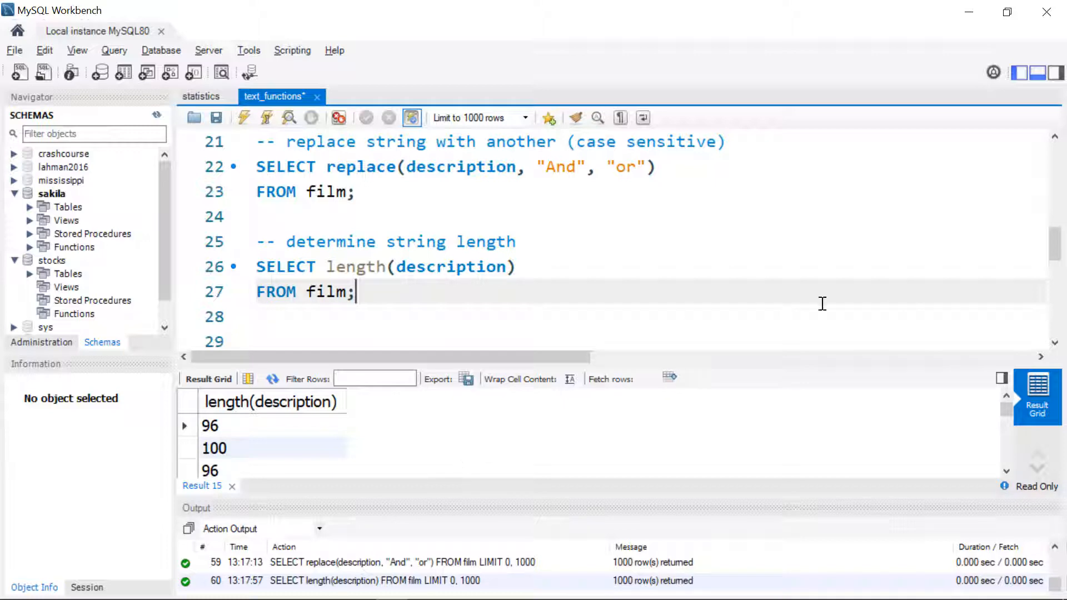
{"action": "scroll", "scroll_direction": "down", "scroll_amount": 3}
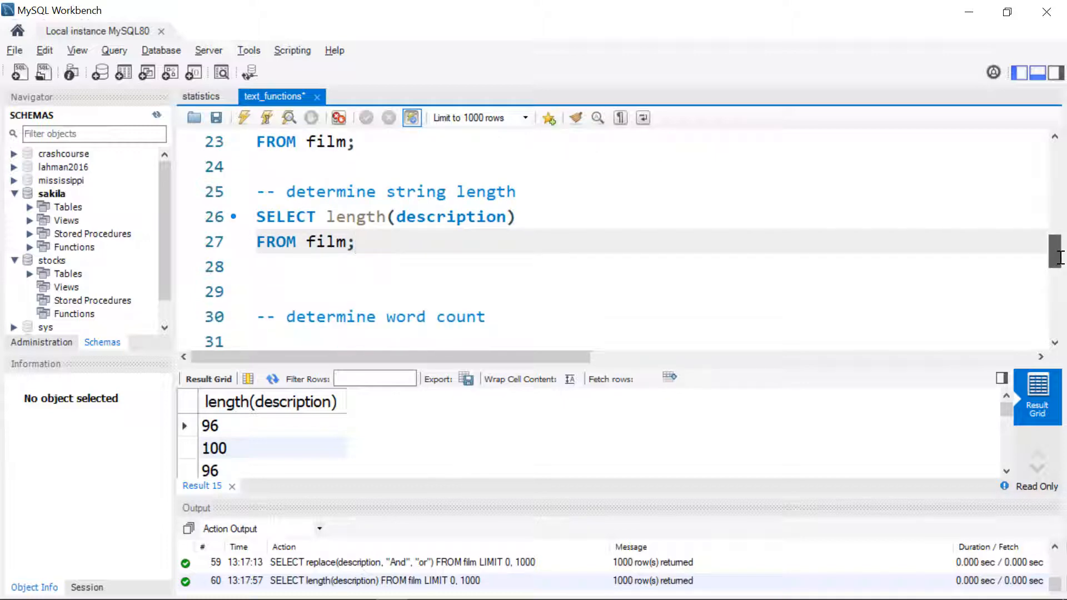
{"action": "scroll", "scroll_direction": "down", "scroll_amount": 3}
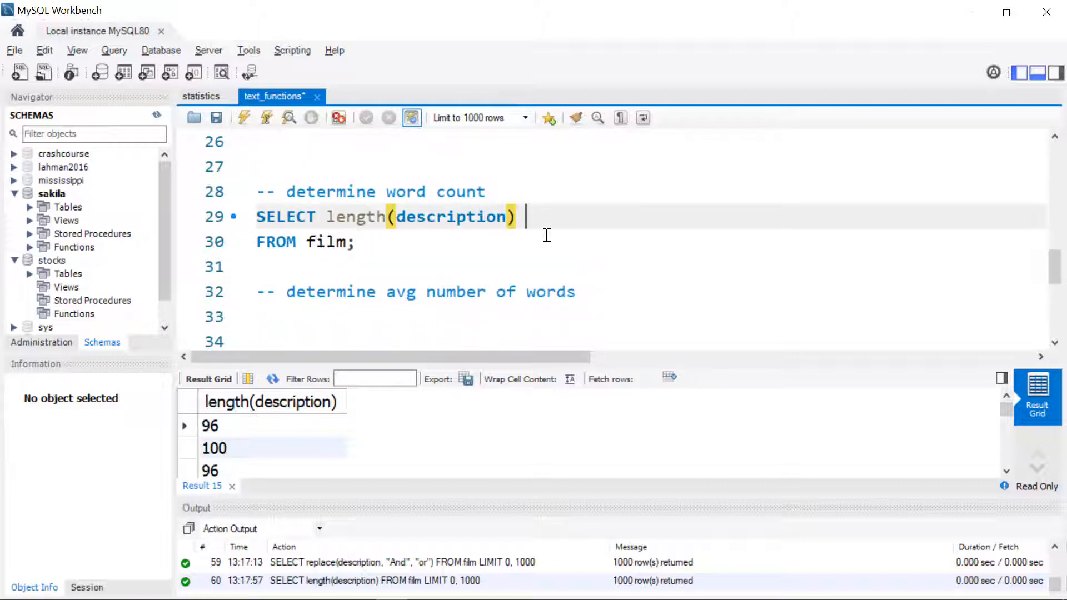
Write and run length(description) - length(replace(description, " ", "")) + 1 FROM film for word counts
{"action": "type", "text": "- length(replace"}
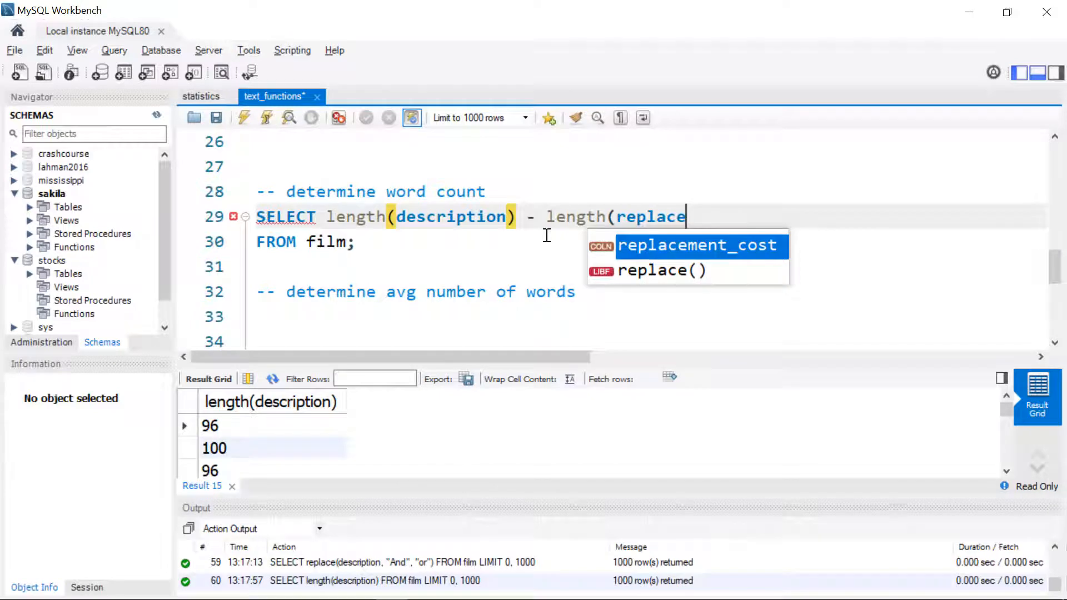
{"action": "type", "text": "(decription), \" \","}
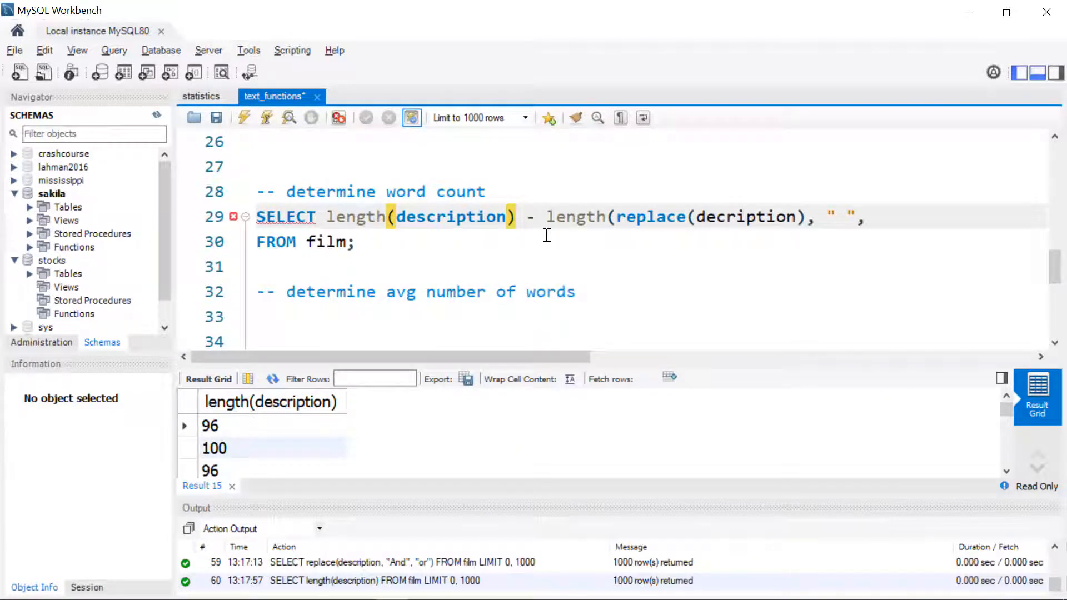
{"action": "type", "text": "\"\""}
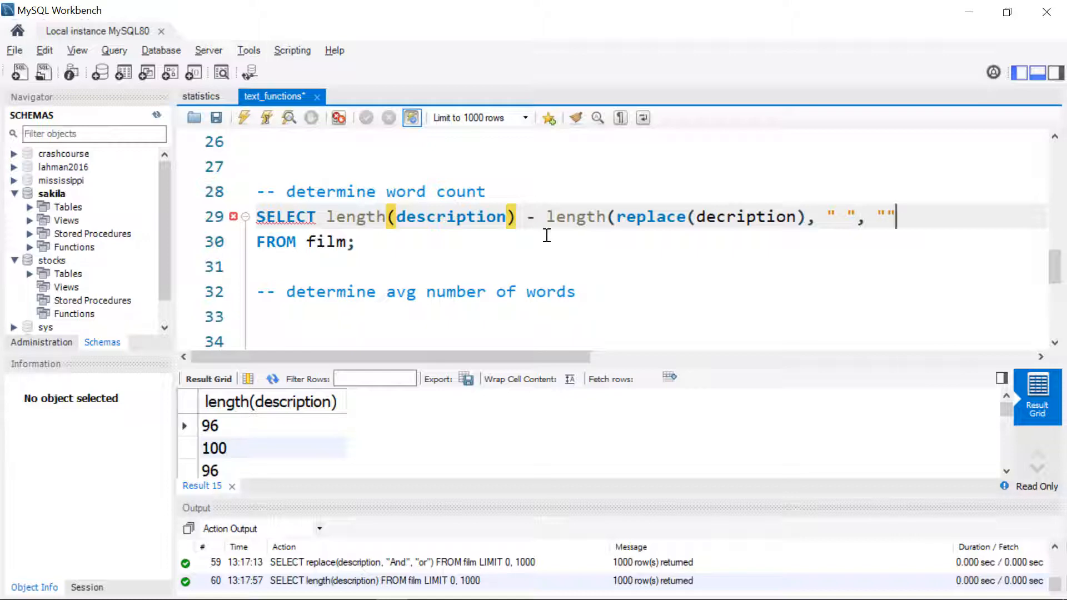
{"action": "type", "text": ")) + 1"}
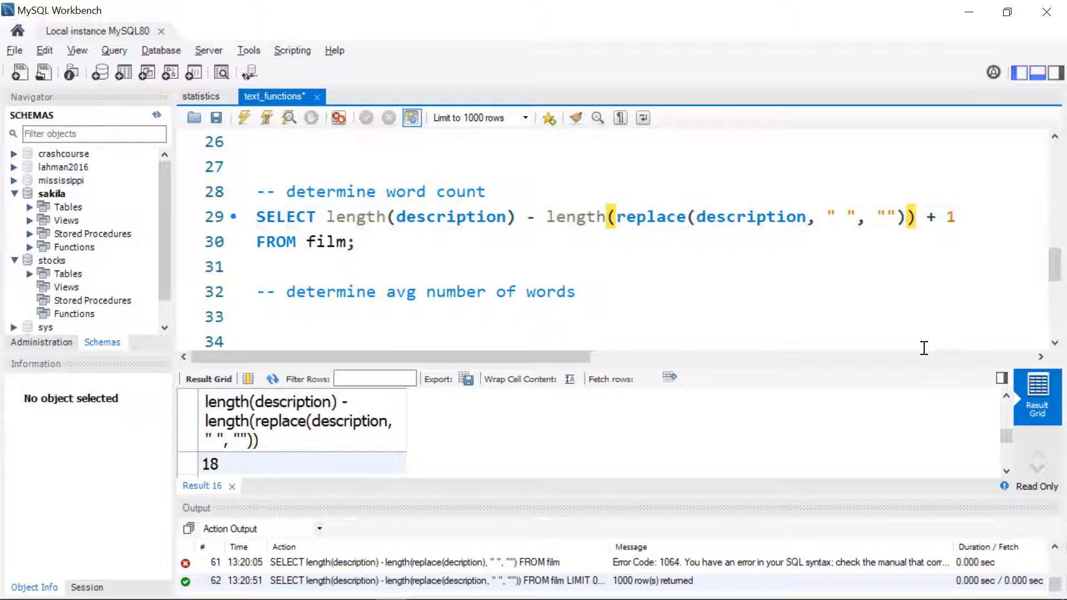
Alias the count AS "Word count", add title and description to the SELECT list, and run it
{"action": "type", "text": "AS \"Word count"}
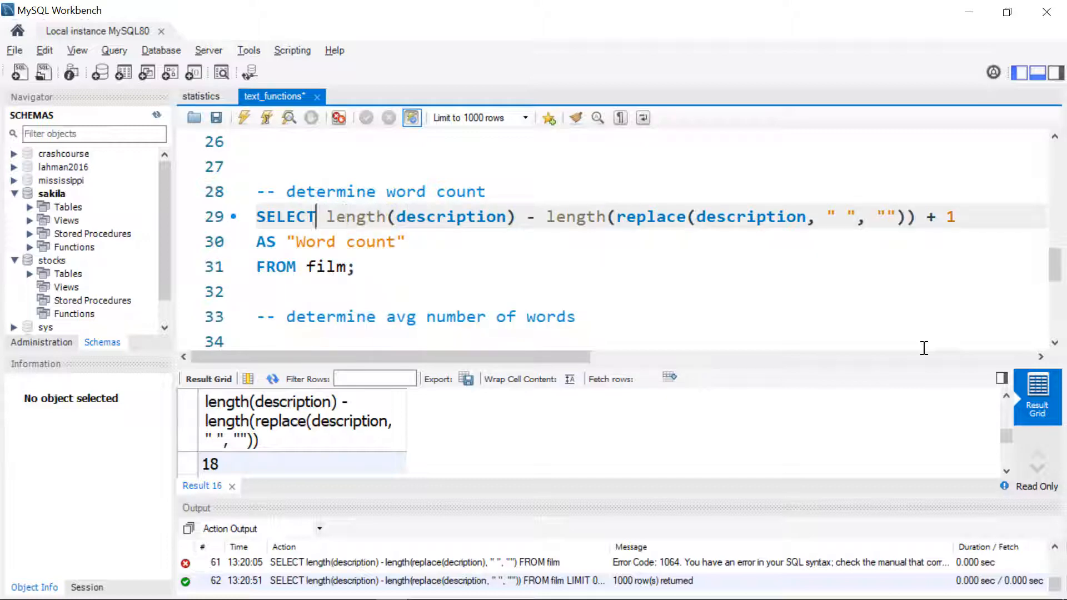
{"action": "type", "text": "title"}
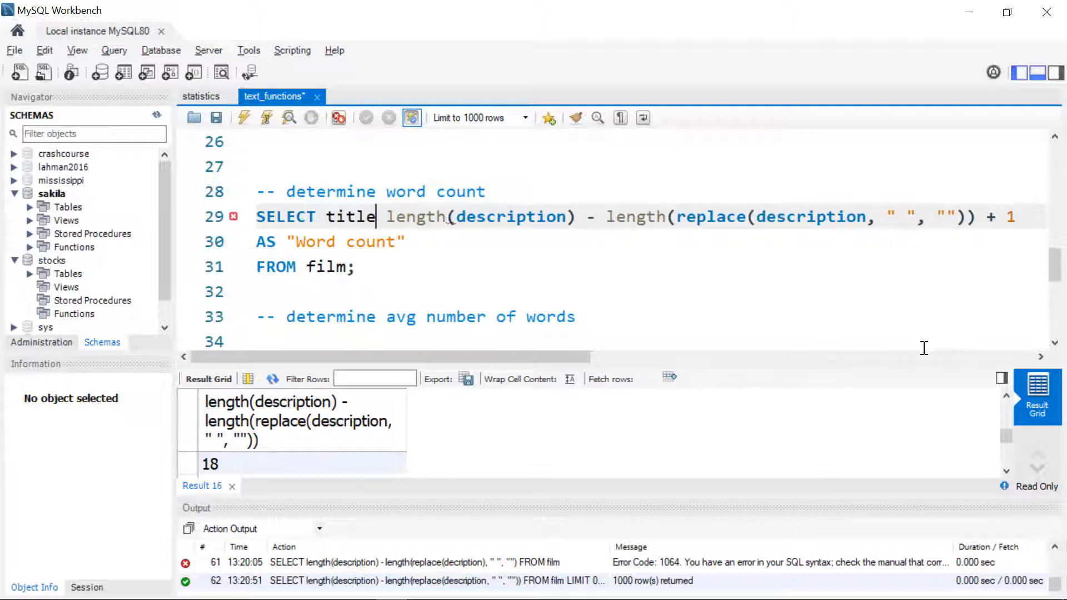
{"action": "type", "text": ", descr"}
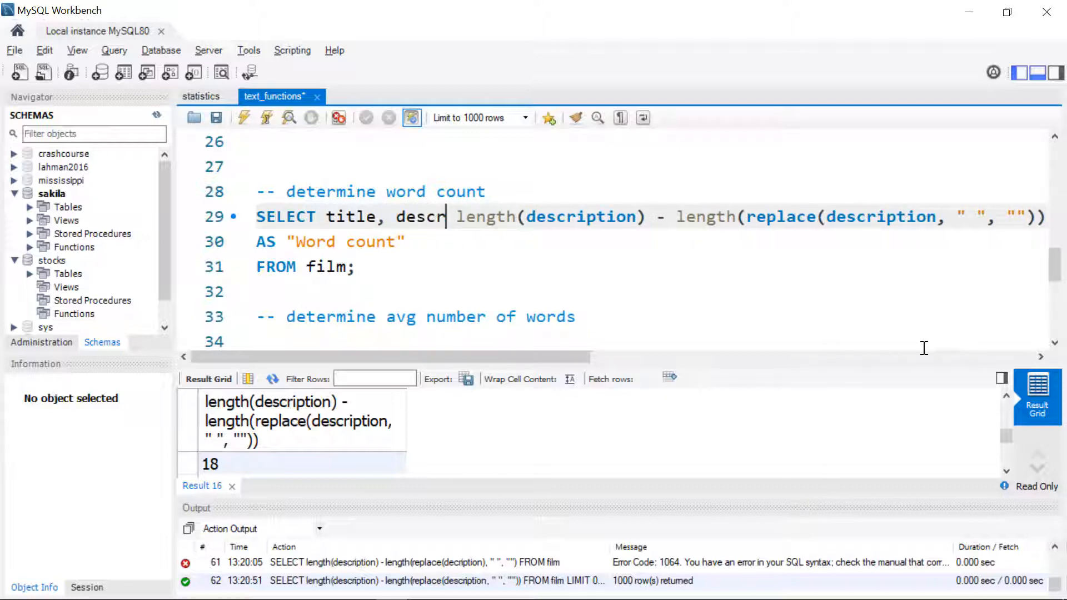
{"action": "type", "text": "iption,"}
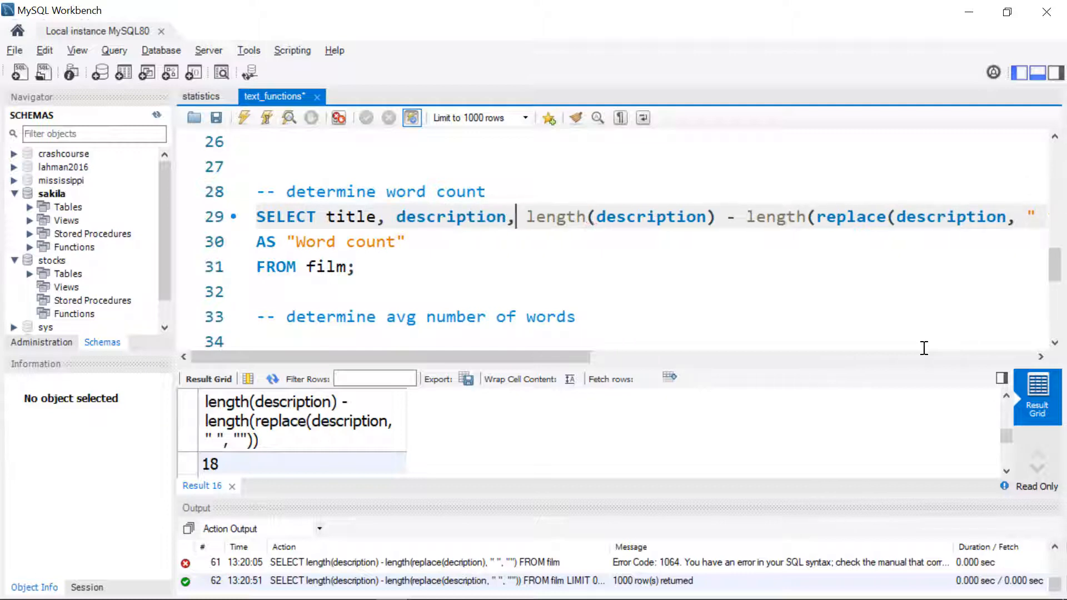
{"action": "left_click", "coordinate": [241, 118]}
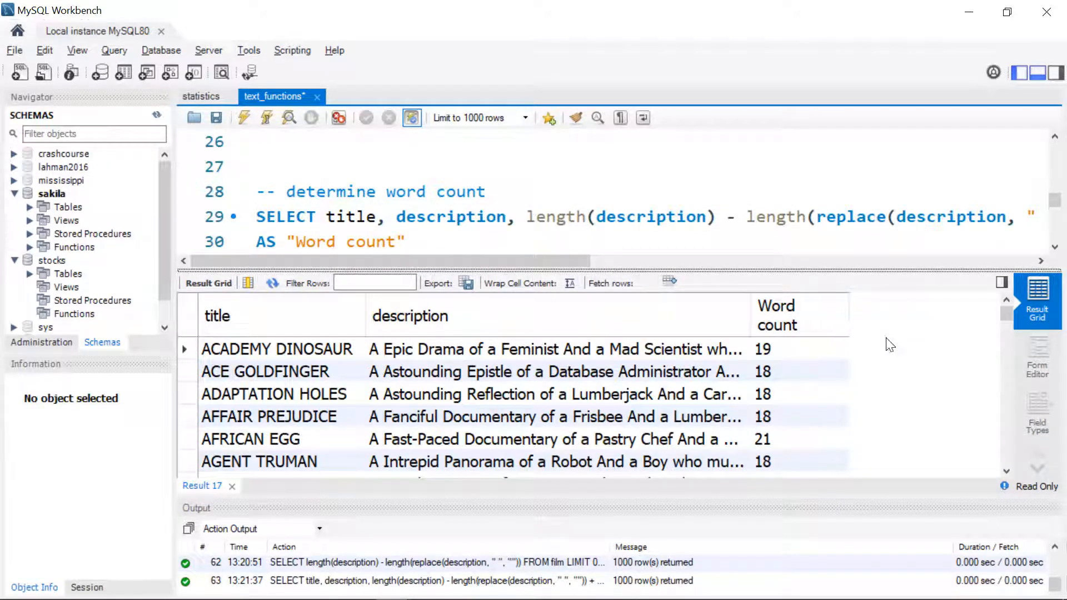
Widen the description column in the result grid so full film descriptions are readable
{"action": "left_click_drag", "start_coordinate": [869, 317], "coordinate": [926, 317]}
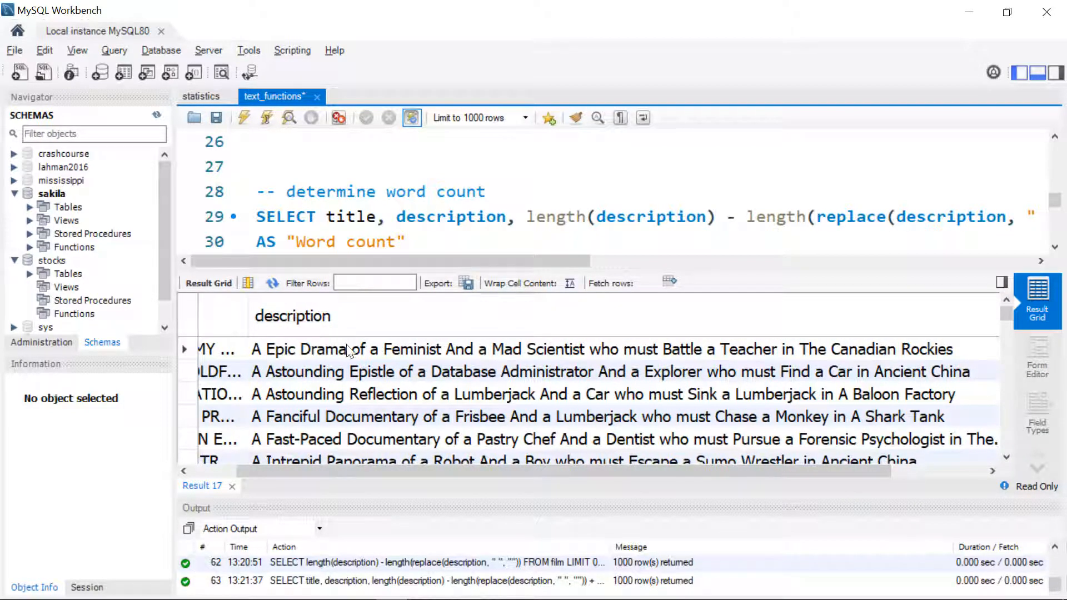
{"action": "mouse_move", "coordinate": [524, 355]}
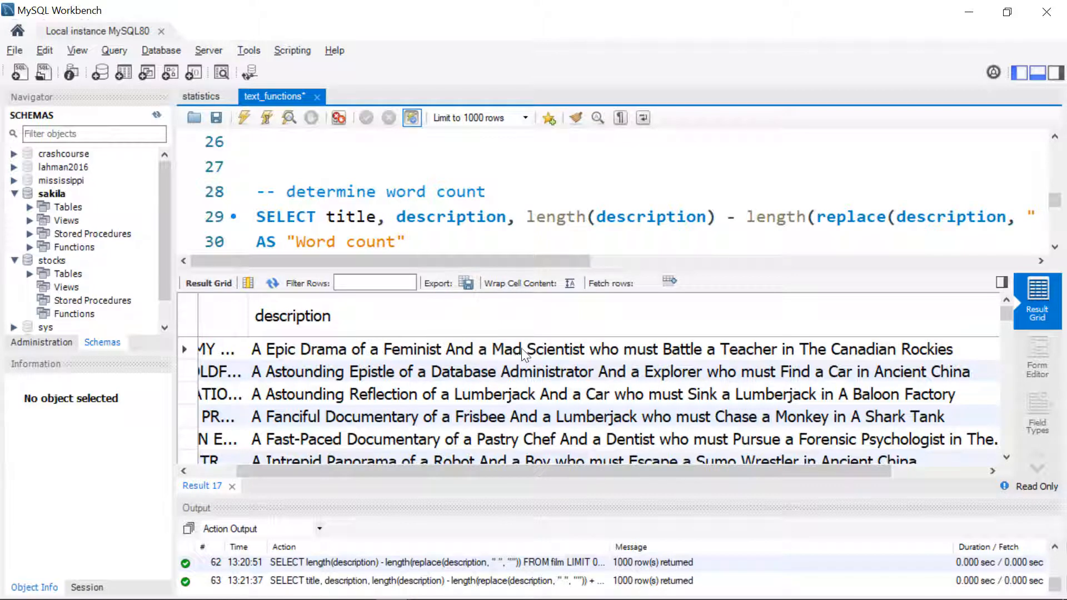
{"action": "mouse_move", "coordinate": [699, 349]}
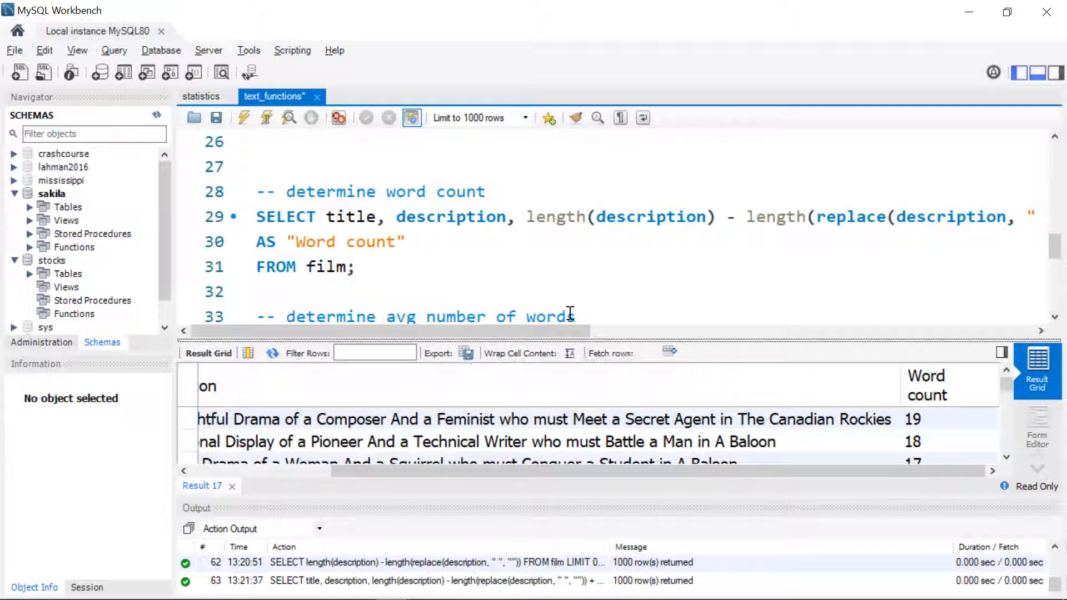
{"action": "mouse_move", "coordinate": [898, 249]}
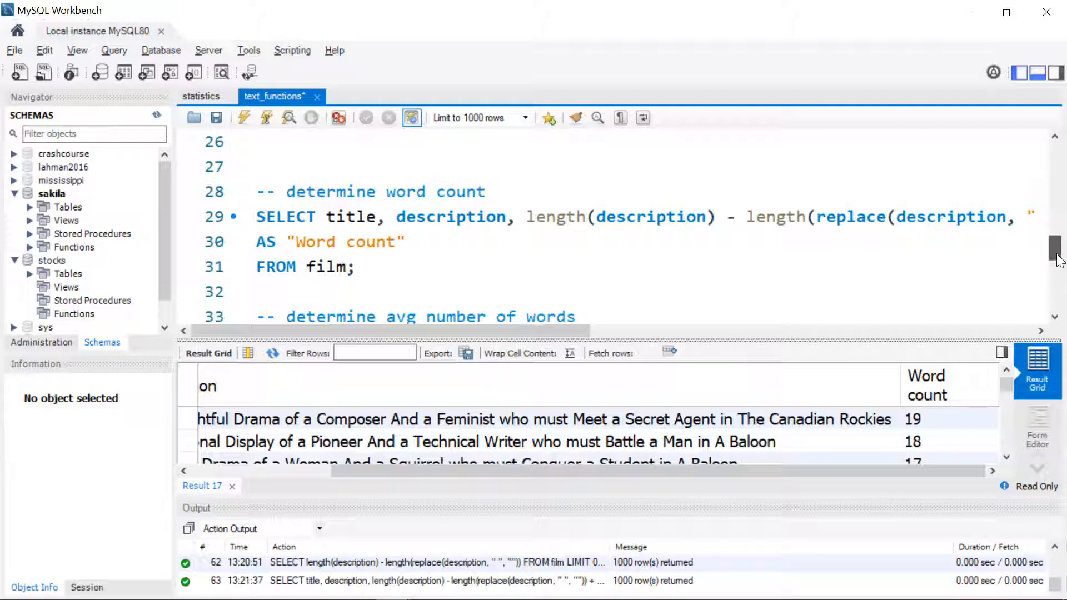
Reuse the word count query wrapped in avg() to get the 18.3410 average of film descriptions
{"action": "scroll", "scroll_direction": "down", "scroll_amount": 3}
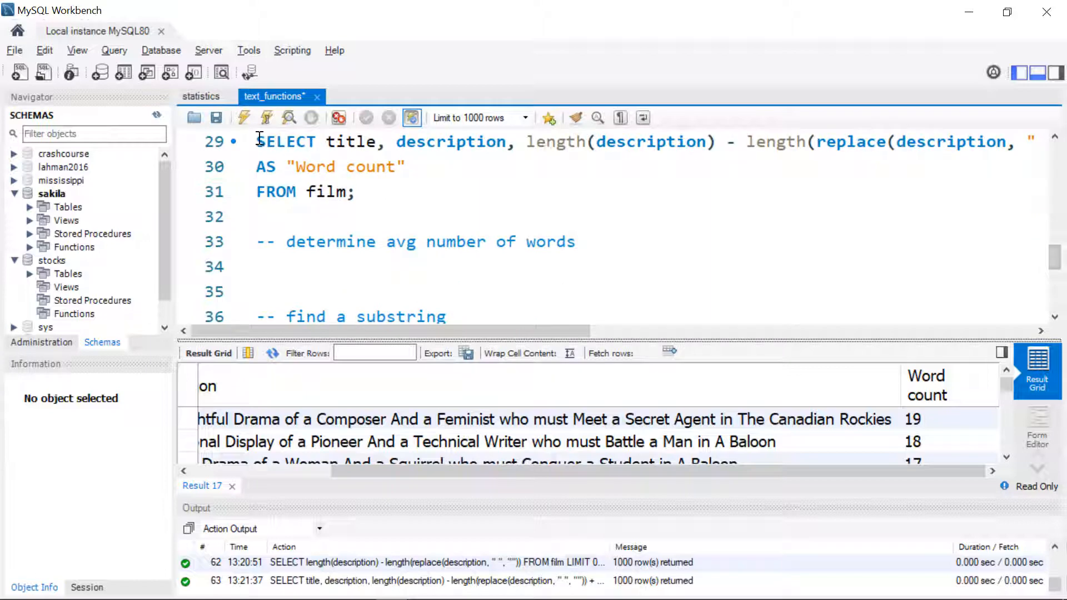
{"action": "left_click_drag", "start_coordinate": [257, 142], "coordinate": [355, 193]}
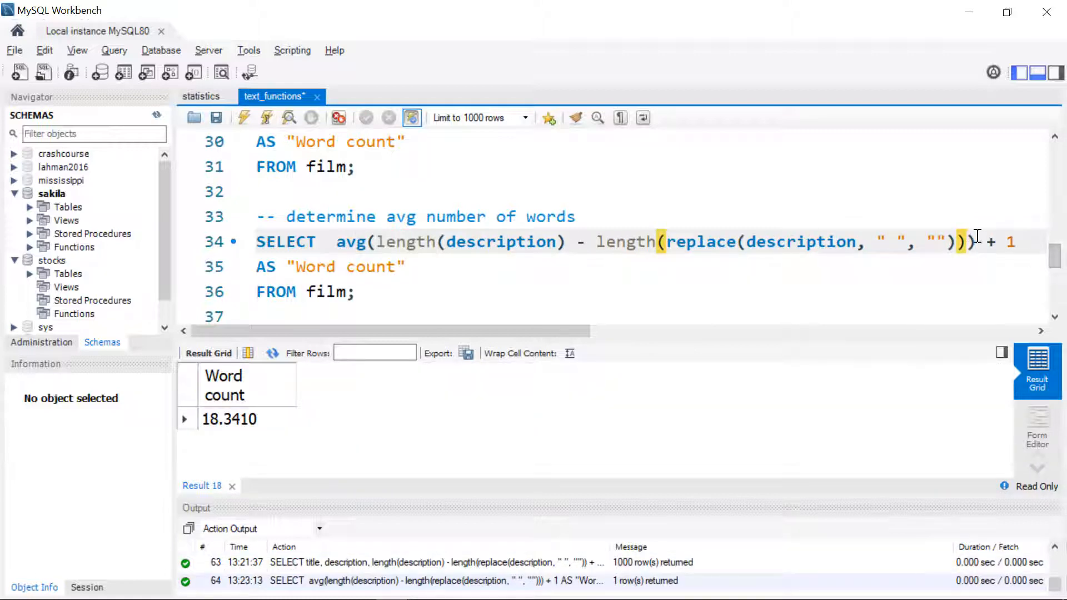
{"action": "scroll", "scroll_direction": "down", "scroll_amount": 3}
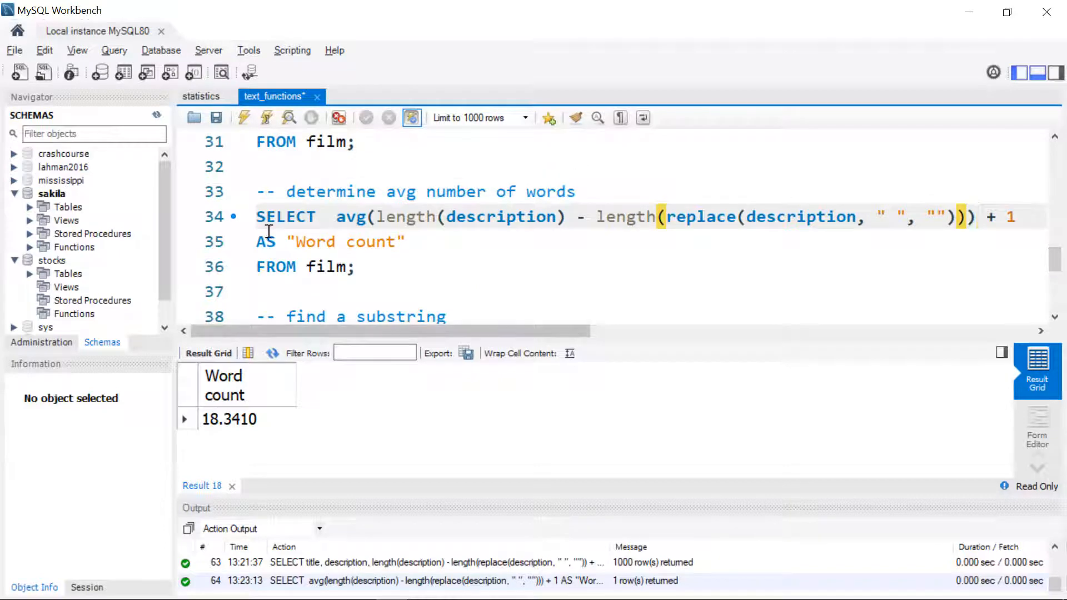
{"action": "scroll", "scroll_direction": "down", "scroll_amount": 3}
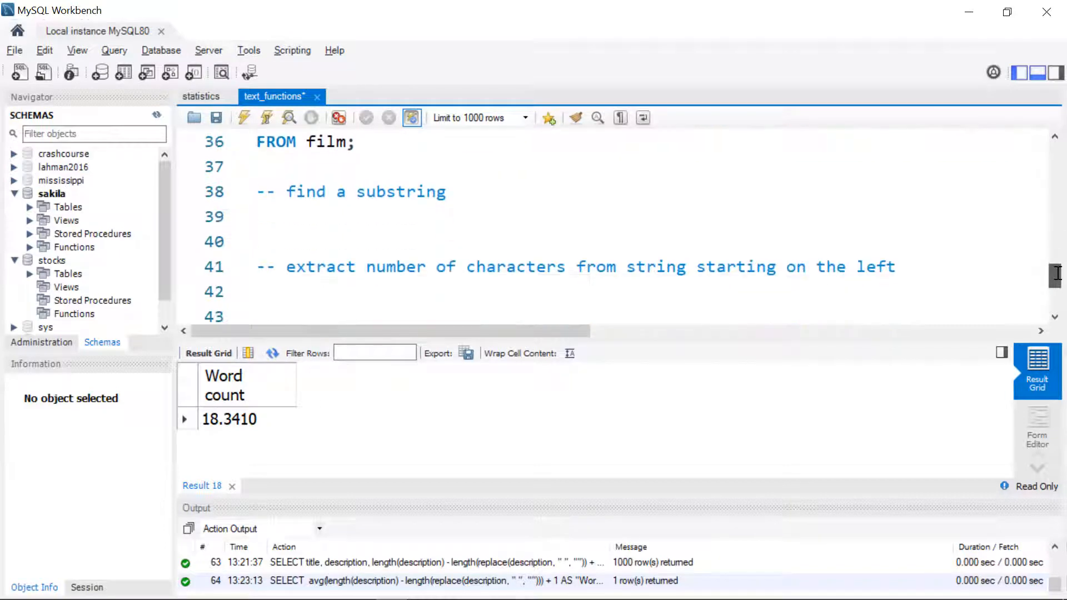
{"action": "left_click", "coordinate": [471, 193]}
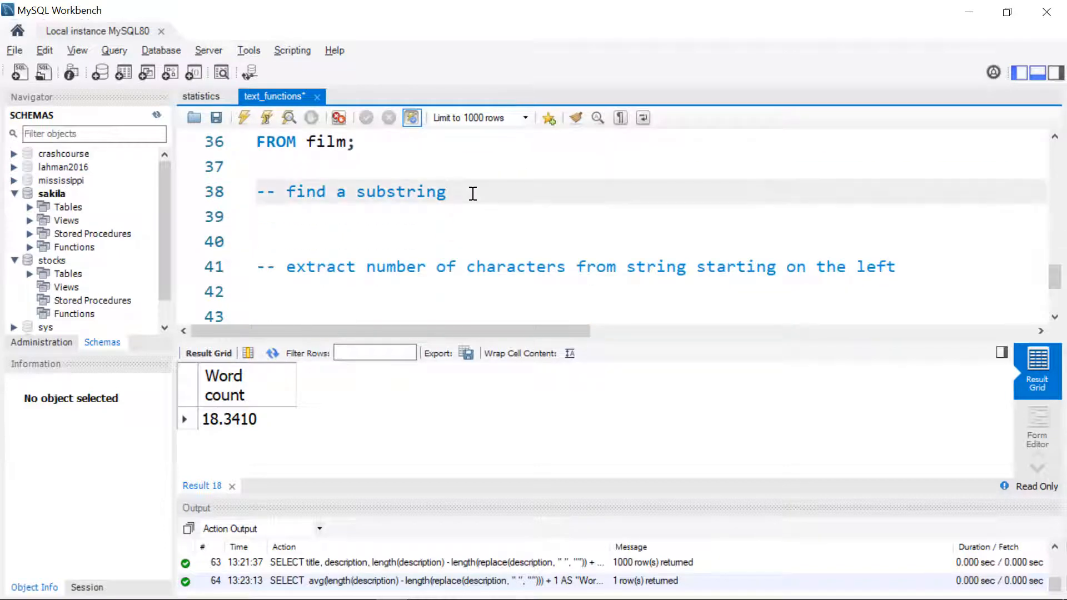
{"action": "left_click", "coordinate": [468, 191]}
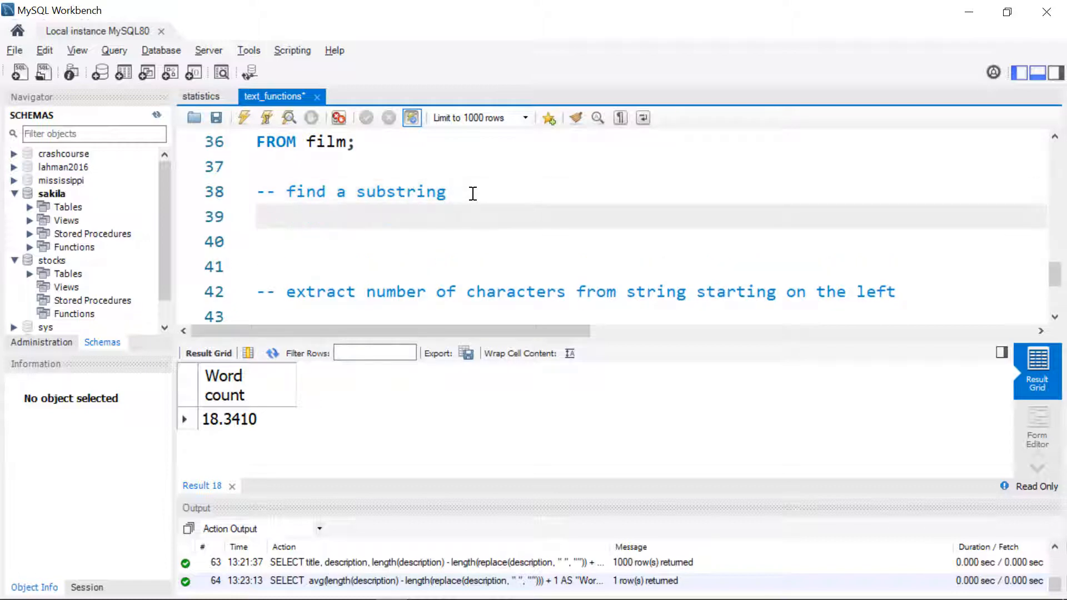
{"action": "type", "text": "SELECT"}
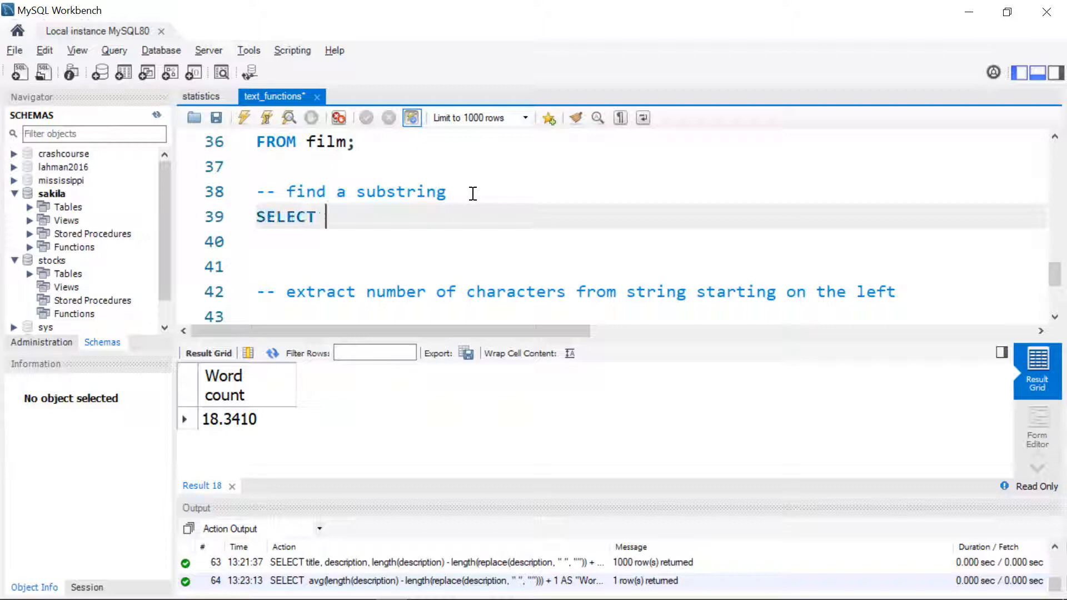
{"action": "type", "text": "\""}
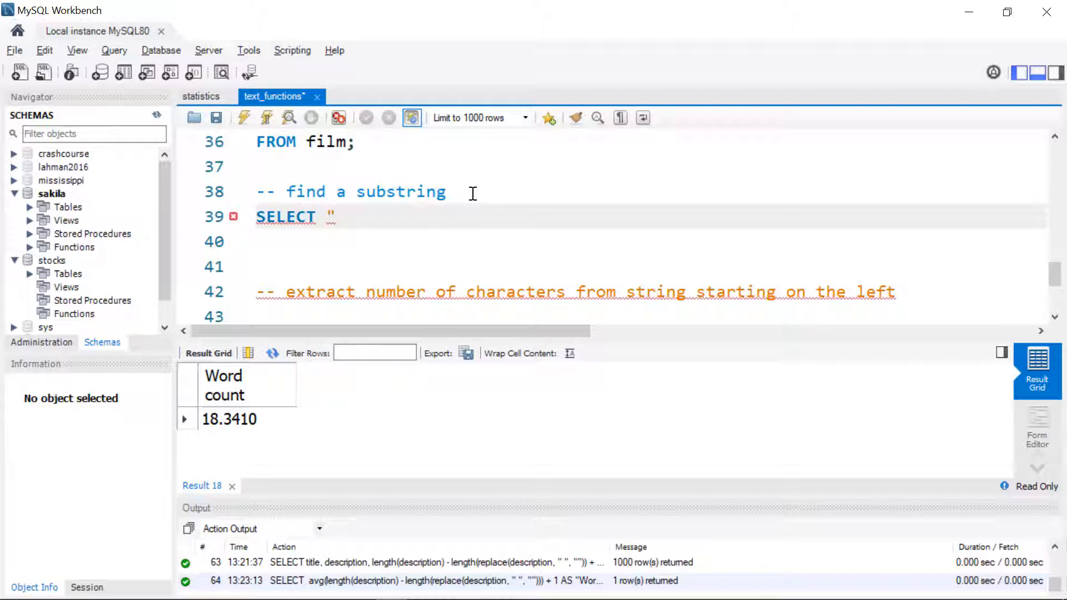
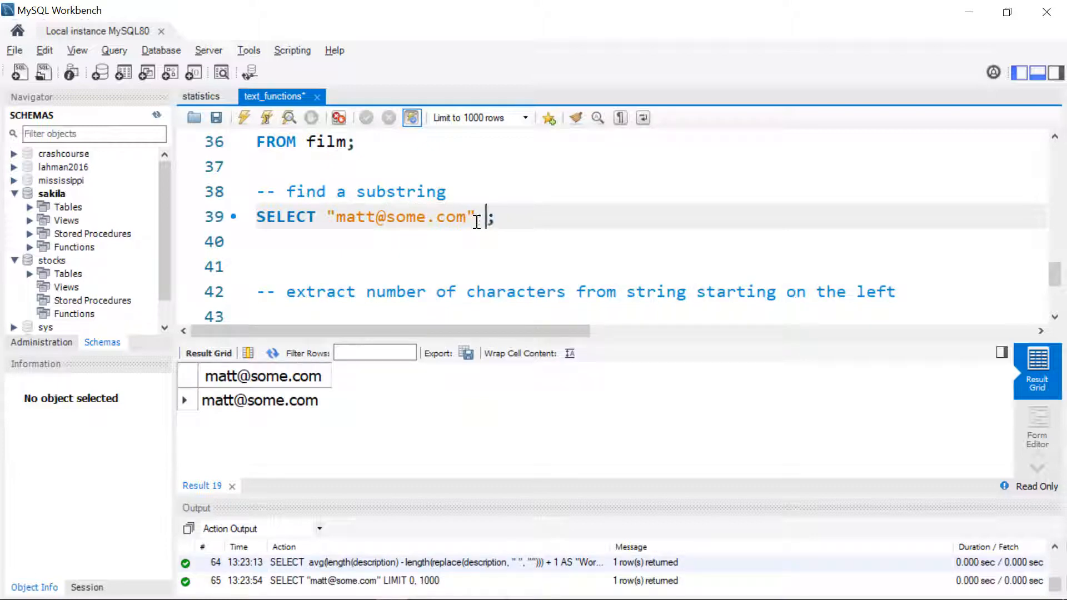
{"action": "type", "text": "AS email"}
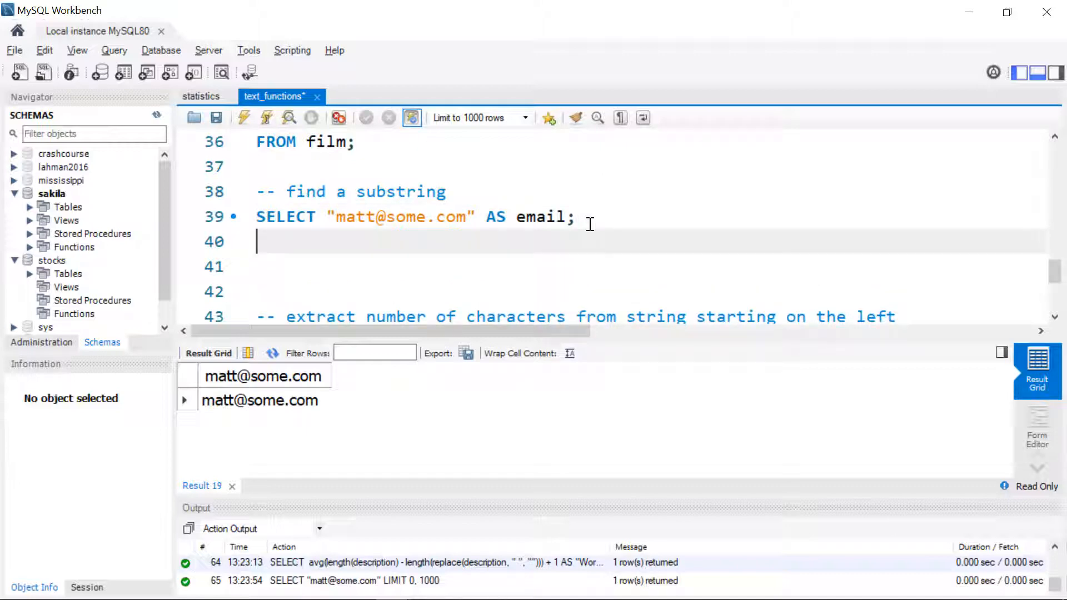
{"action": "type", "text": "SELECT instr"}
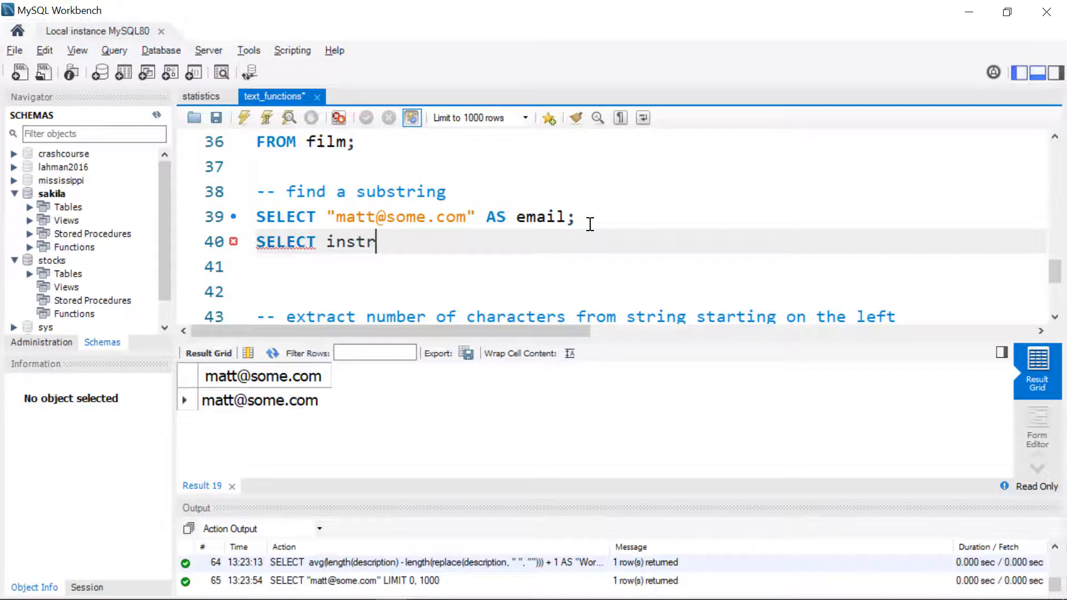
{"action": "type", "text": "("}
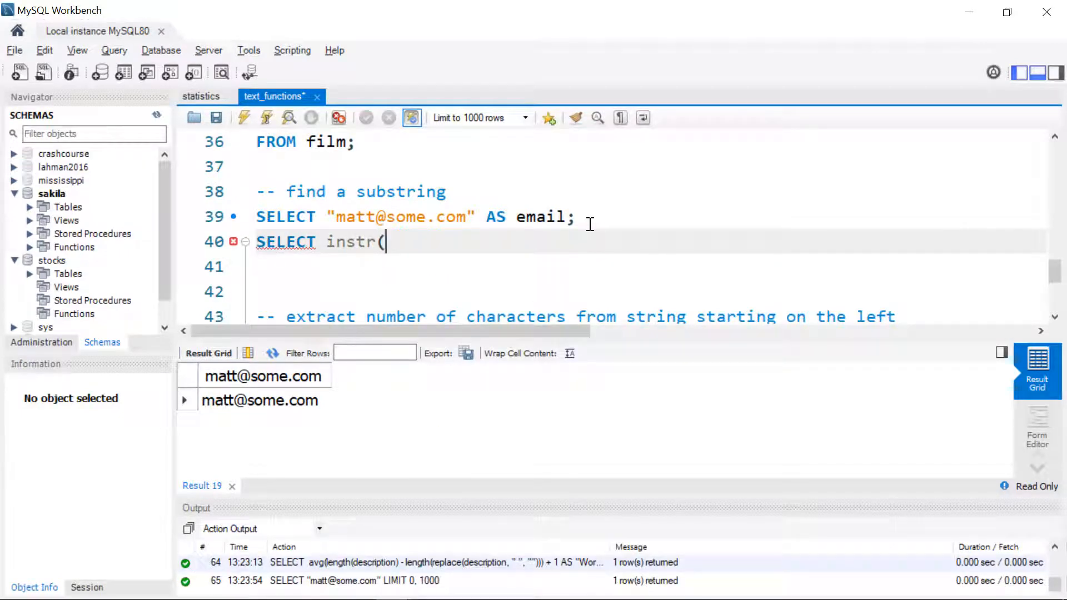
{"action": "type", "text": "\""}
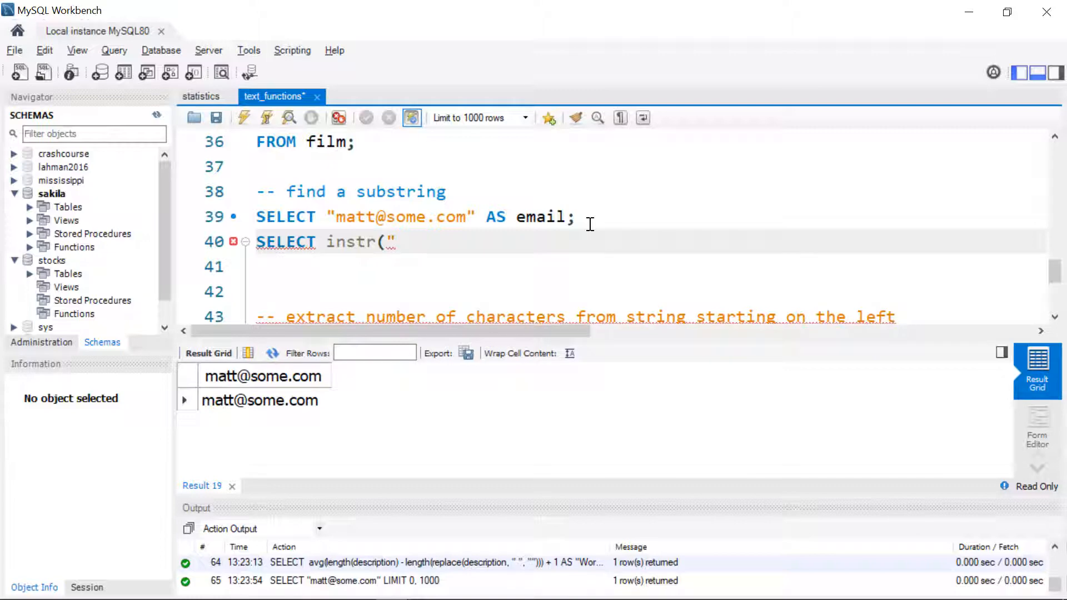
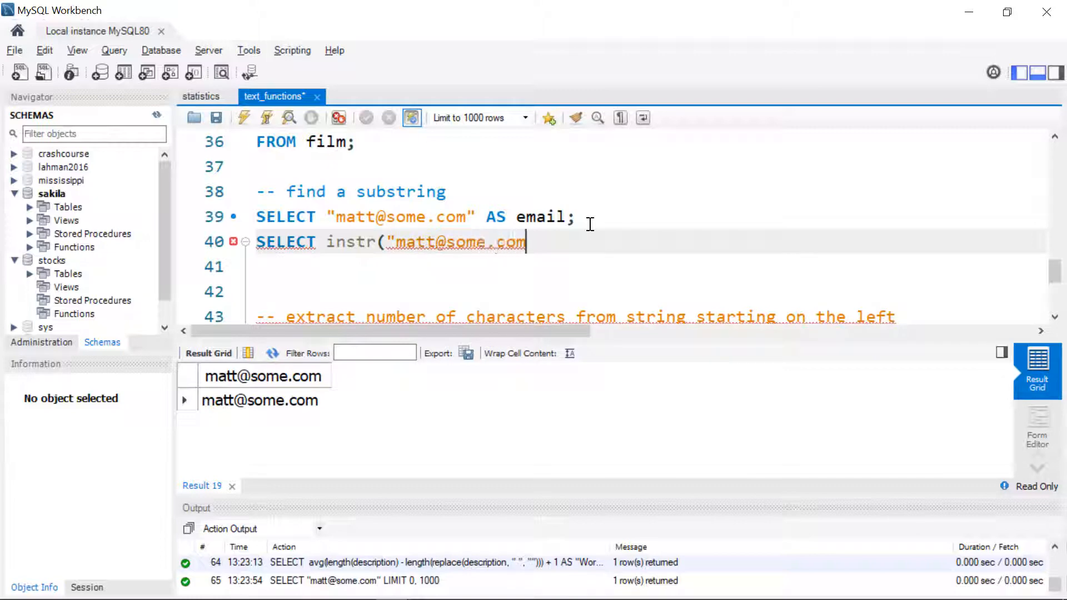
{"action": "type", "text": ", \""}
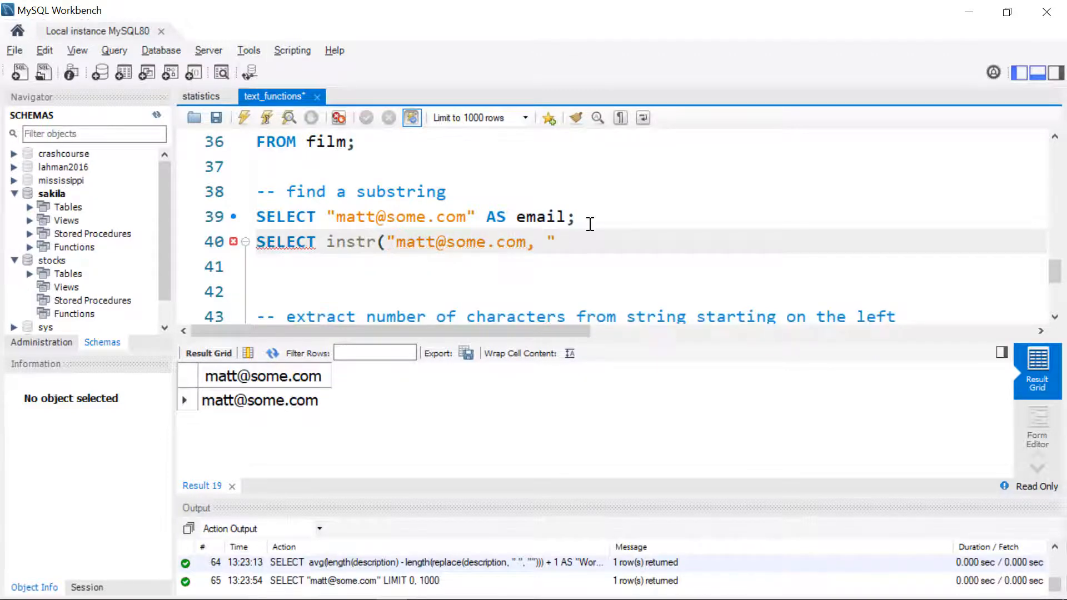
{"action": "type", "text": "\"@\");"}
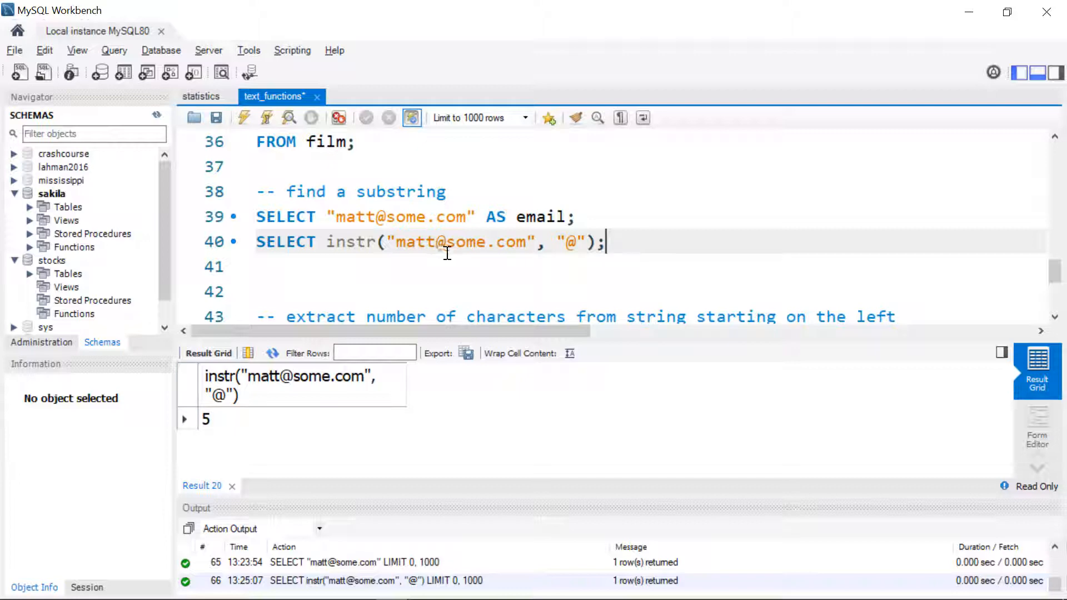
{"action": "mouse_move", "coordinate": [434, 232]}
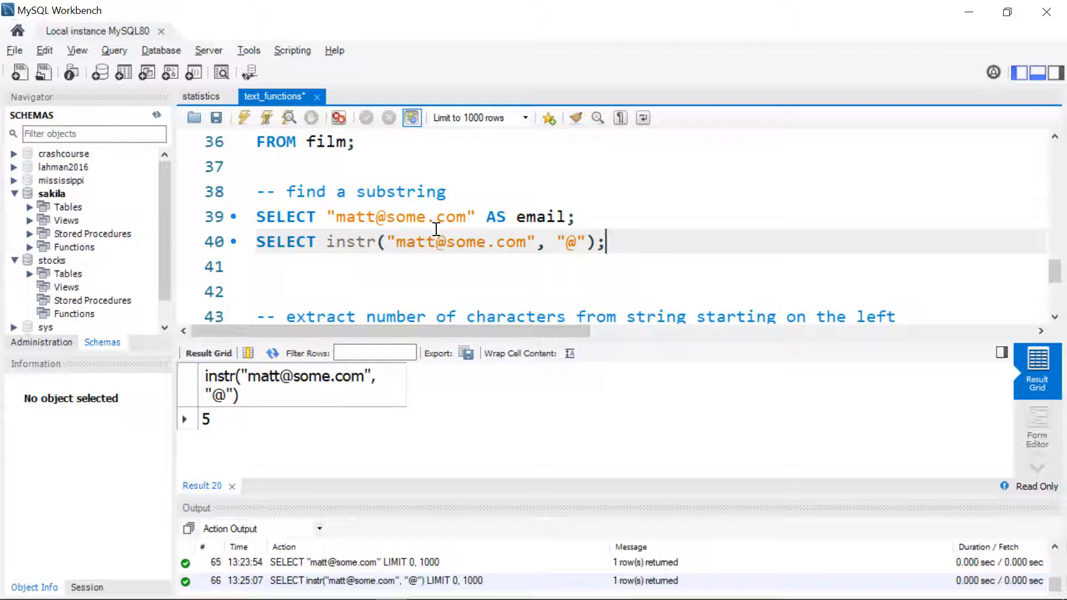
{"action": "scroll", "scroll_direction": "down", "scroll_amount": 3}
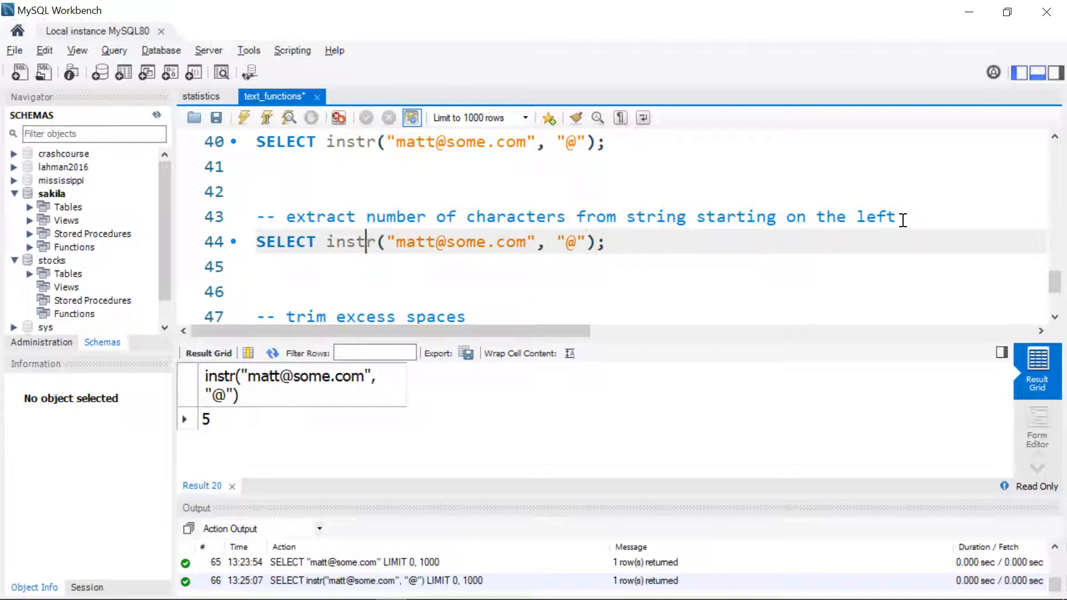
{"action": "type", "text": "left(\""}
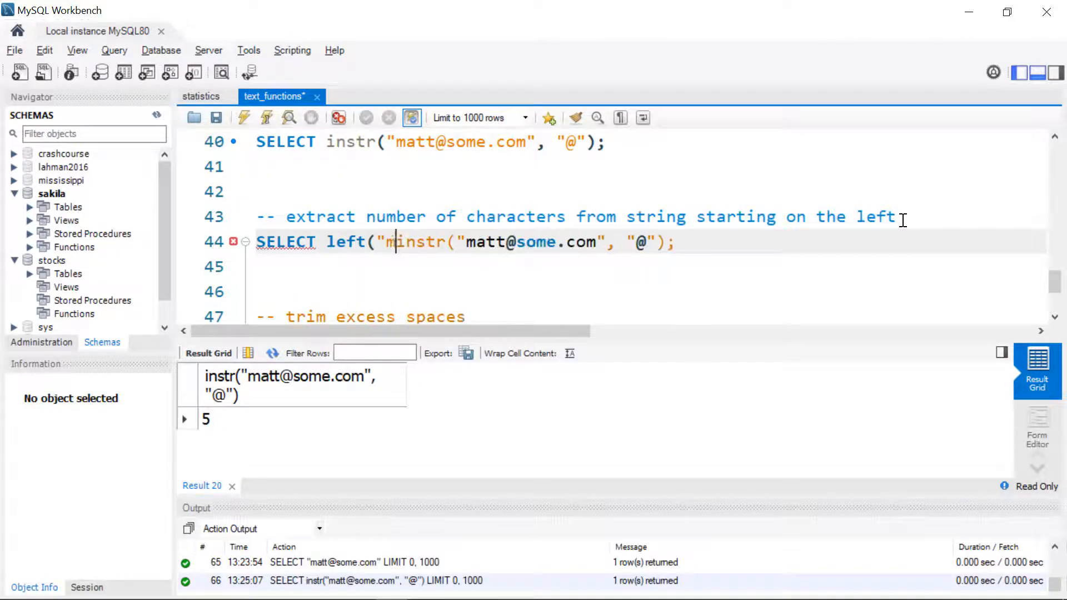
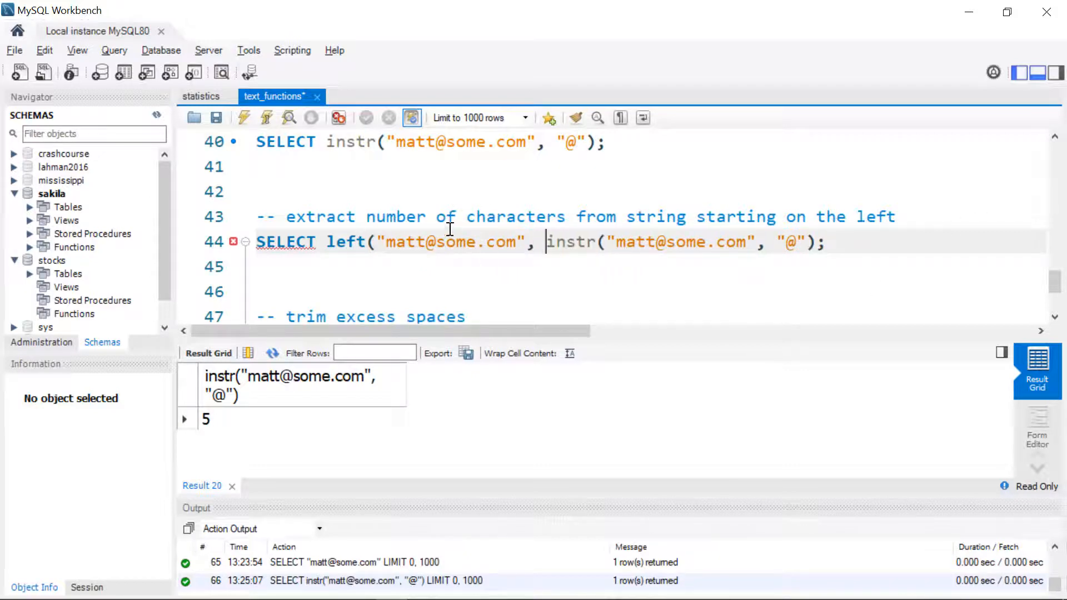
{"action": "mouse_move", "coordinate": [405, 266]}
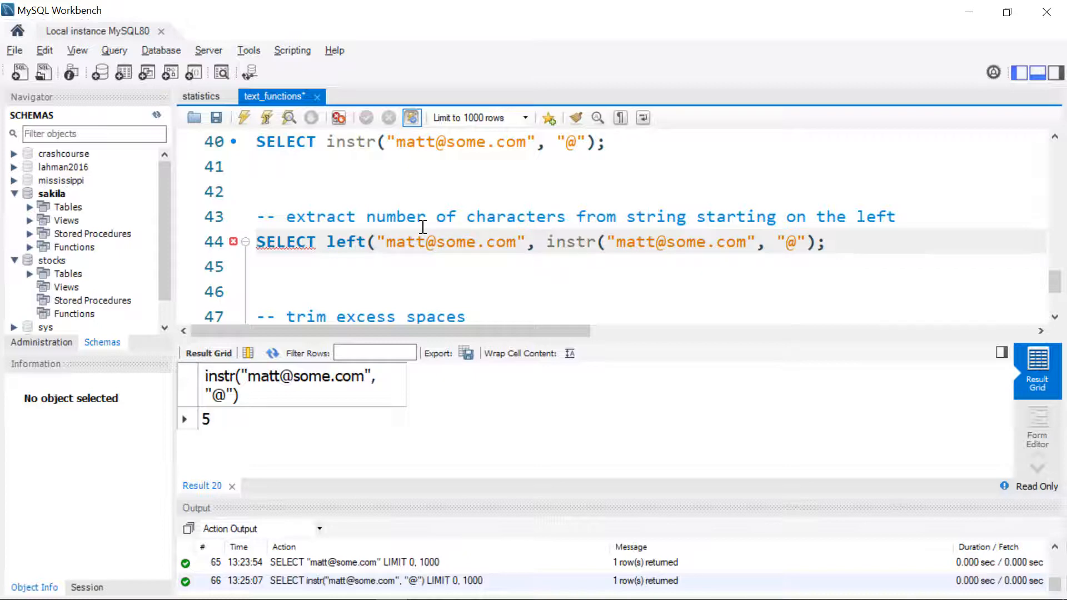
{"action": "mouse_move", "coordinate": [599, 253]}
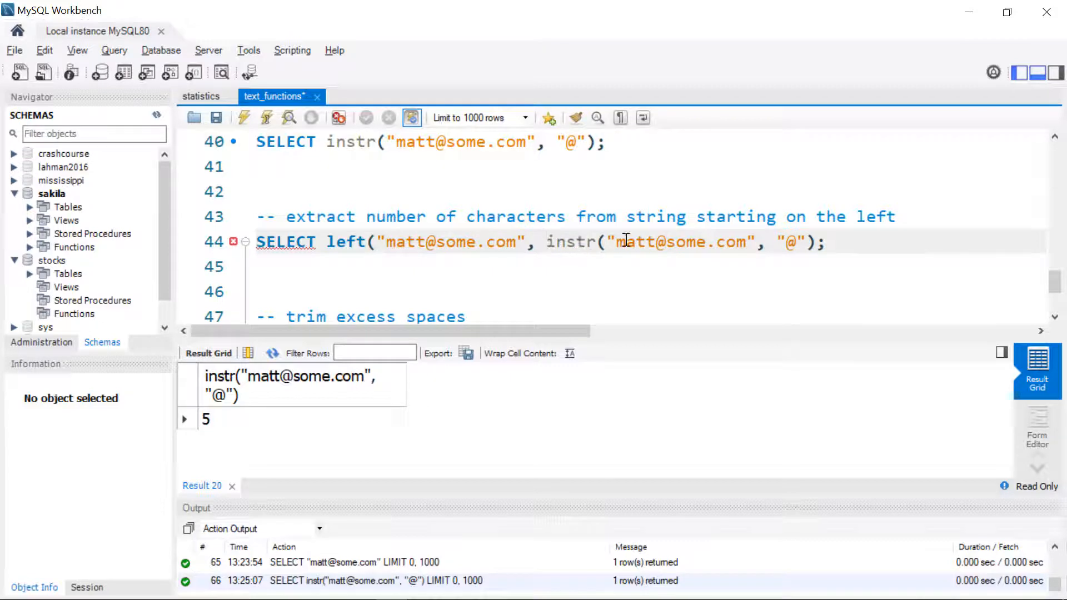
{"action": "mouse_move", "coordinate": [800, 242]}
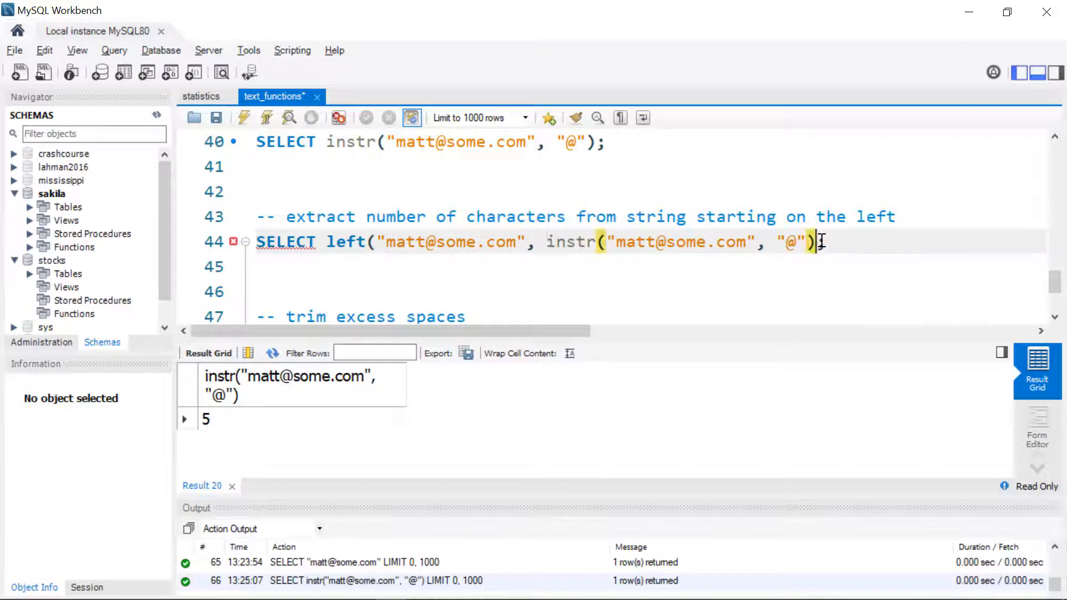
{"action": "type", "text": ";"}
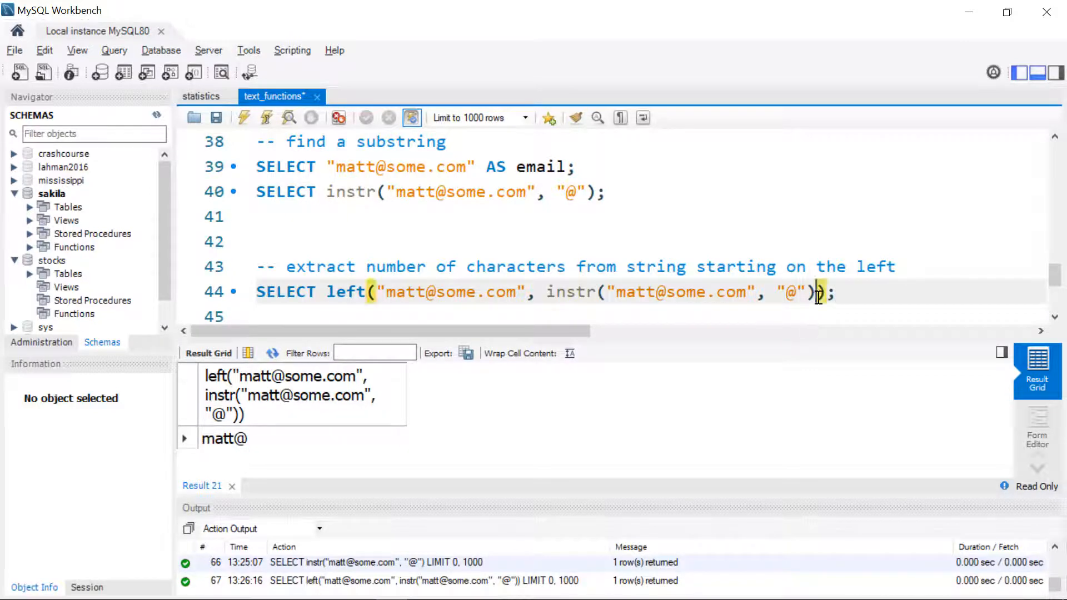
{"action": "type", "text": "-1"}
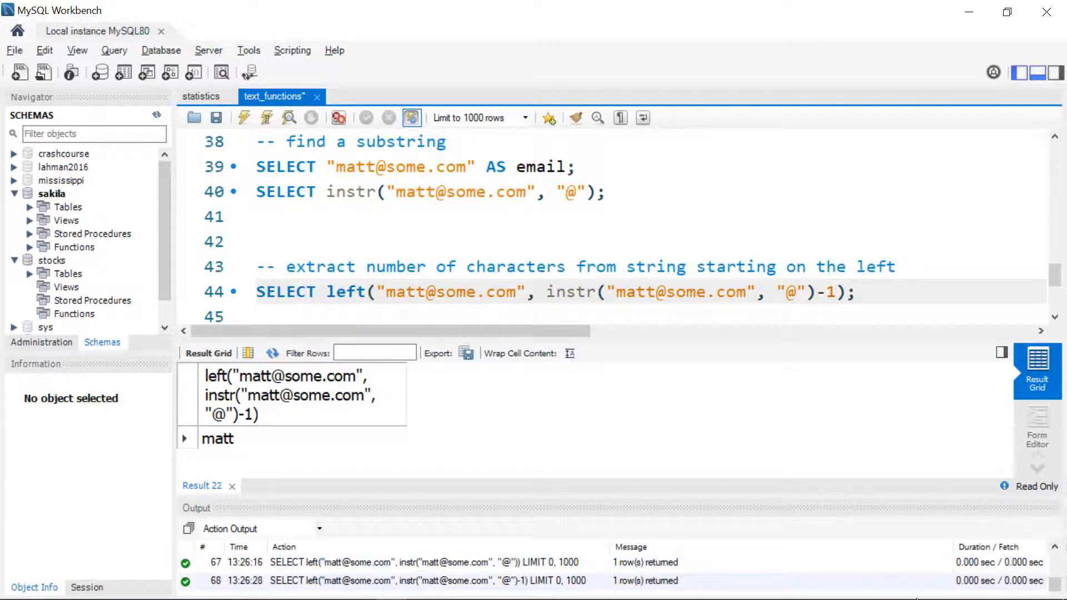
{"action": "scroll", "scroll_direction": "down", "scroll_amount": 3}
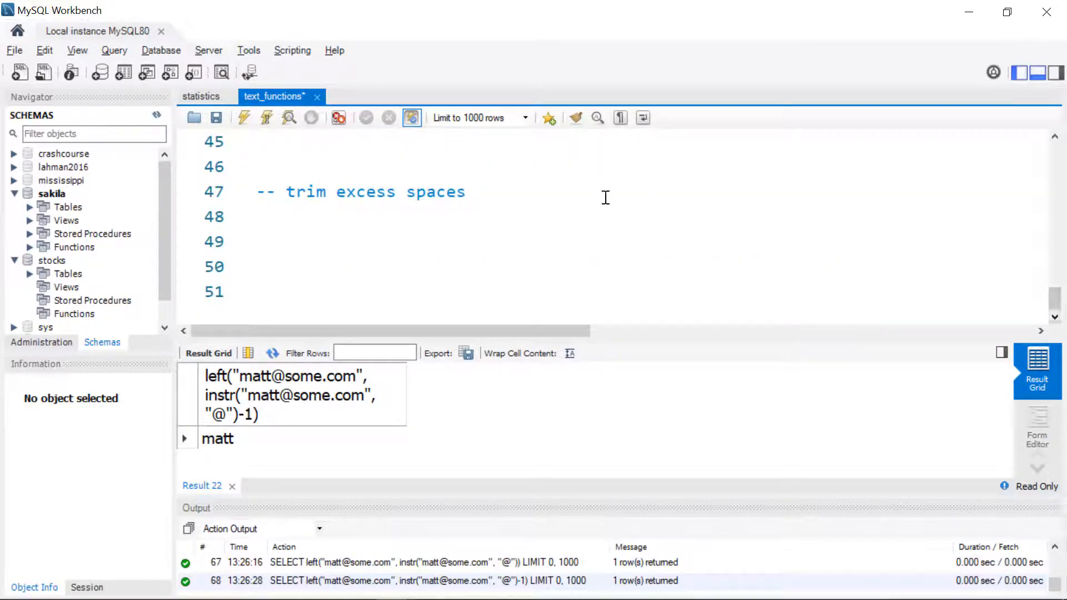
Run SELECT " Here is a string "; under the trim comment and select it for copying
{"action": "left_click", "coordinate": [467, 191]}
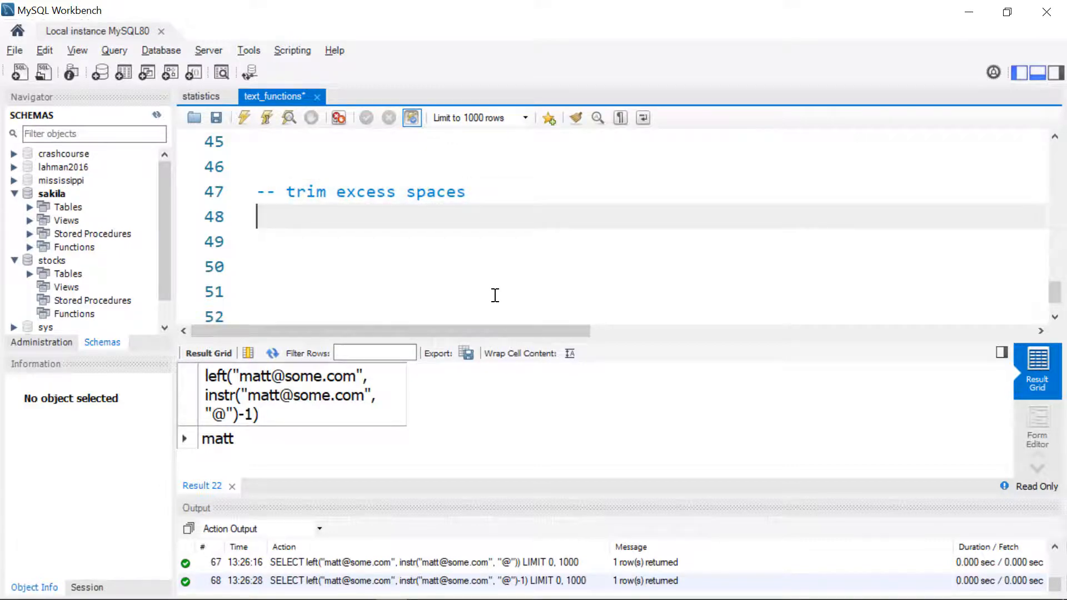
{"action": "type", "text": "SELECT \""}
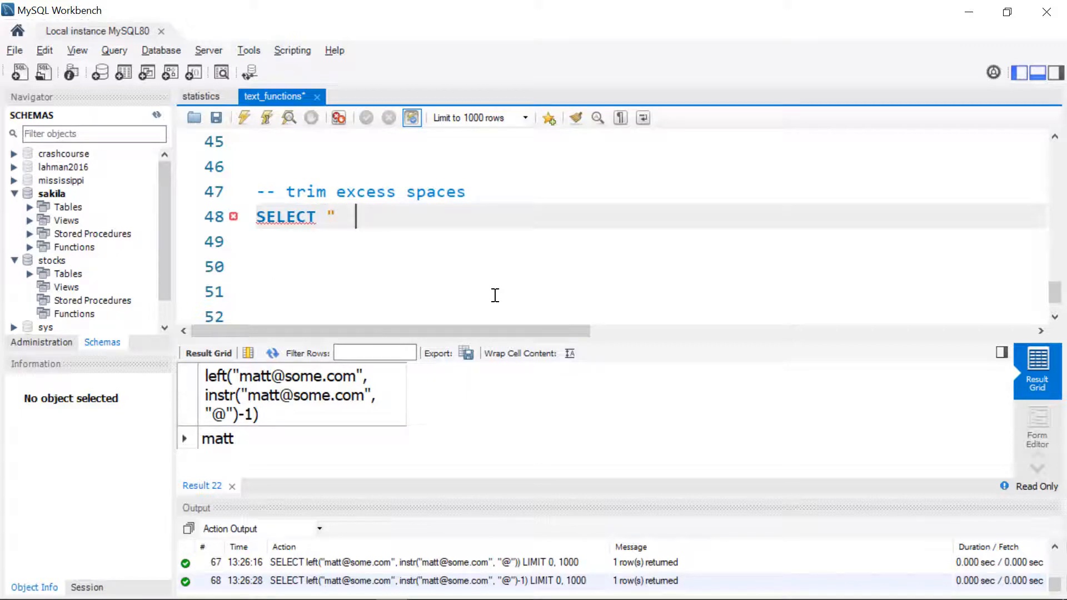
{"action": "type", "text": "Here is a string"}
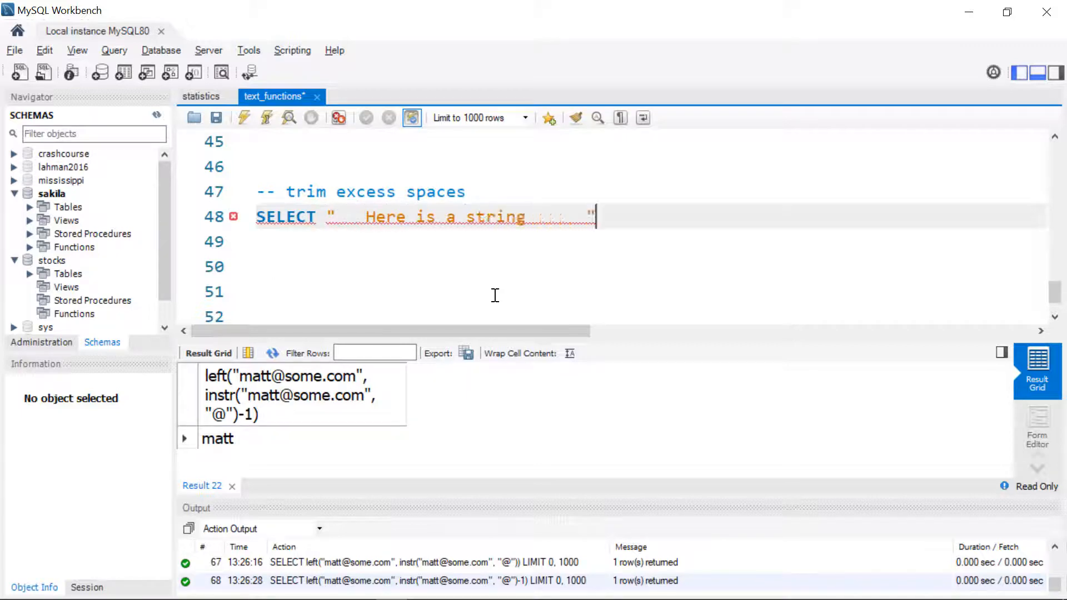
{"action": "type", "text": ";"}
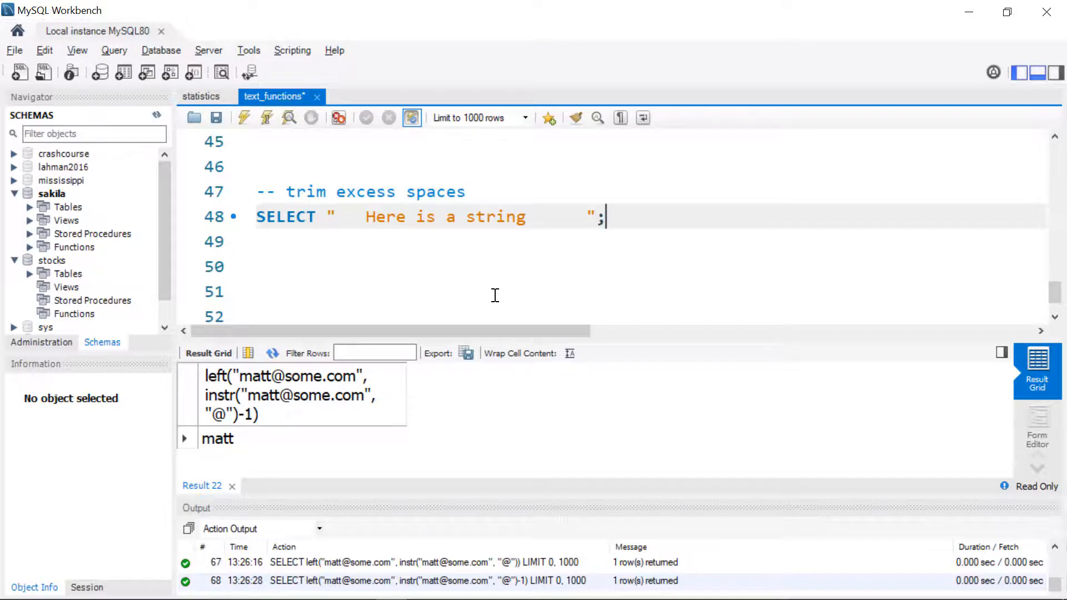
{"action": "left_click", "coordinate": [242, 118]}
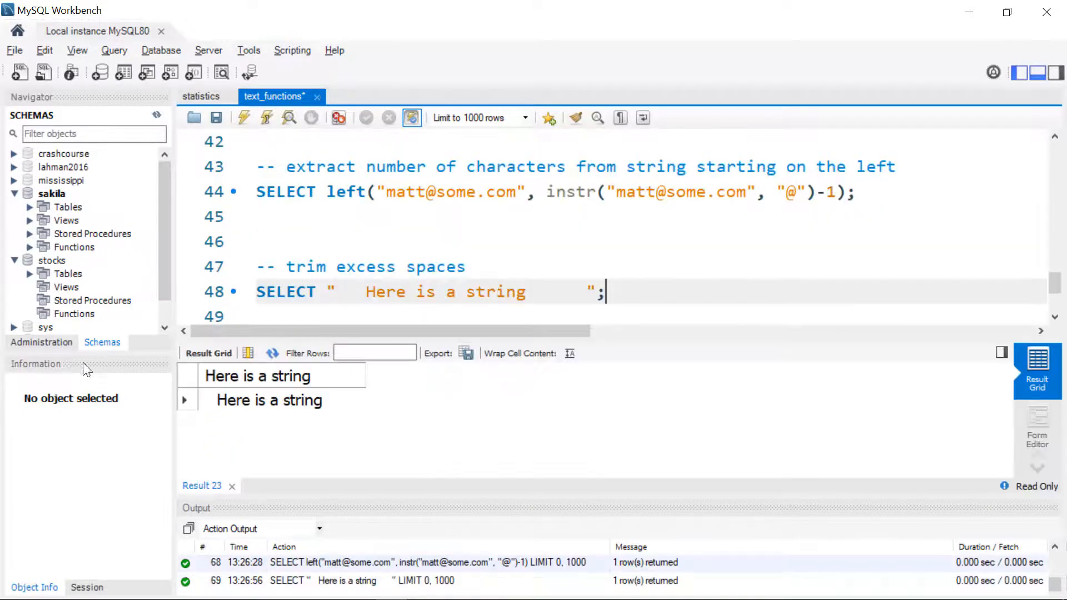
{"action": "mouse_move", "coordinate": [214, 407]}
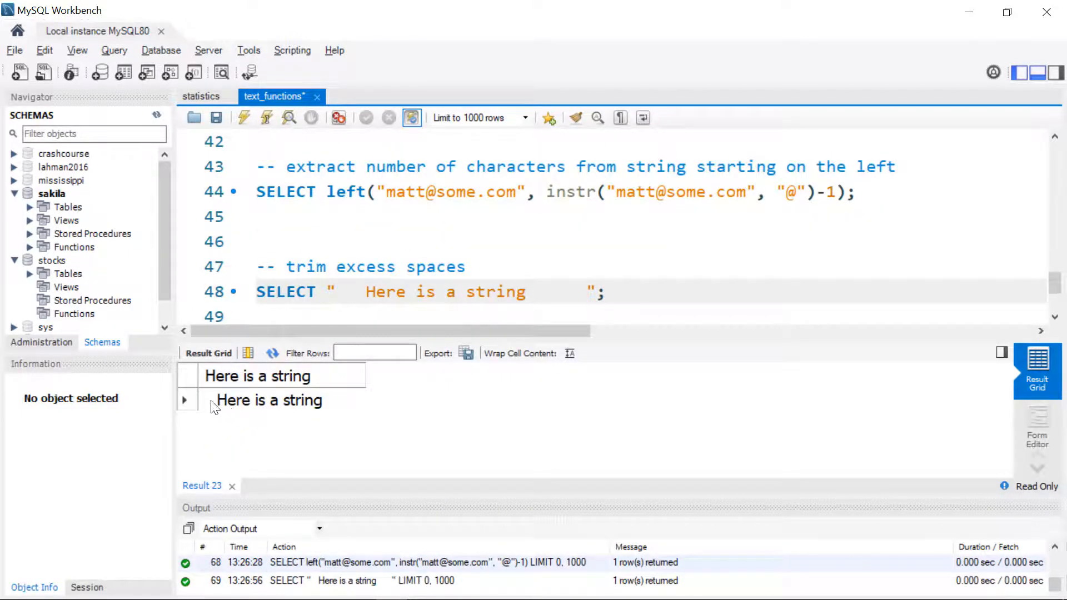
{"action": "mouse_move", "coordinate": [219, 402]}
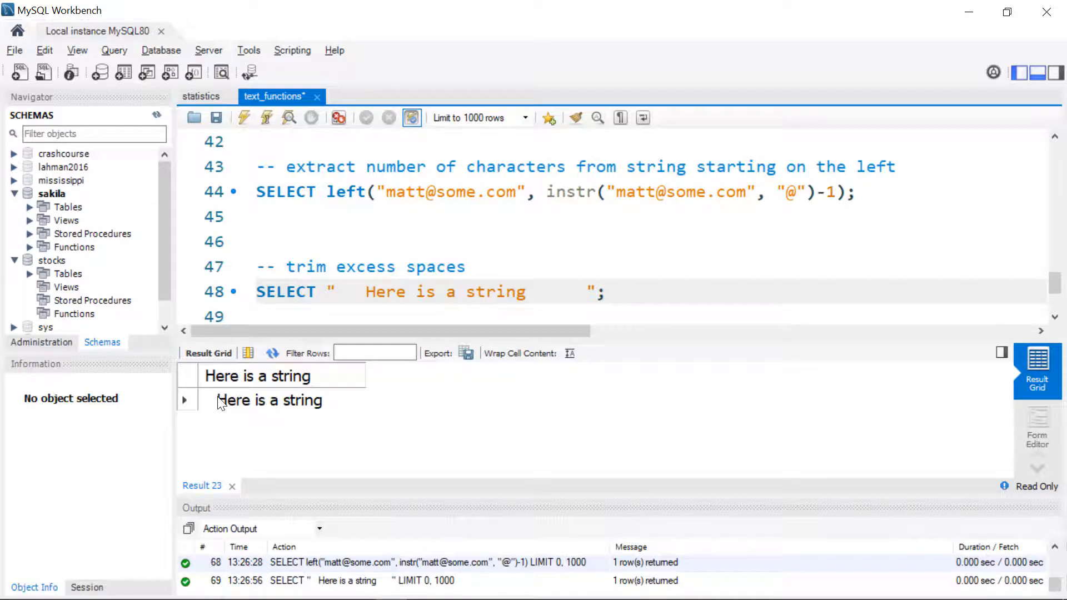
{"action": "mouse_move", "coordinate": [216, 408]}
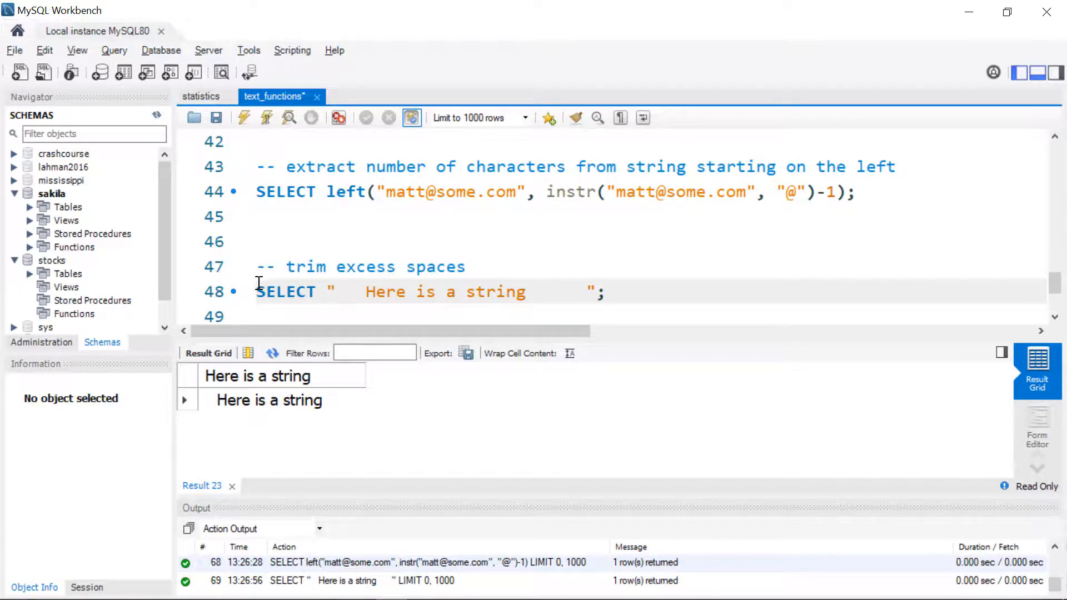
{"action": "left_click_drag", "start_coordinate": [255, 291], "coordinate": [602, 292]}
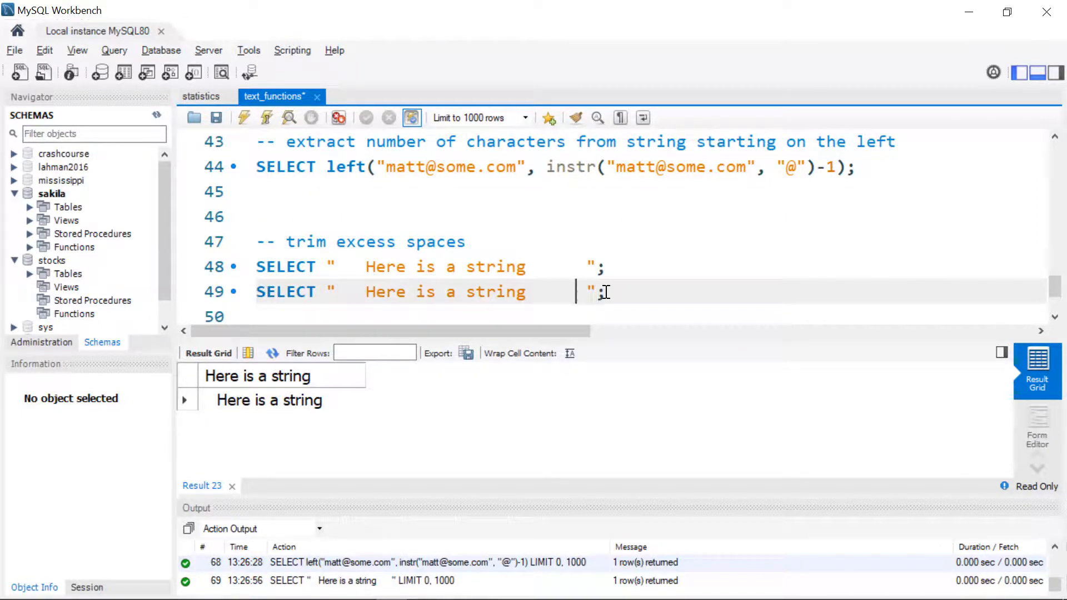
Wrap the copied padded string in trim() and run it to return "Here is a string"
{"action": "type", "text": "t"}
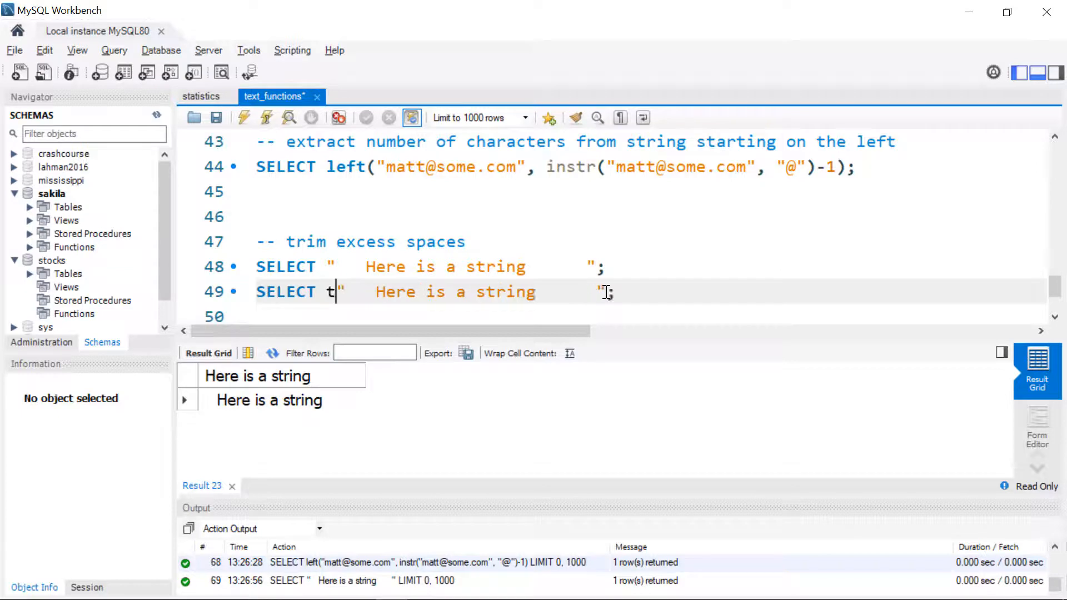
{"action": "type", "text": "rim("}
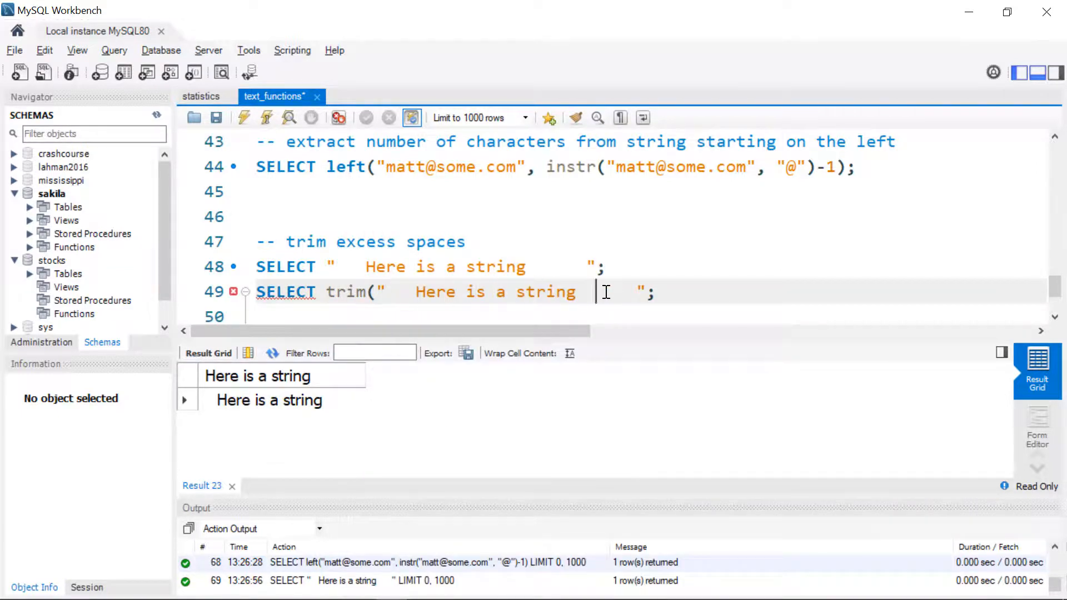
{"action": "type", "text": ")"}
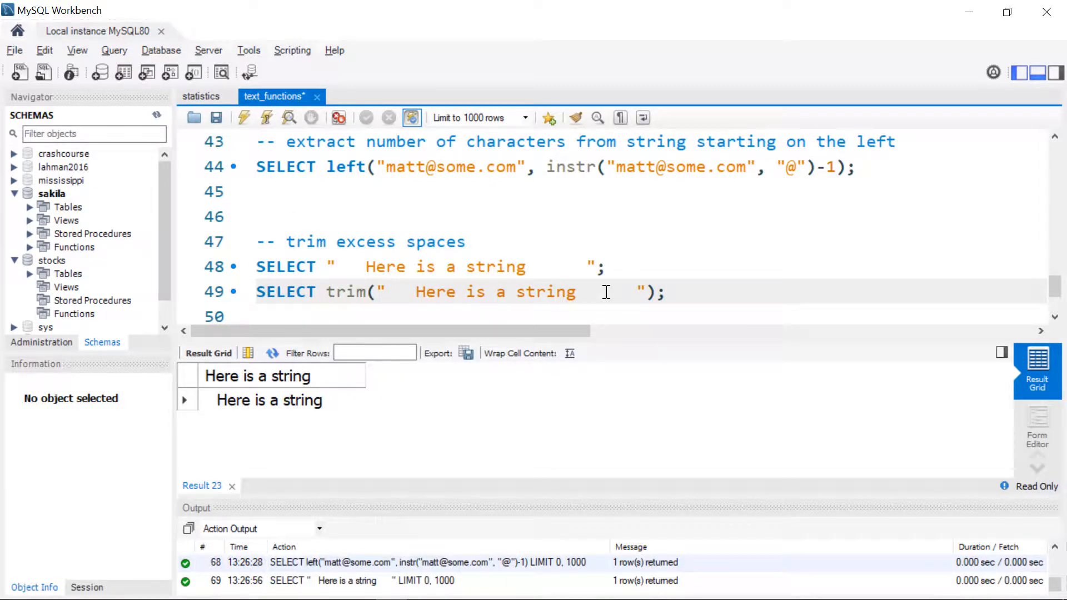
{"action": "left_click", "coordinate": [324, 291]}
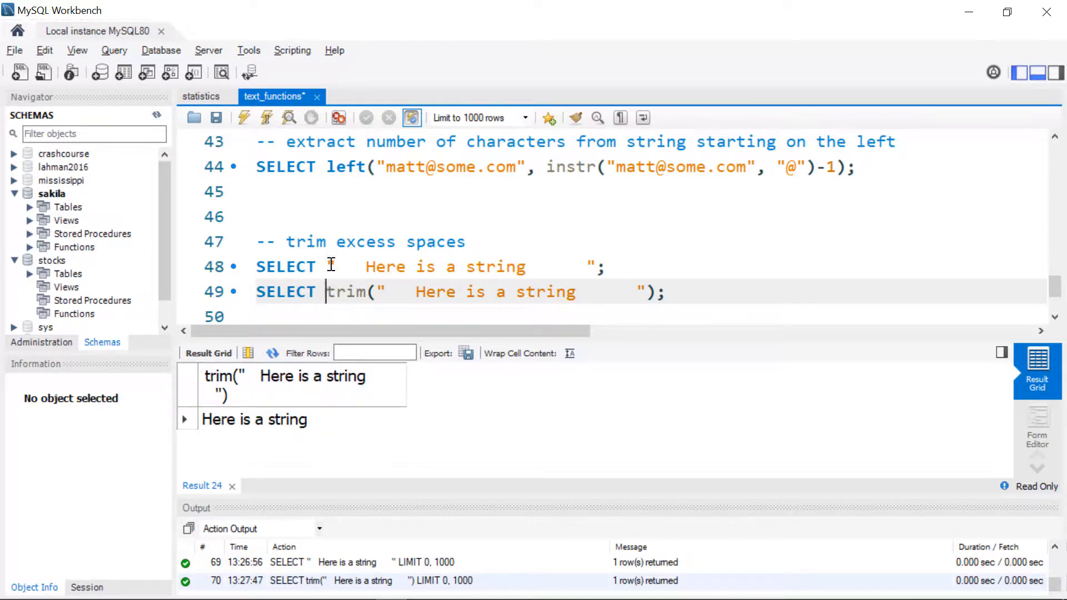
{"action": "type", "text": "length("}
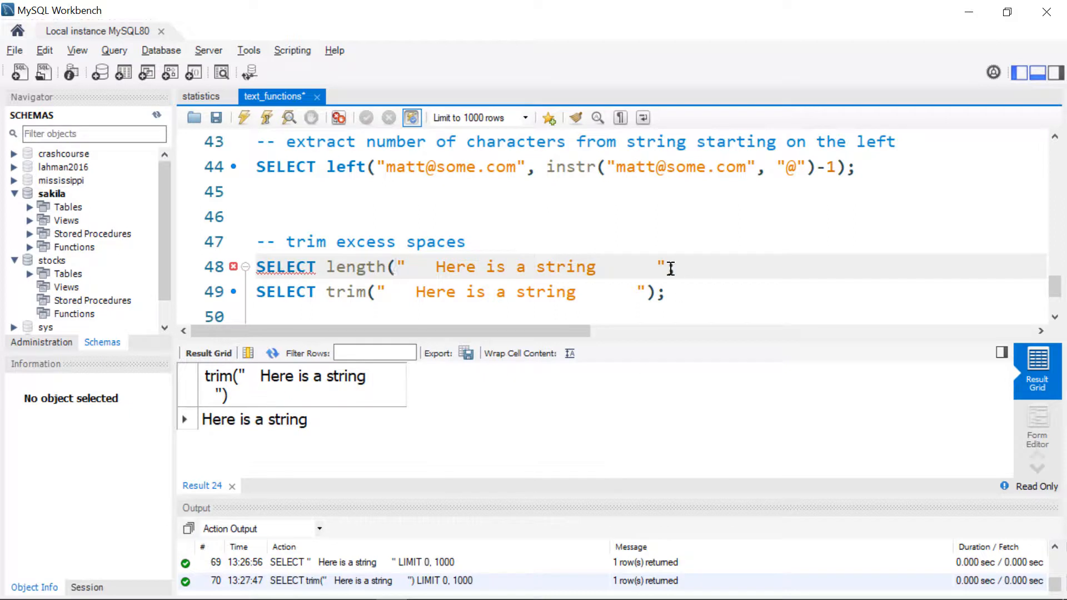
Run length() on the padded string (25) and length(trim()) (16), then start switching to ltrim
{"action": "left_click", "coordinate": [242, 118]}
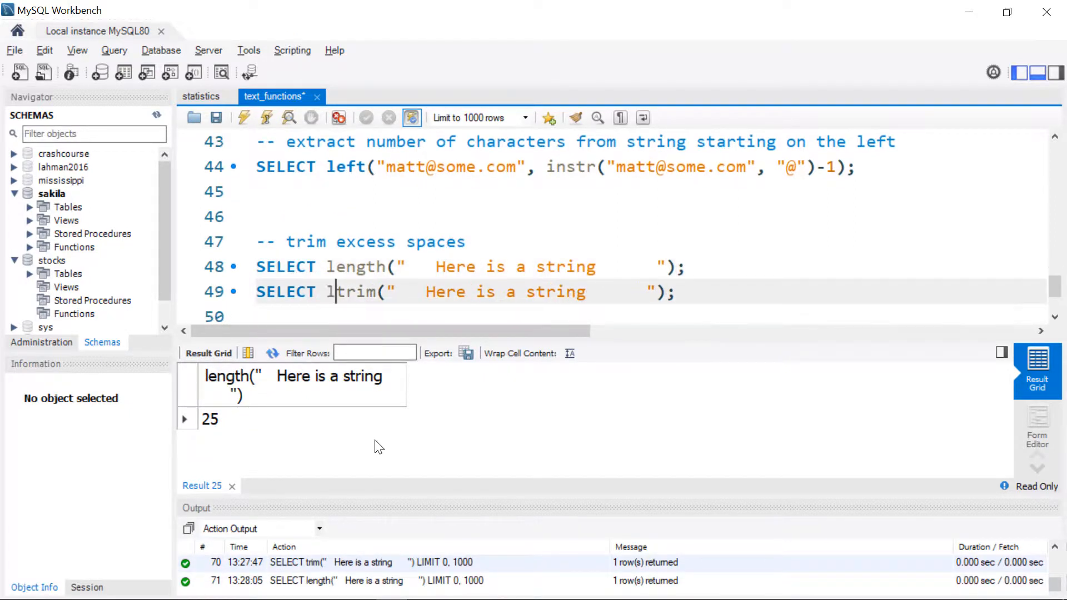
{"action": "type", "text": "length(trim("}
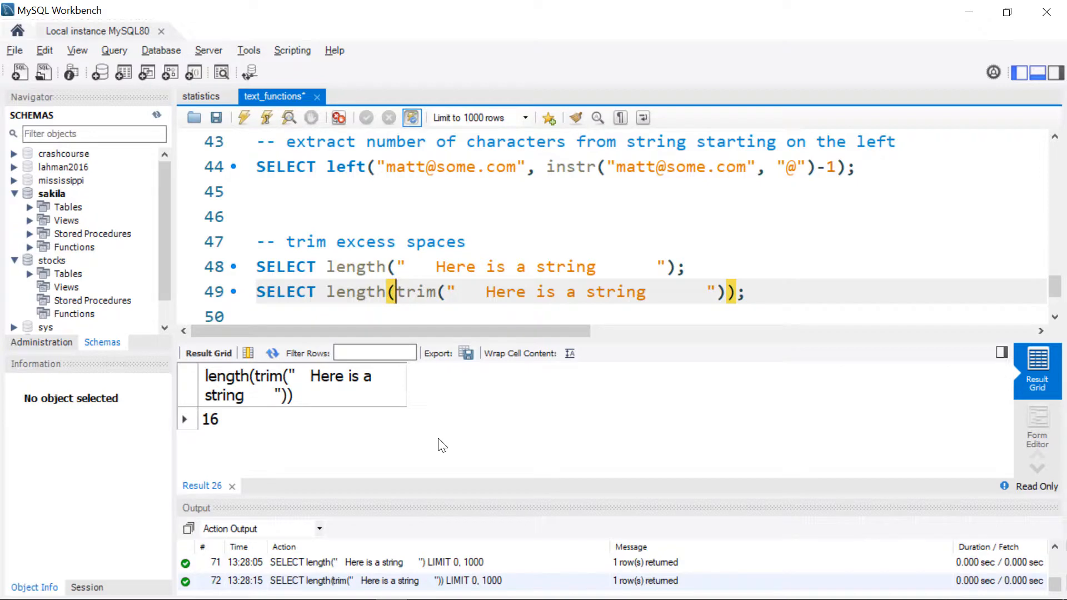
{"action": "type", "text": "l"}
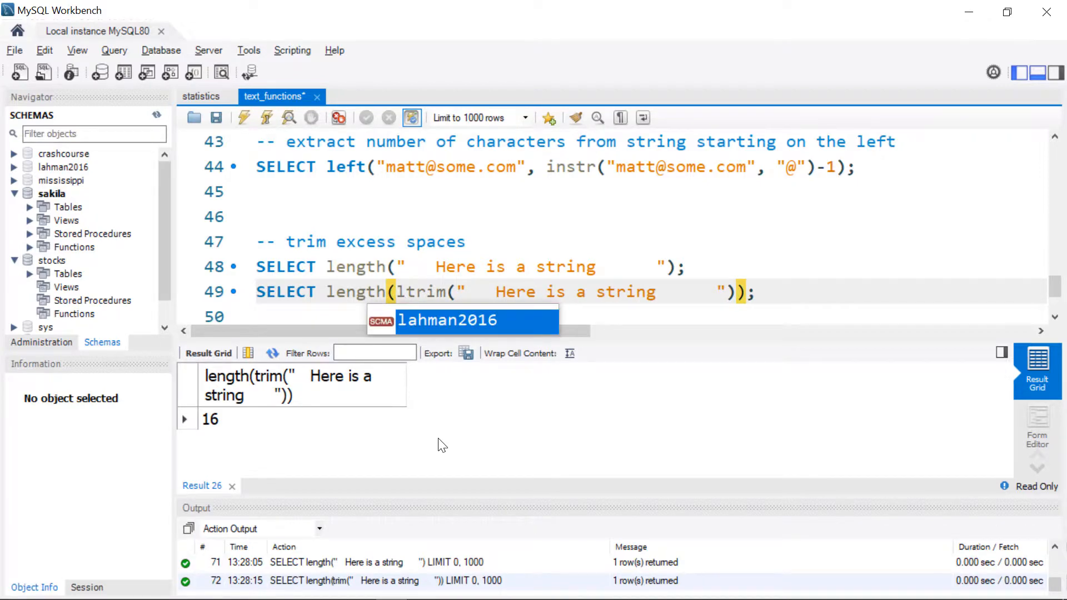